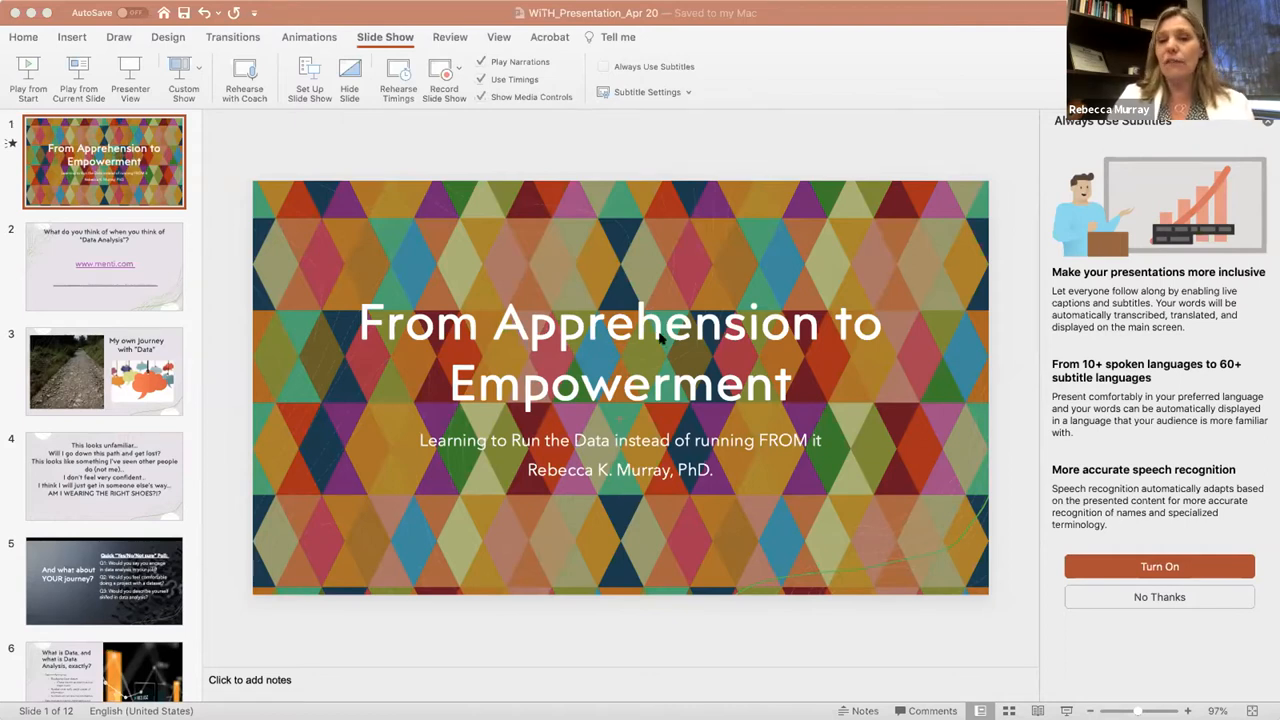
pyautogui.moveTo(457, 428)
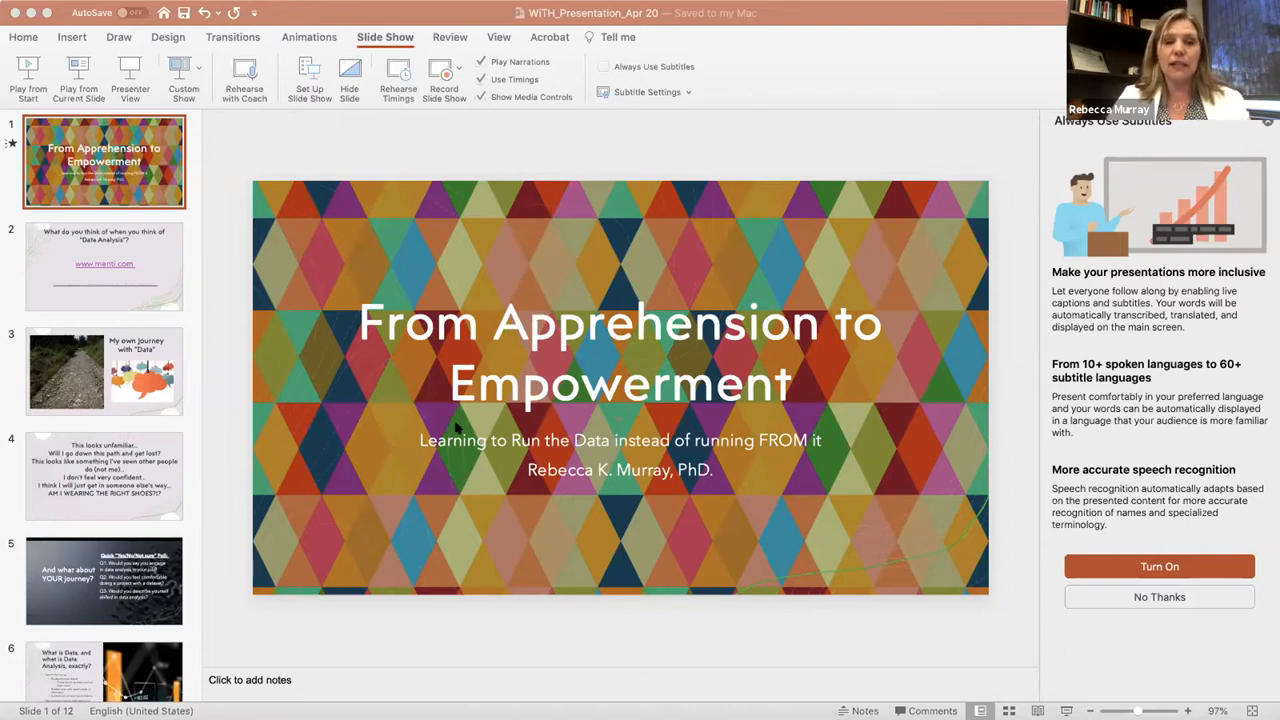
pyautogui.moveTo(458, 292)
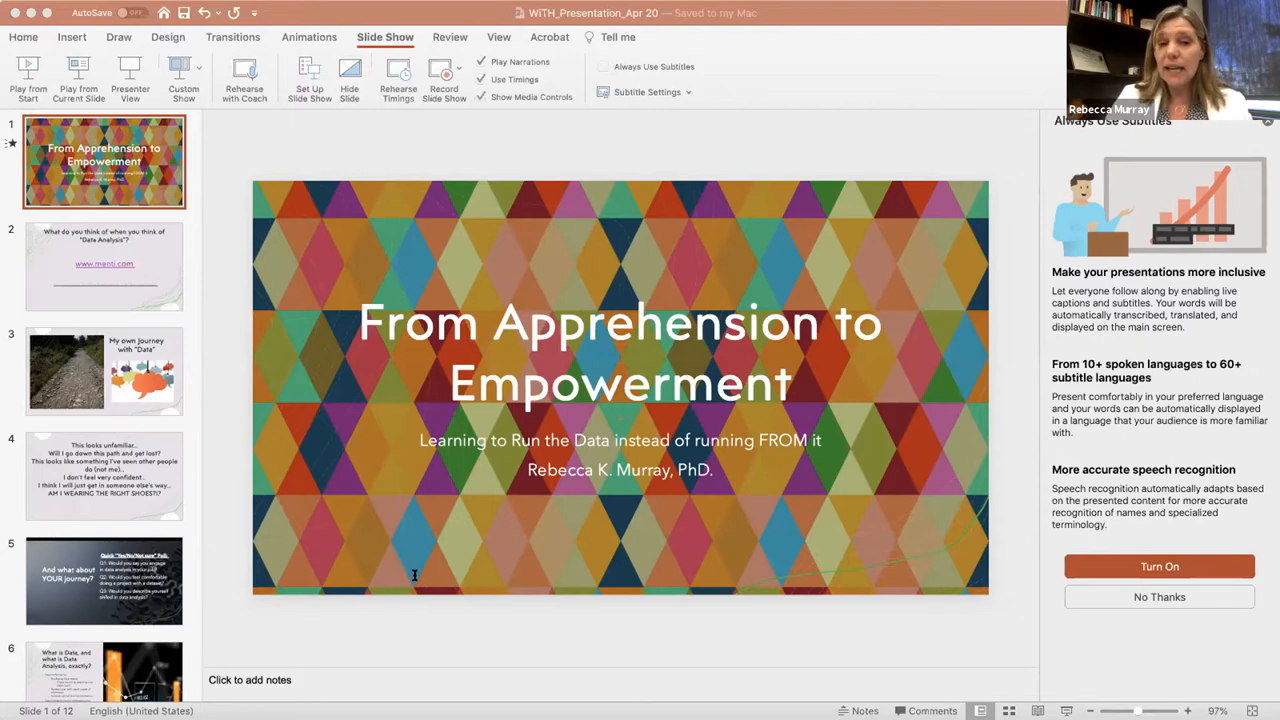
pyautogui.moveTo(514, 608)
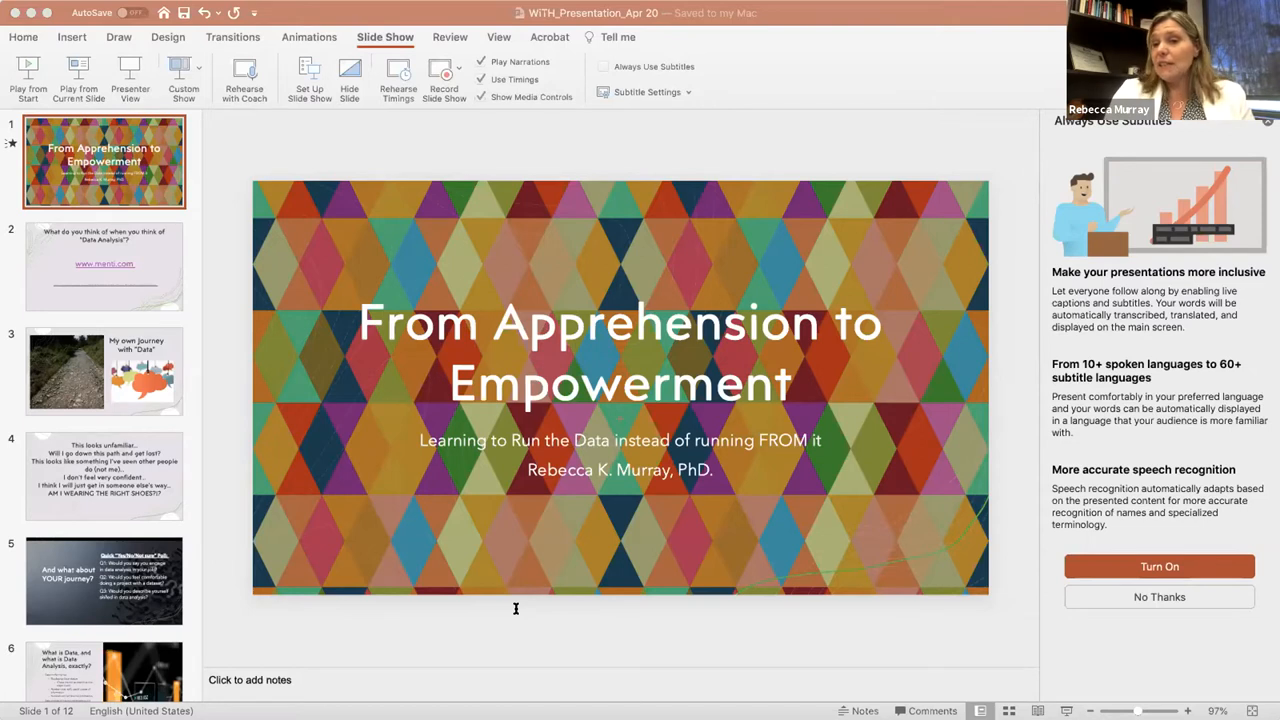
pyautogui.moveTo(527, 640)
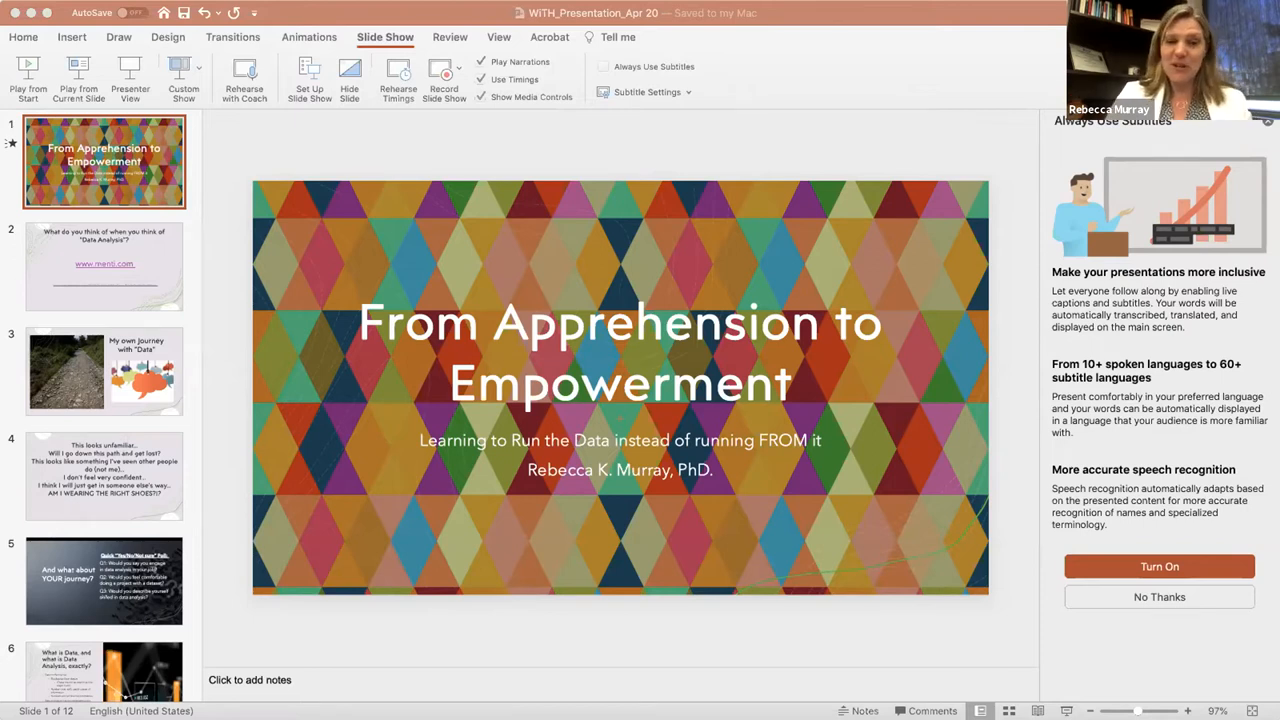
pyautogui.moveTo(497, 402)
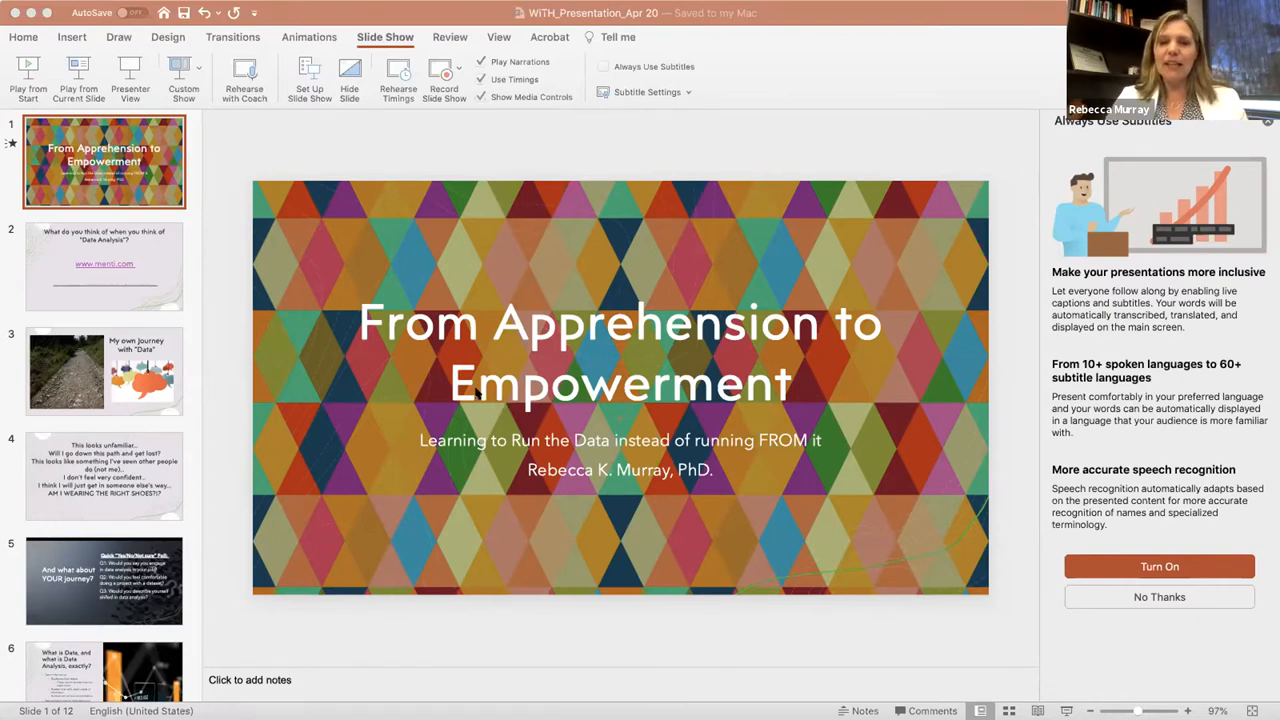
pyautogui.moveTo(596, 129)
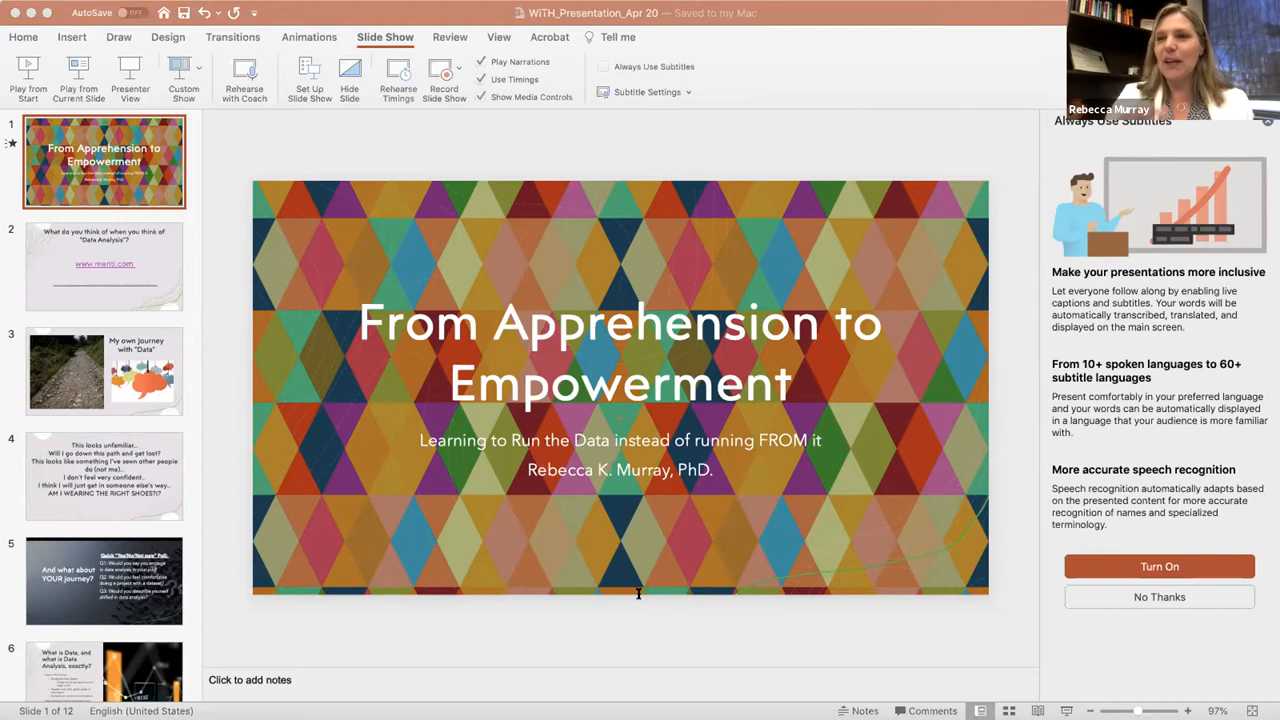
pyautogui.moveTo(603, 355)
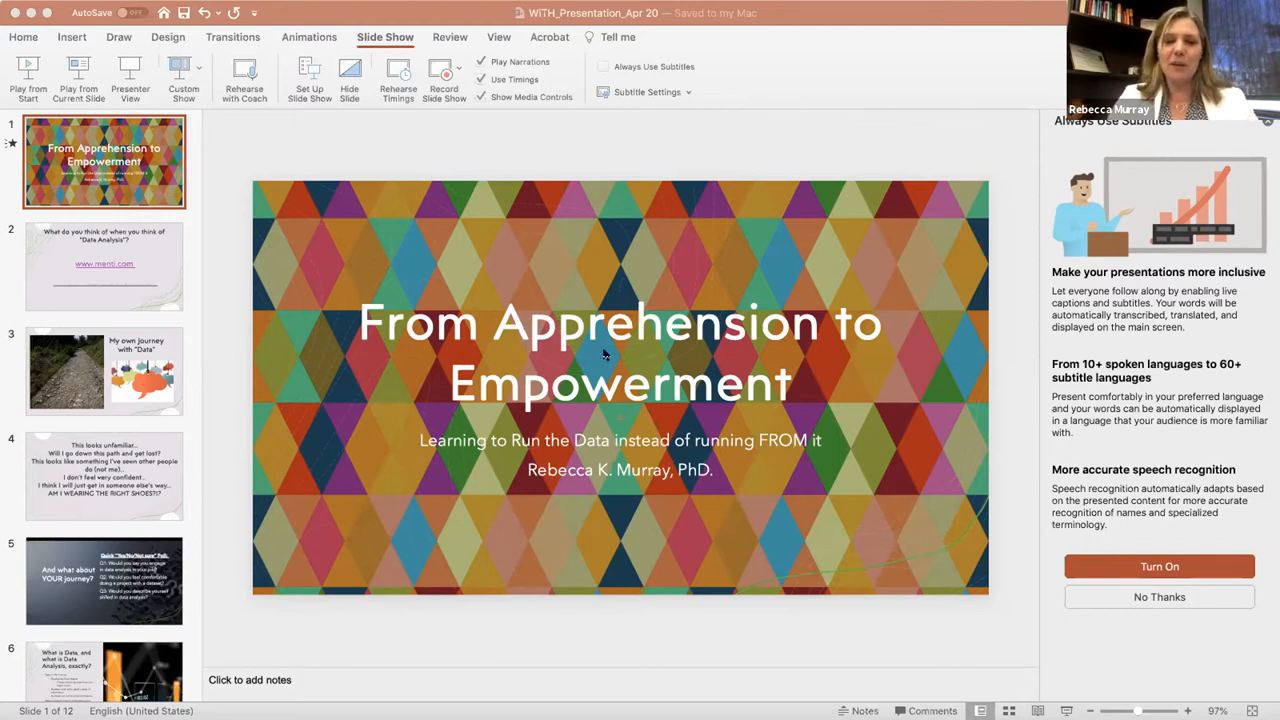
pyautogui.moveTo(311, 147)
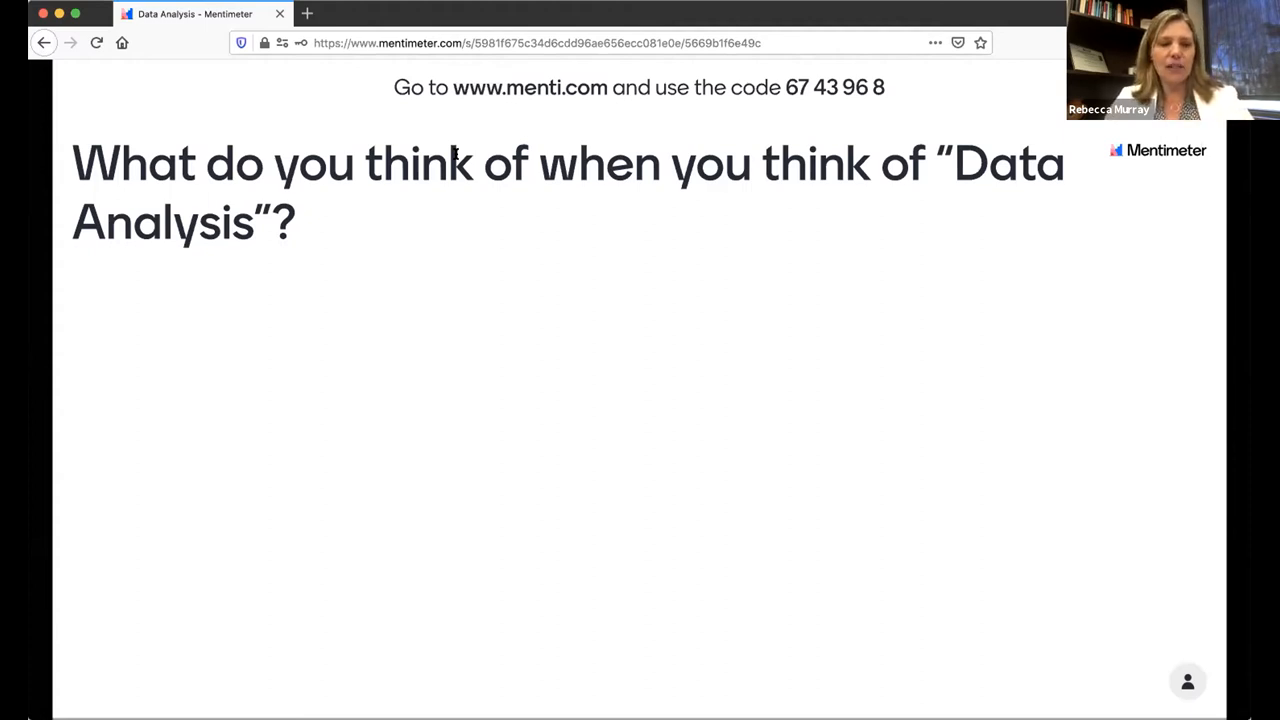
pyautogui.moveTo(1032, 568)
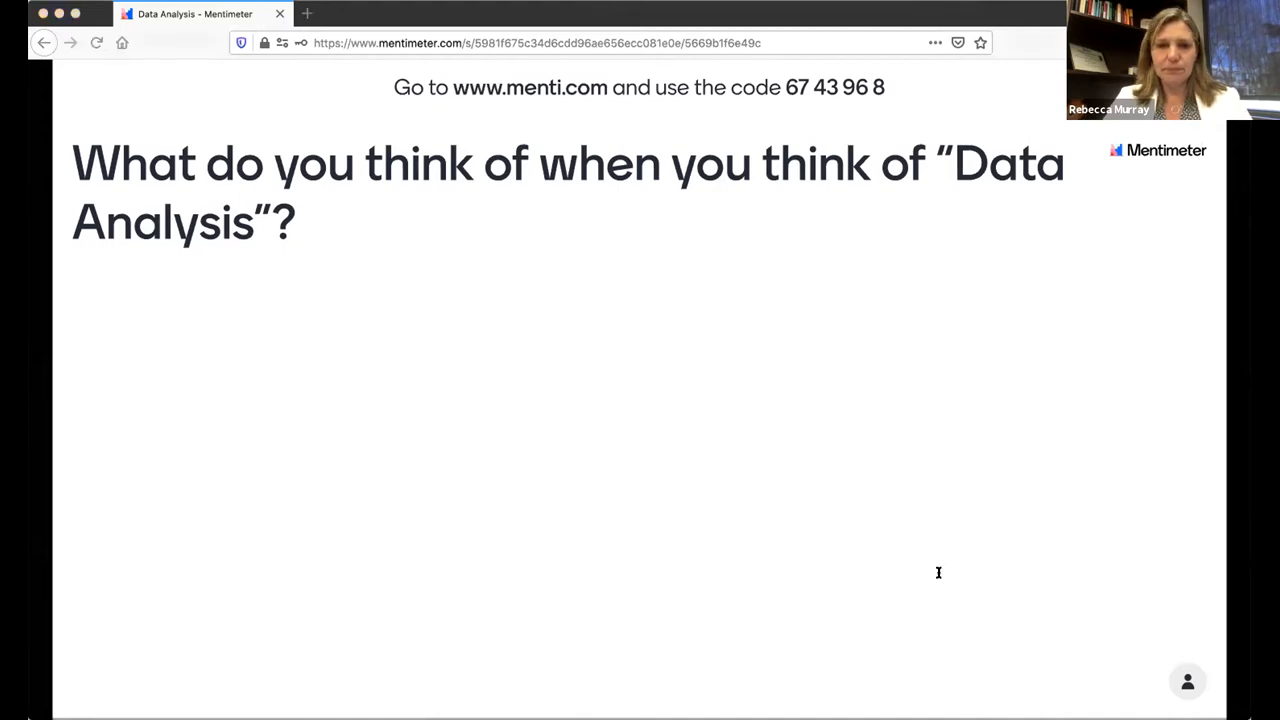
pyautogui.moveTo(808, 349)
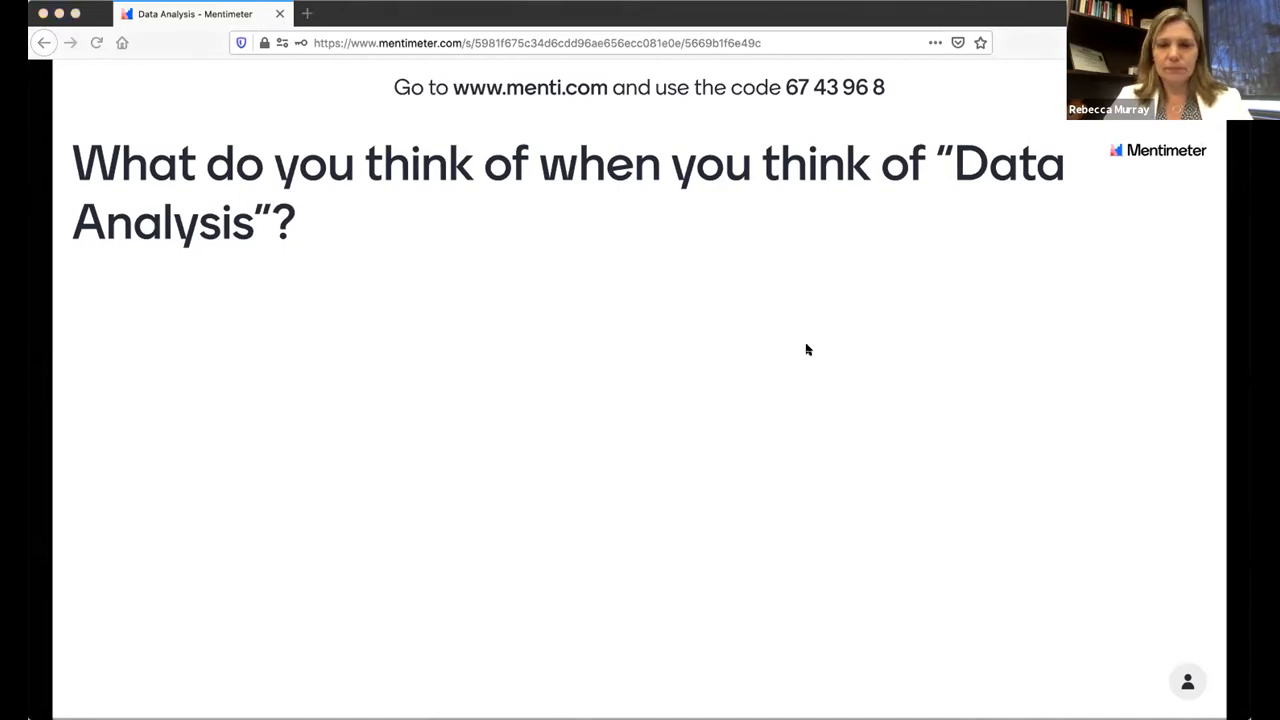
pyautogui.moveTo(794, 411)
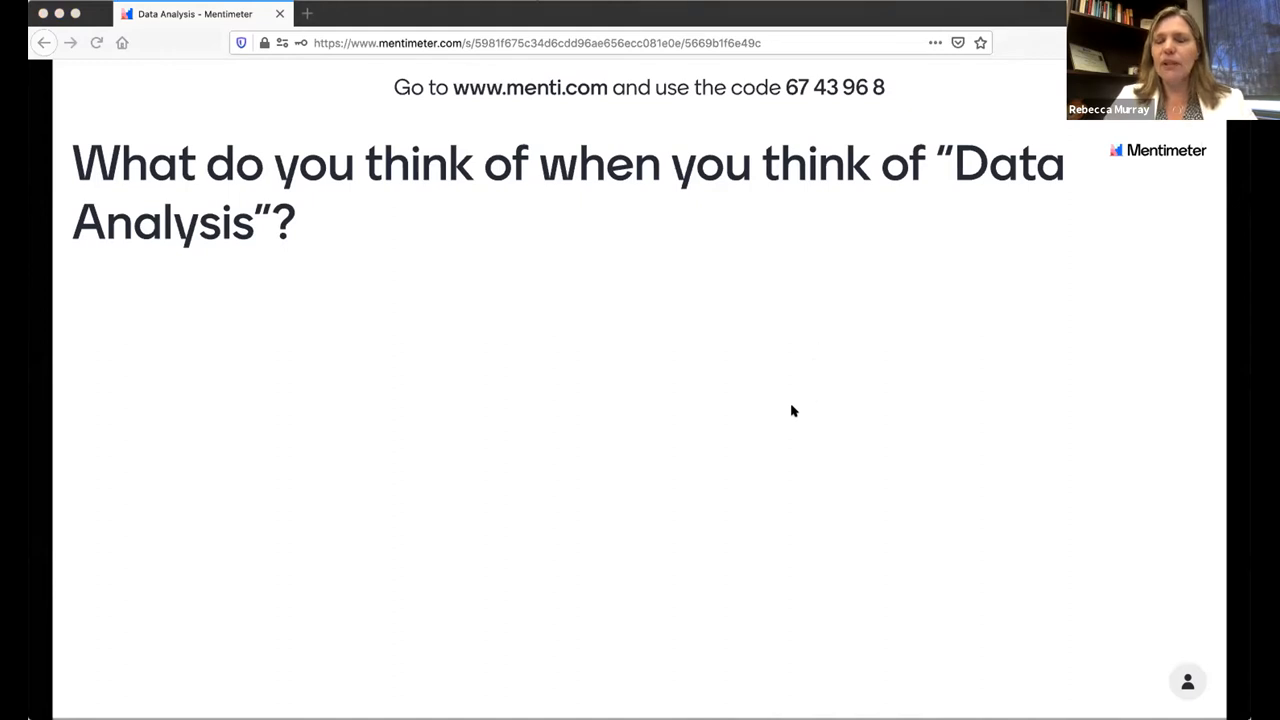
pyautogui.moveTo(784, 425)
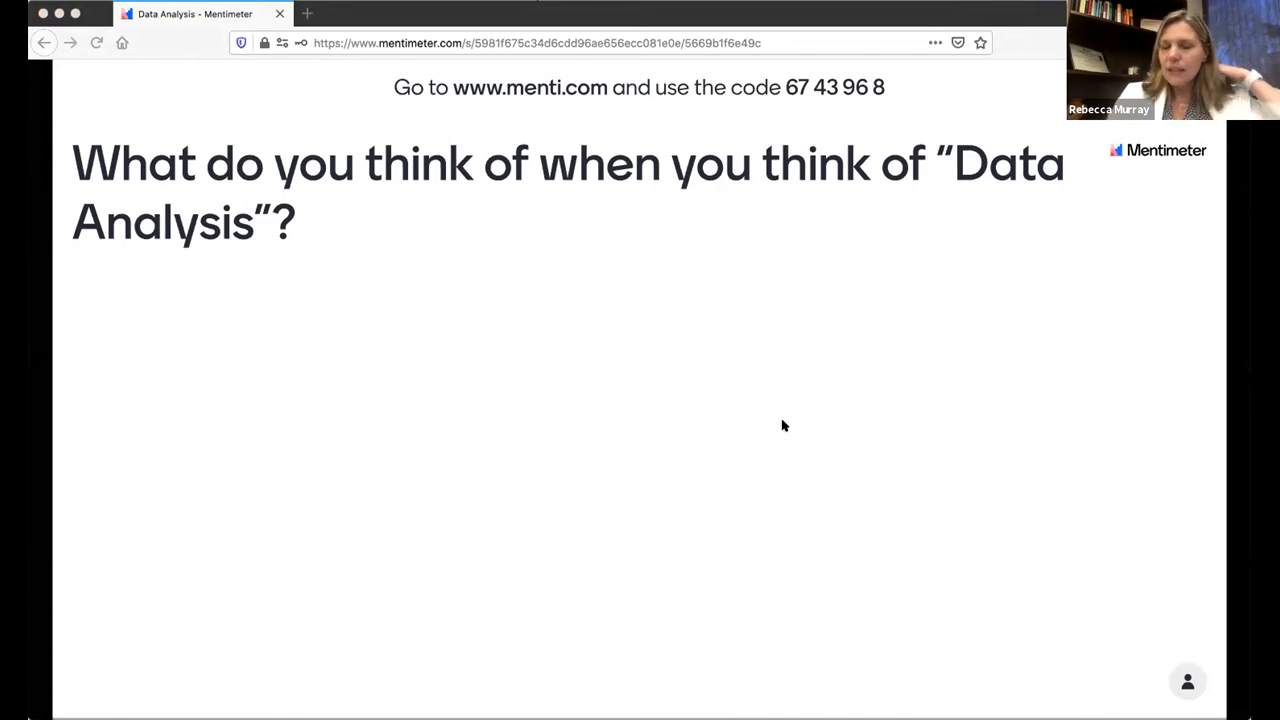
pyautogui.moveTo(777, 401)
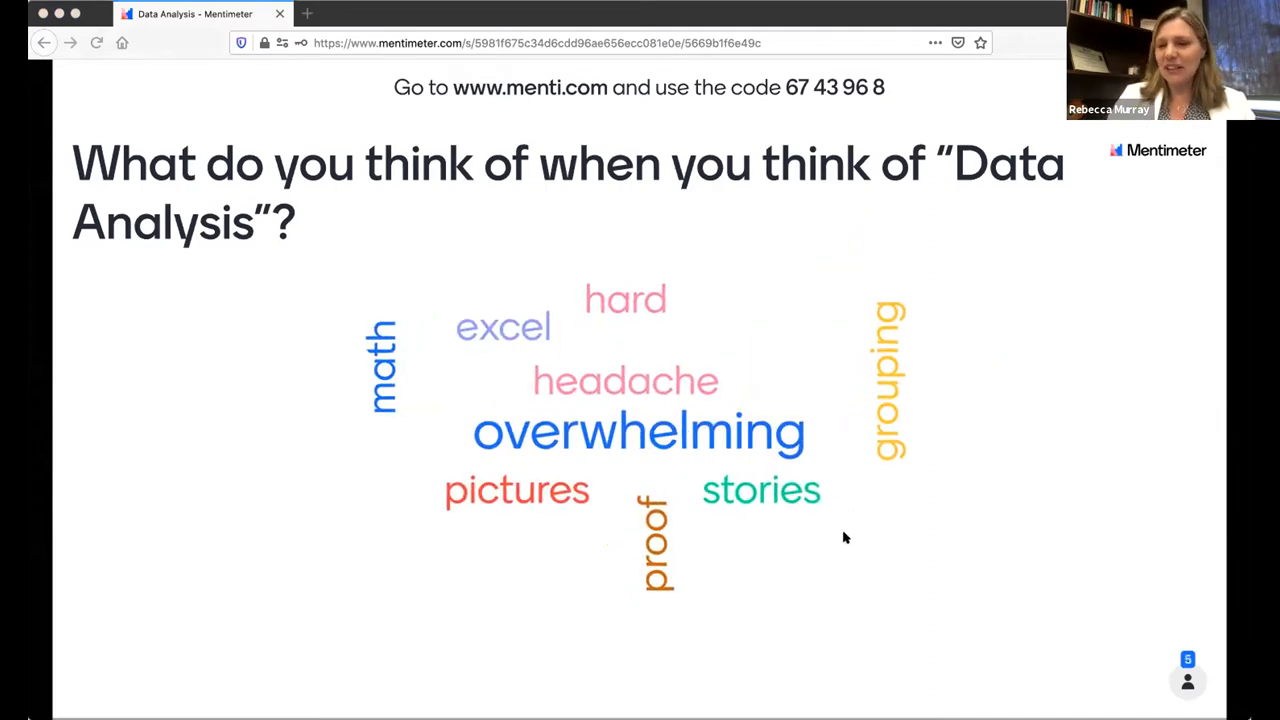
pyautogui.moveTo(822, 598)
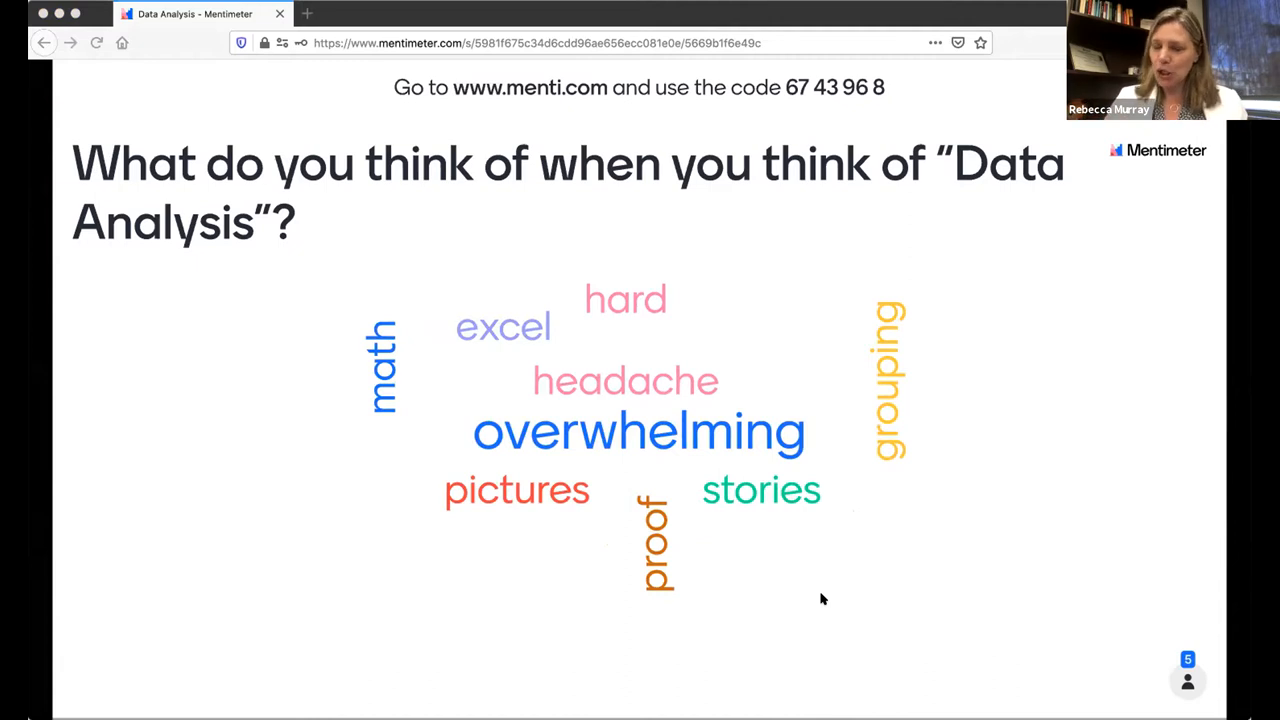
pyautogui.moveTo(848, 525)
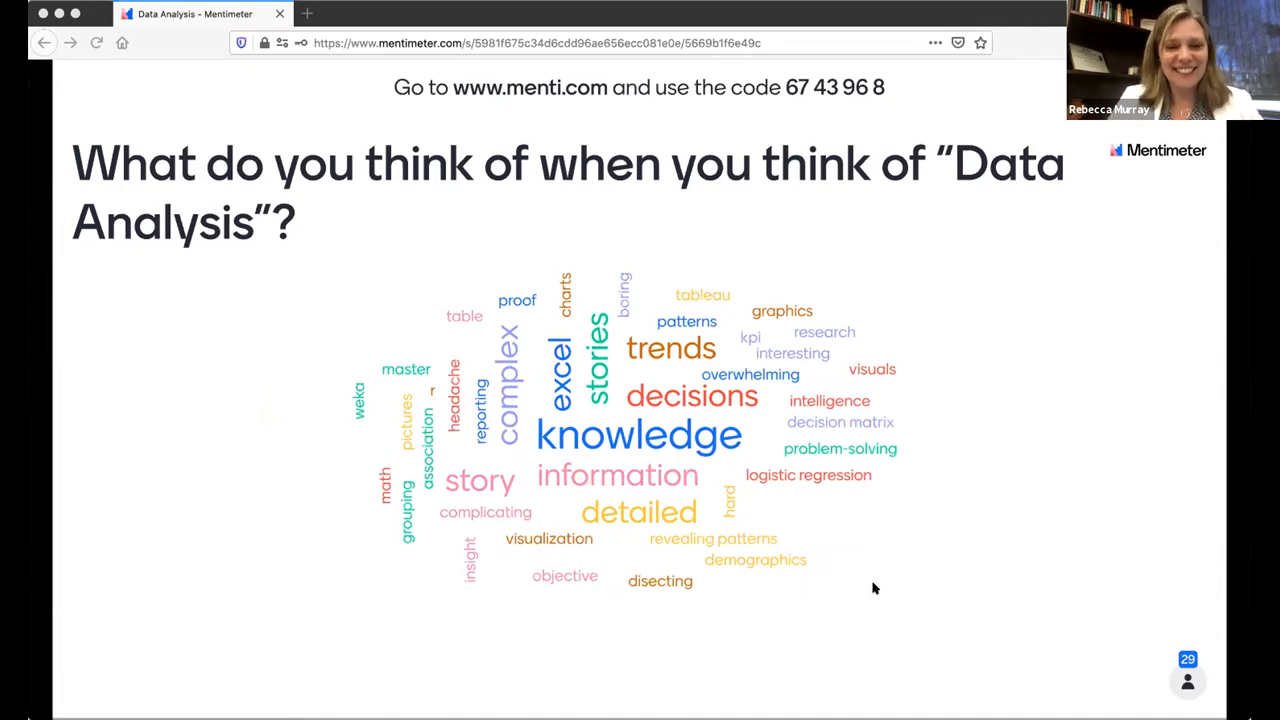
pyautogui.moveTo(896, 619)
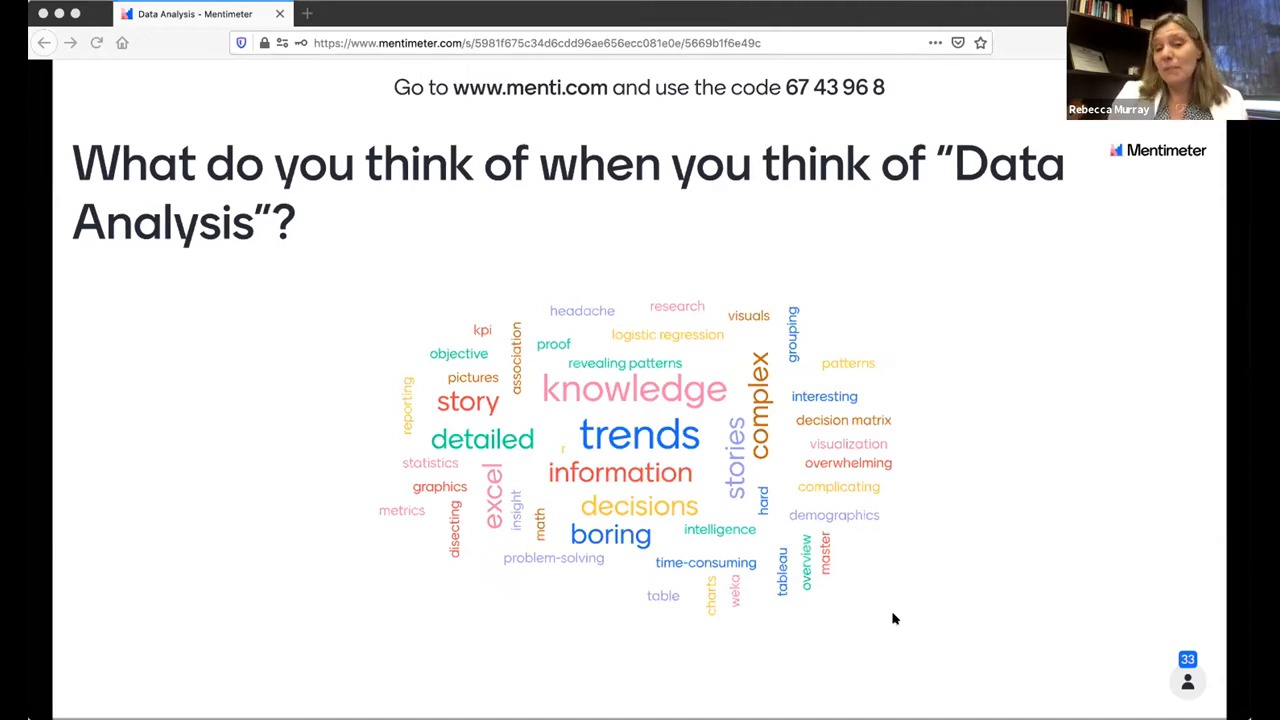
pyautogui.moveTo(877, 662)
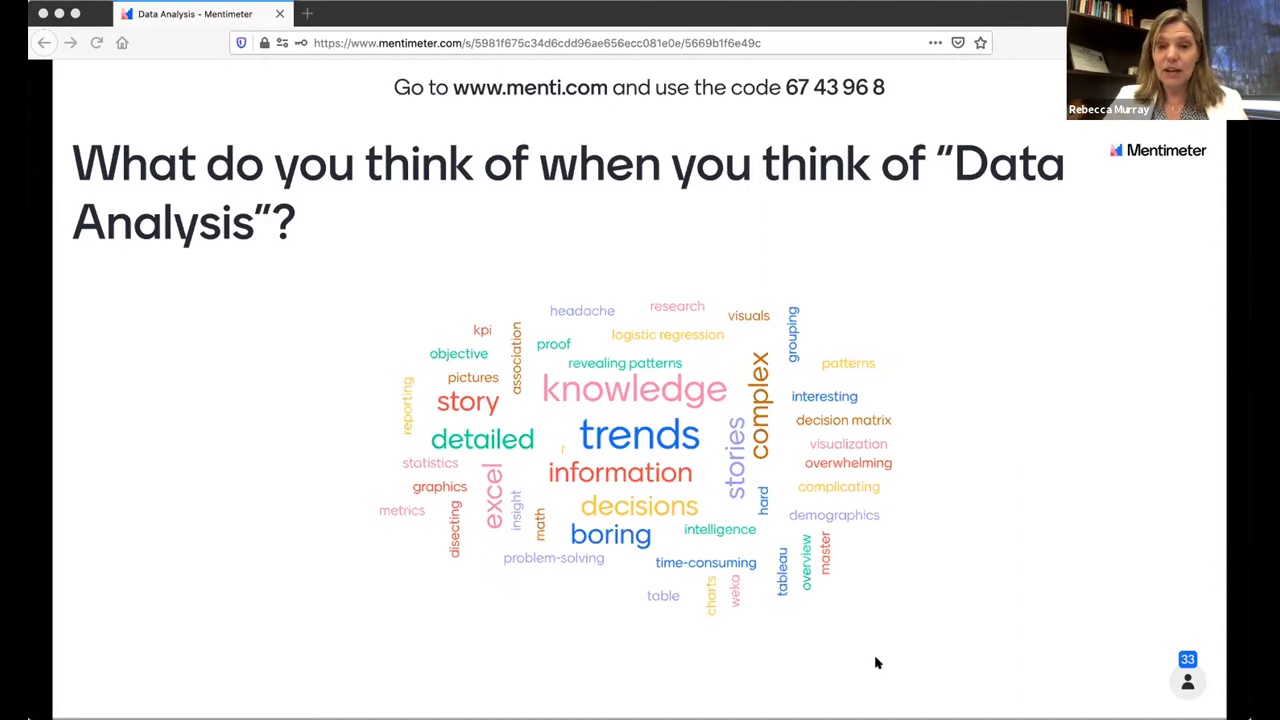
pyautogui.moveTo(896, 600)
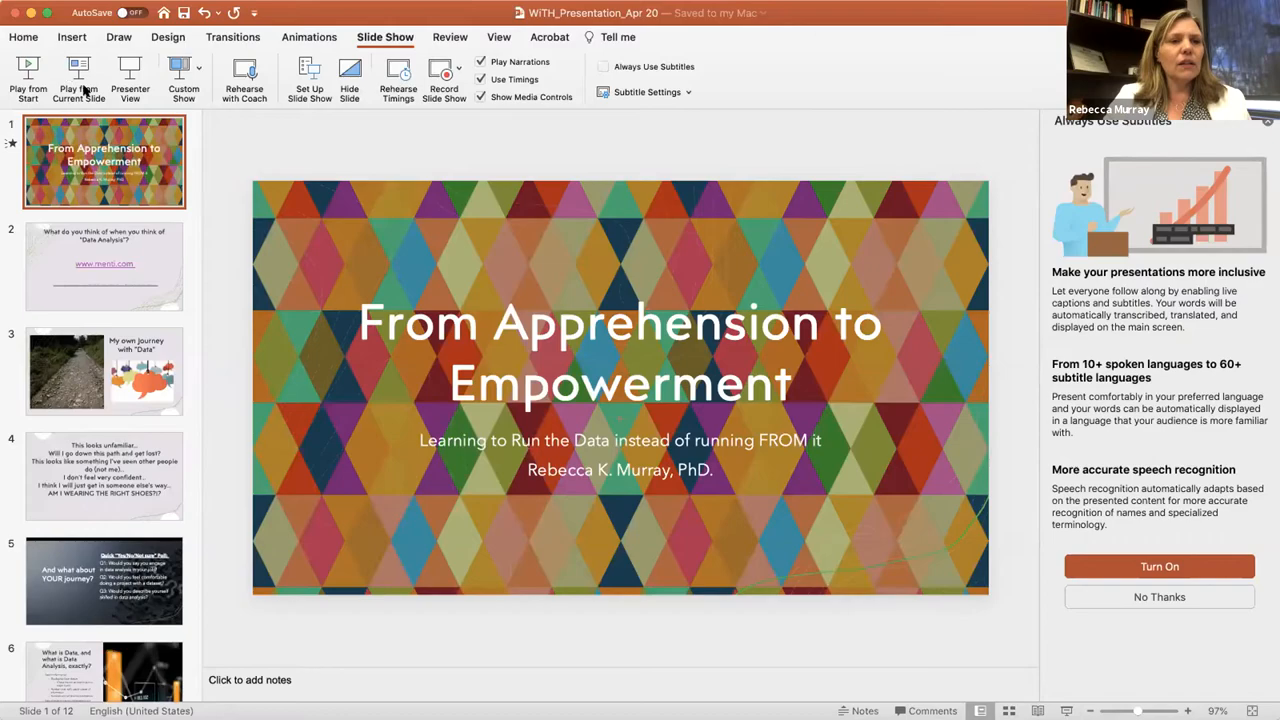
# Start the slide show and advance past the menti.com slide to 'My own Journey with Data'
pyautogui.click(78, 80)
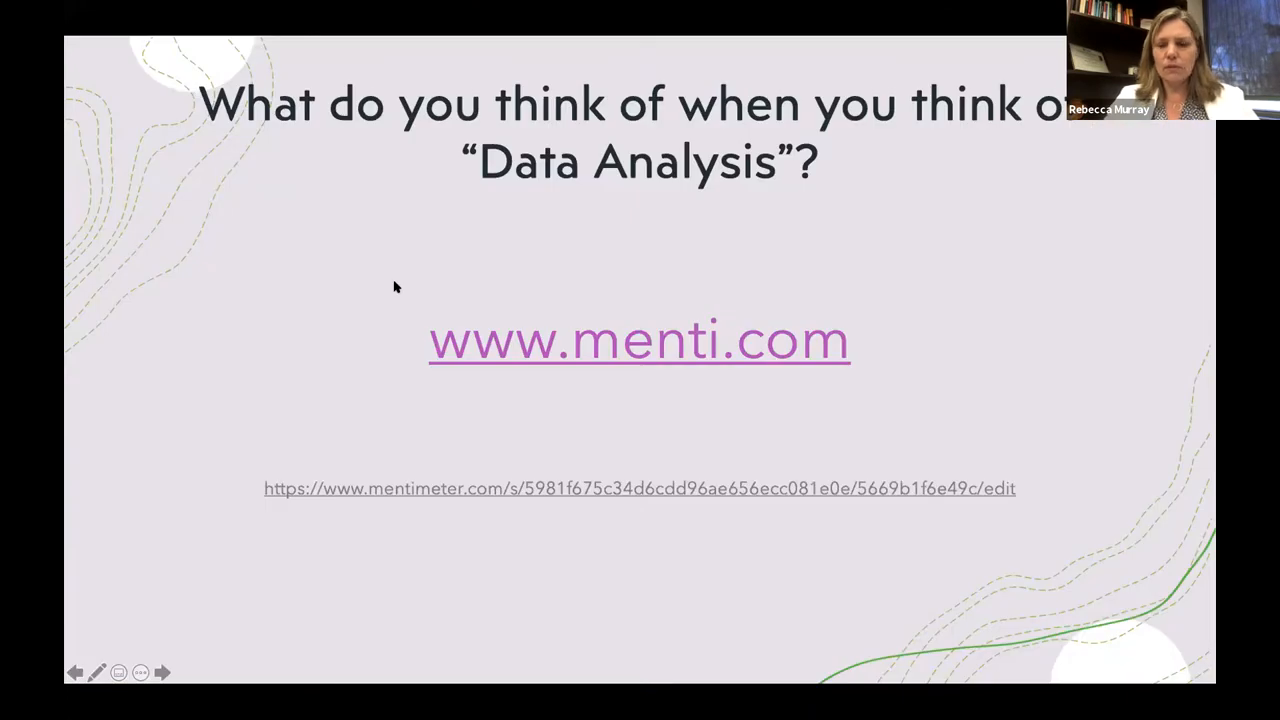
pyautogui.click(161, 672)
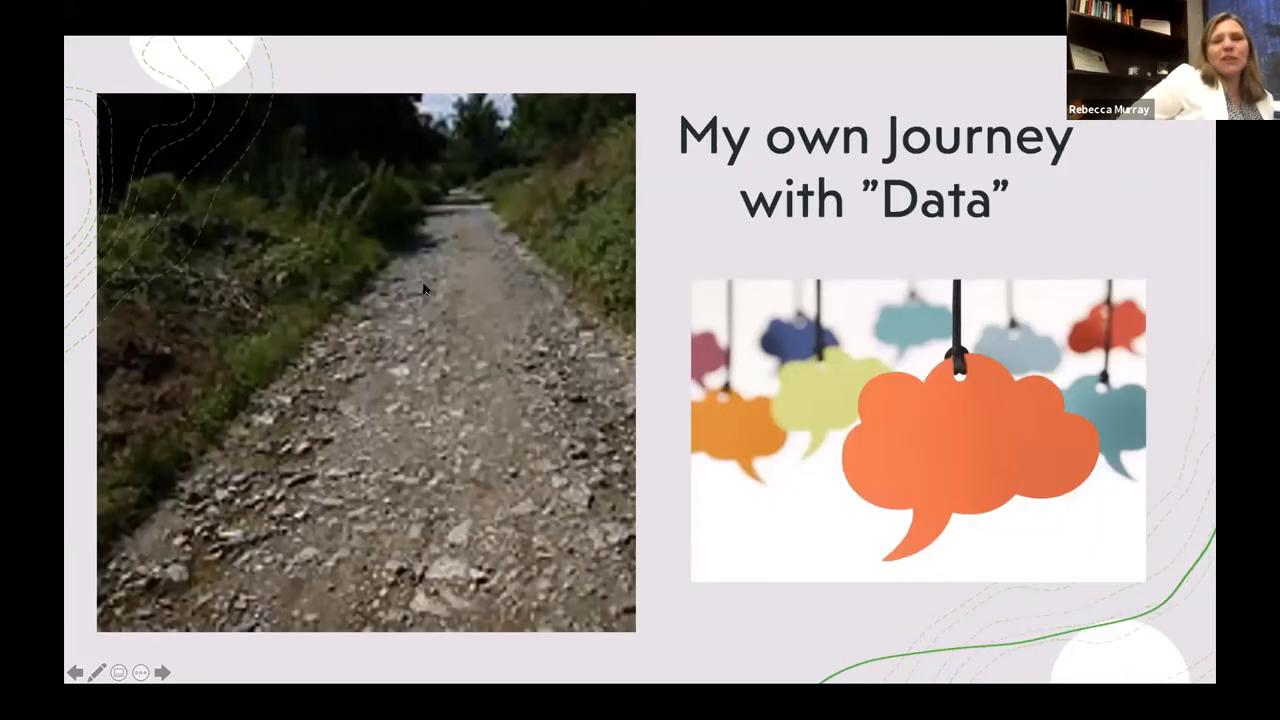
pyautogui.moveTo(689, 662)
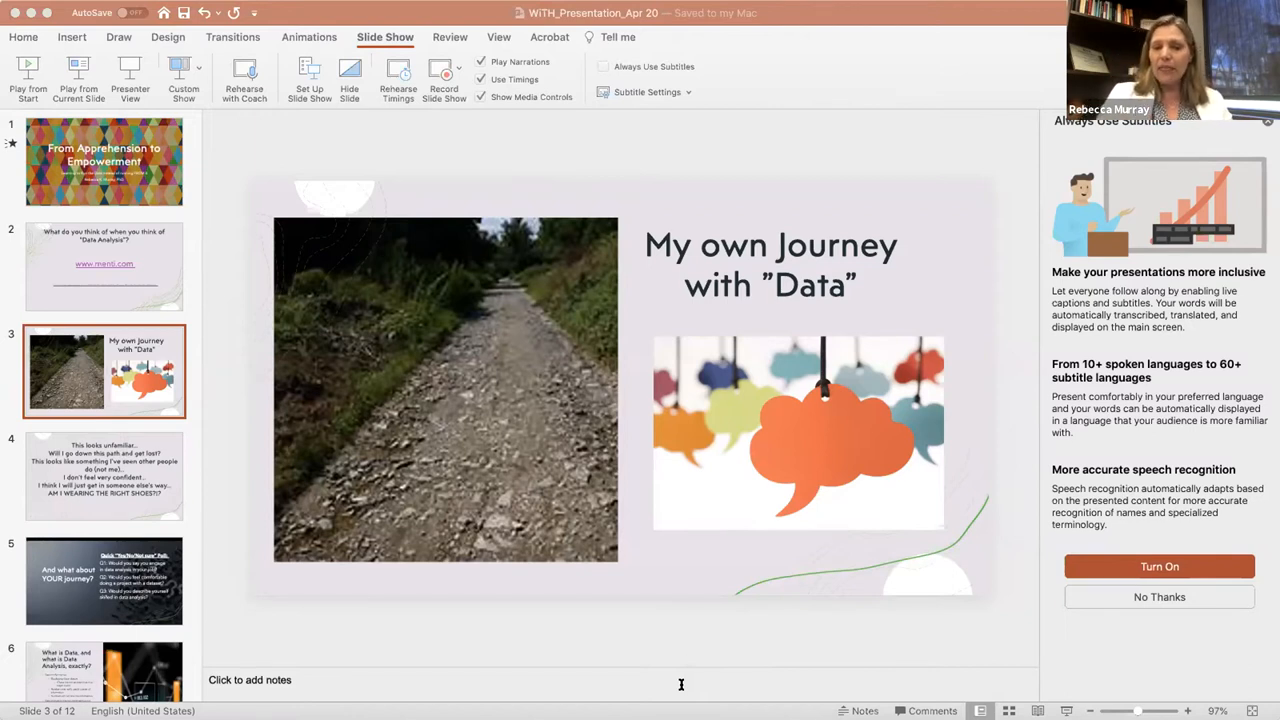
pyautogui.moveTo(800, 513)
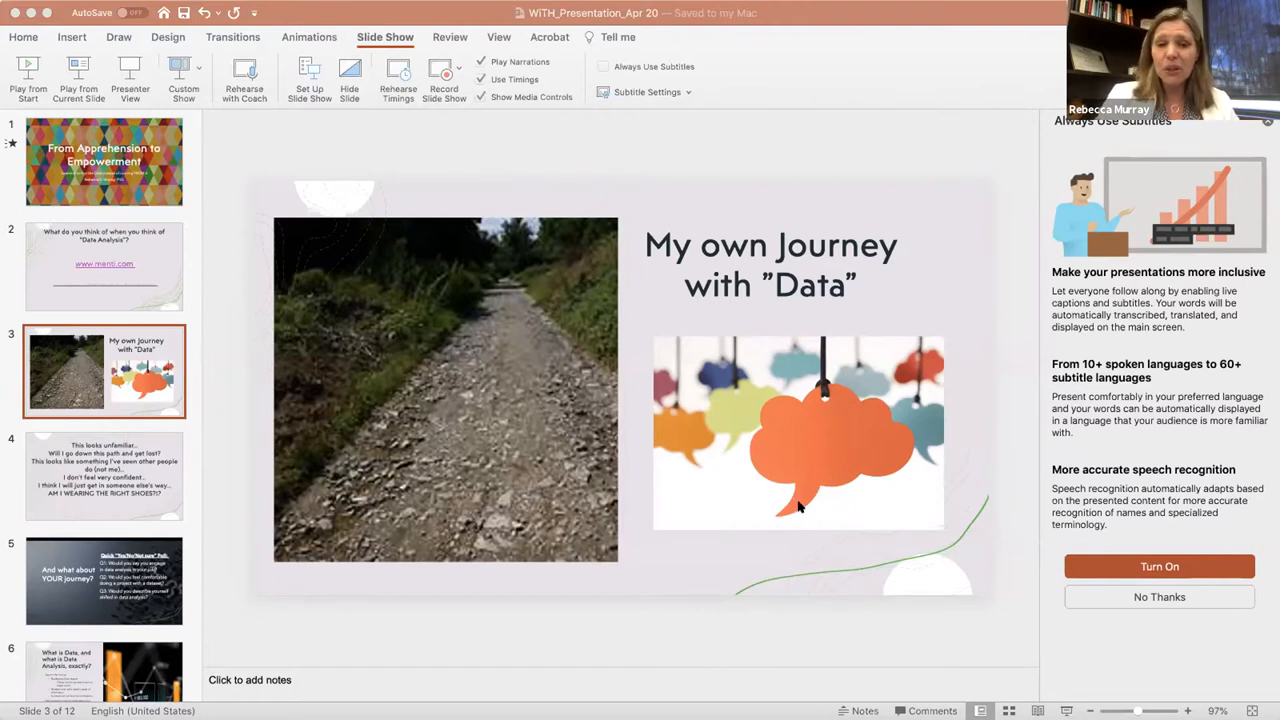
pyautogui.moveTo(793, 486)
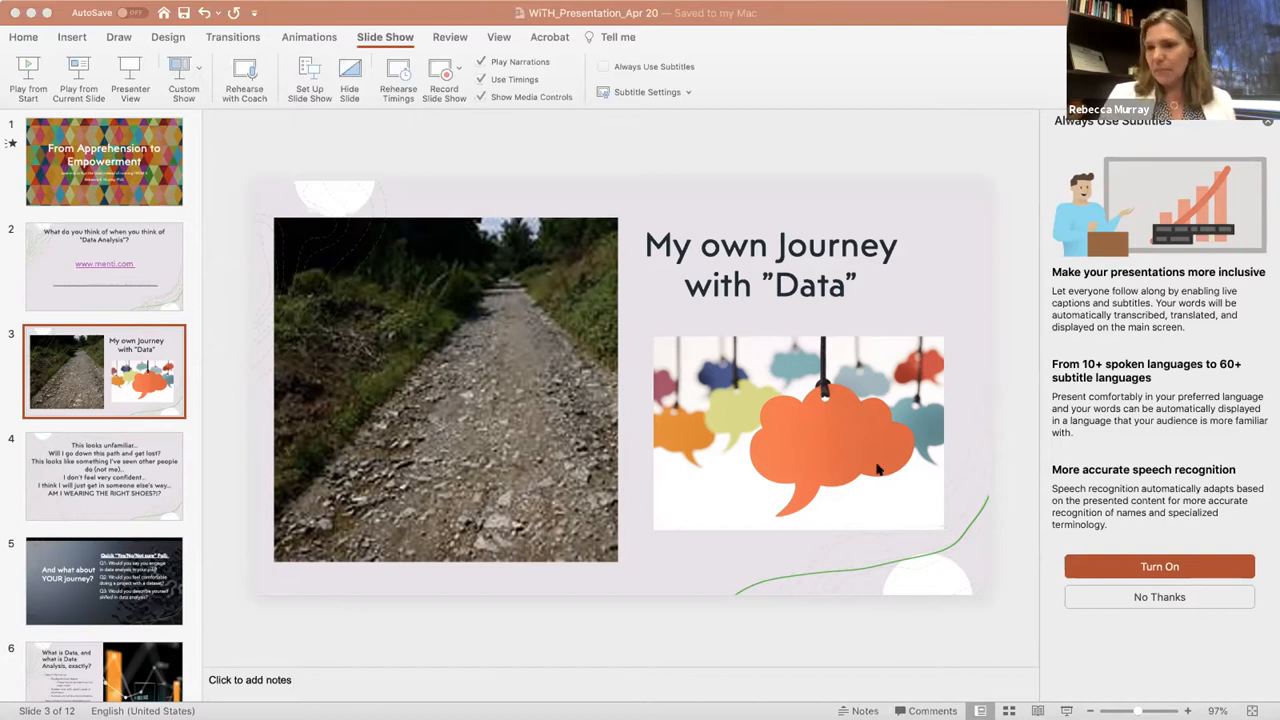
pyautogui.moveTo(847, 537)
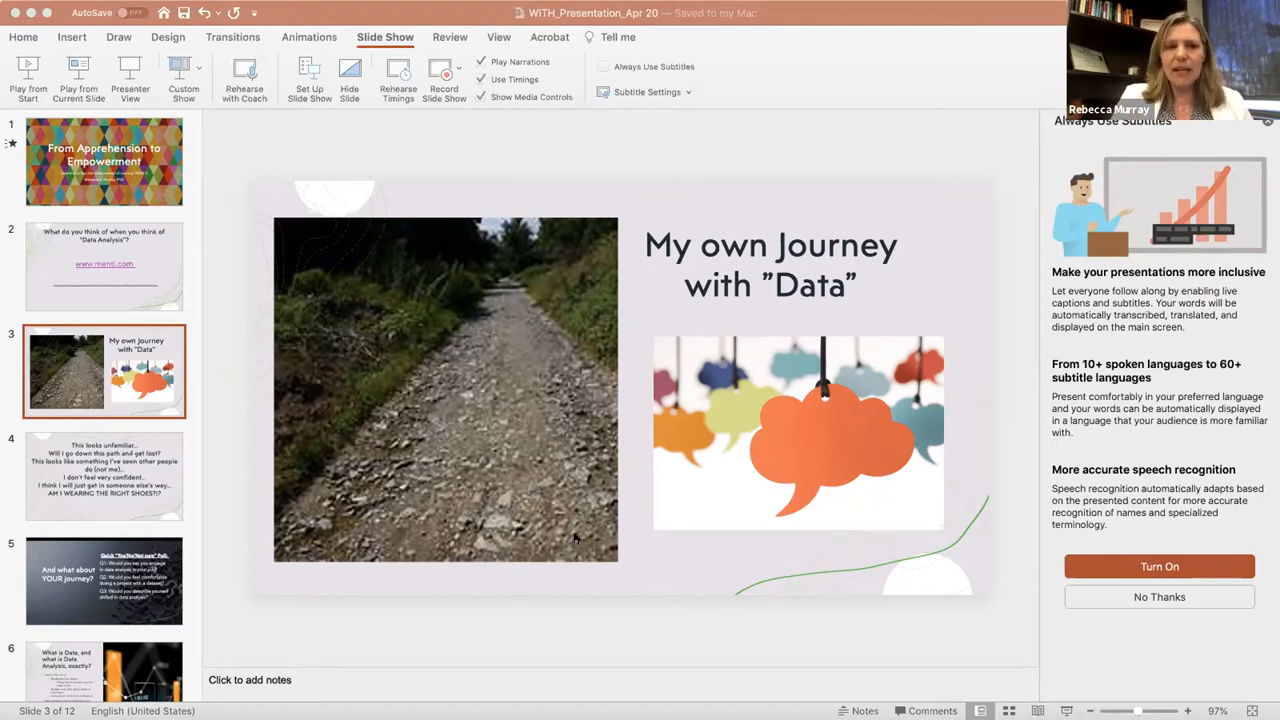
# Leave the slide show and return to editing view on slide 3
pyautogui.scroll(-3)
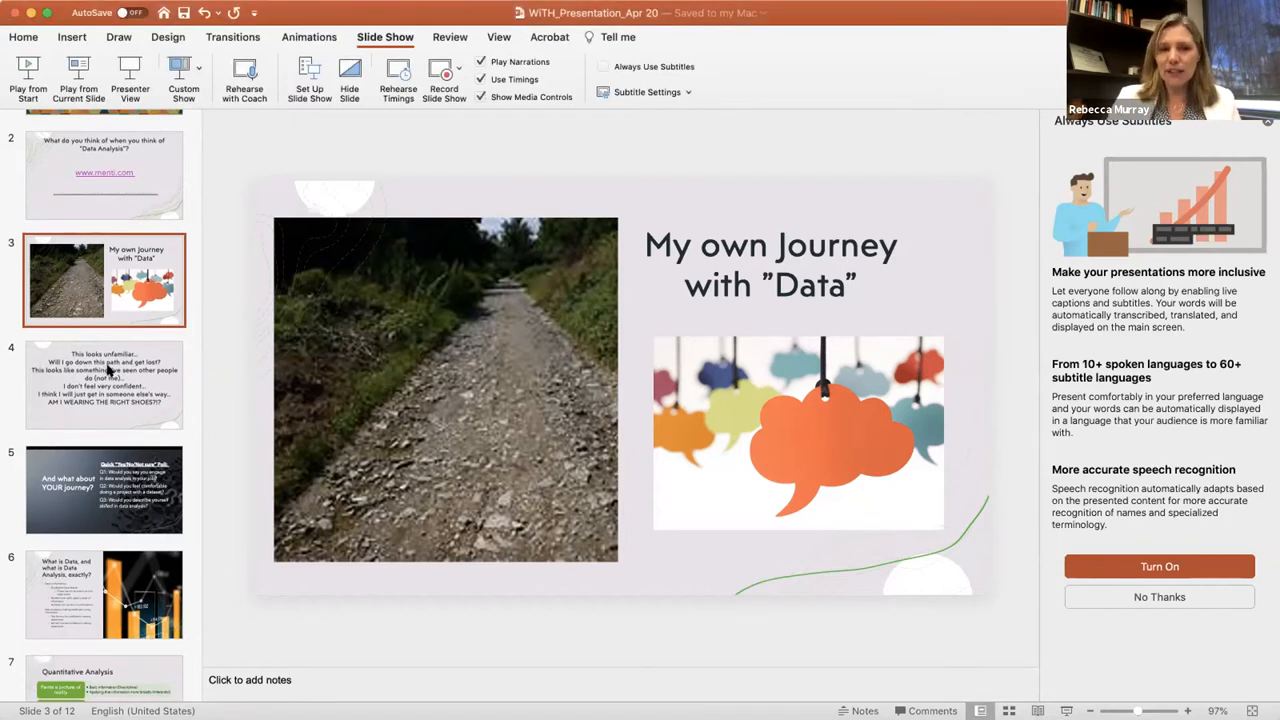
# Show slide 4 with the doubts ending 'AM I WEARING THE RIGHT SHOES?!?'
pyautogui.click(104, 385)
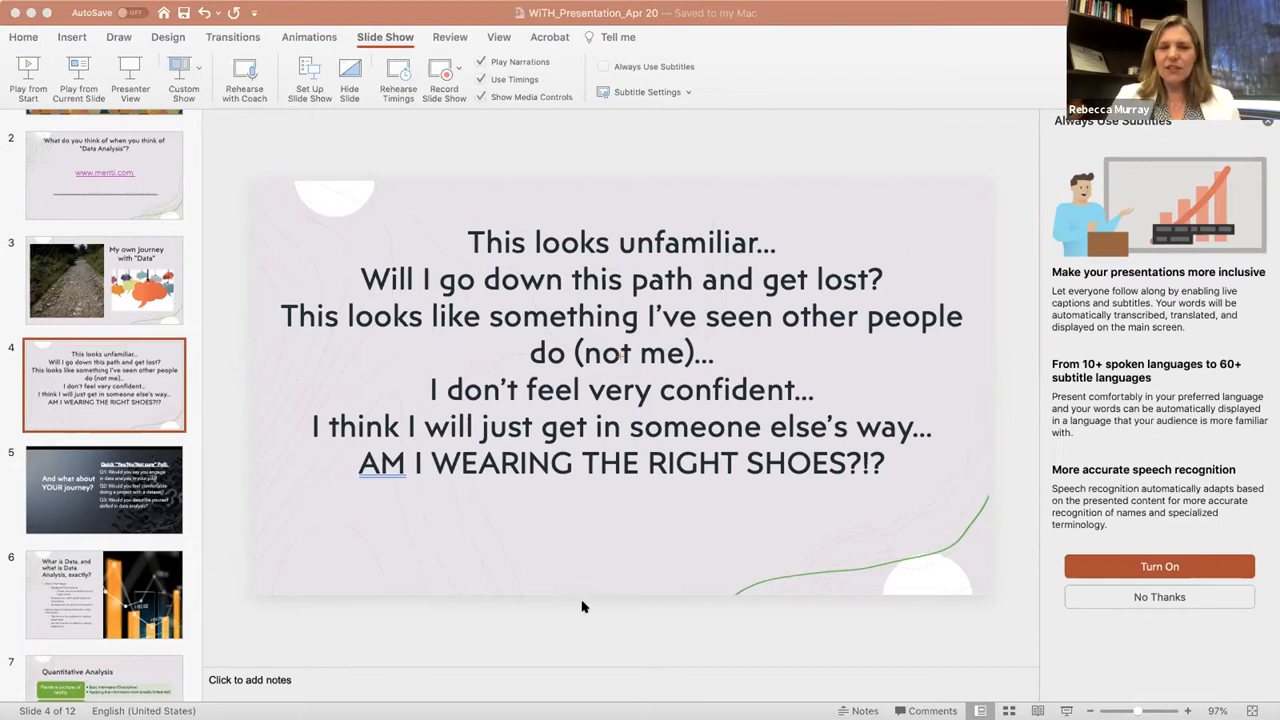
pyautogui.moveTo(777, 514)
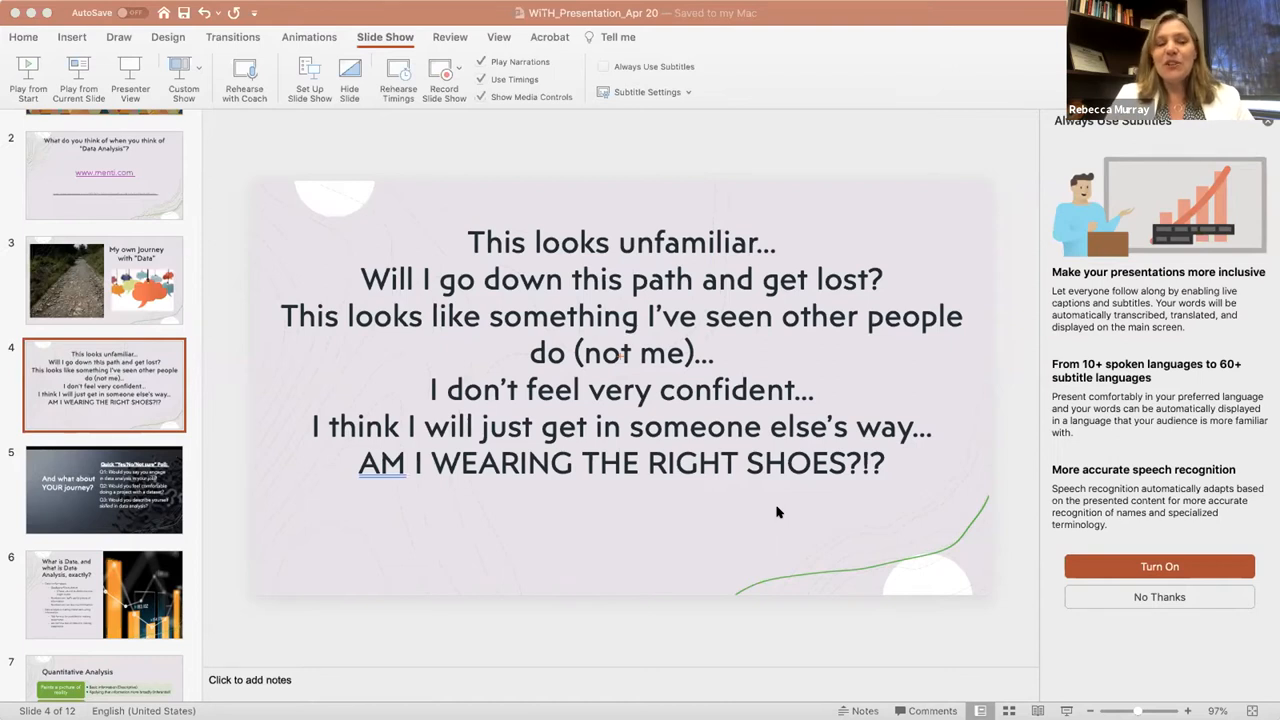
pyautogui.moveTo(785, 367)
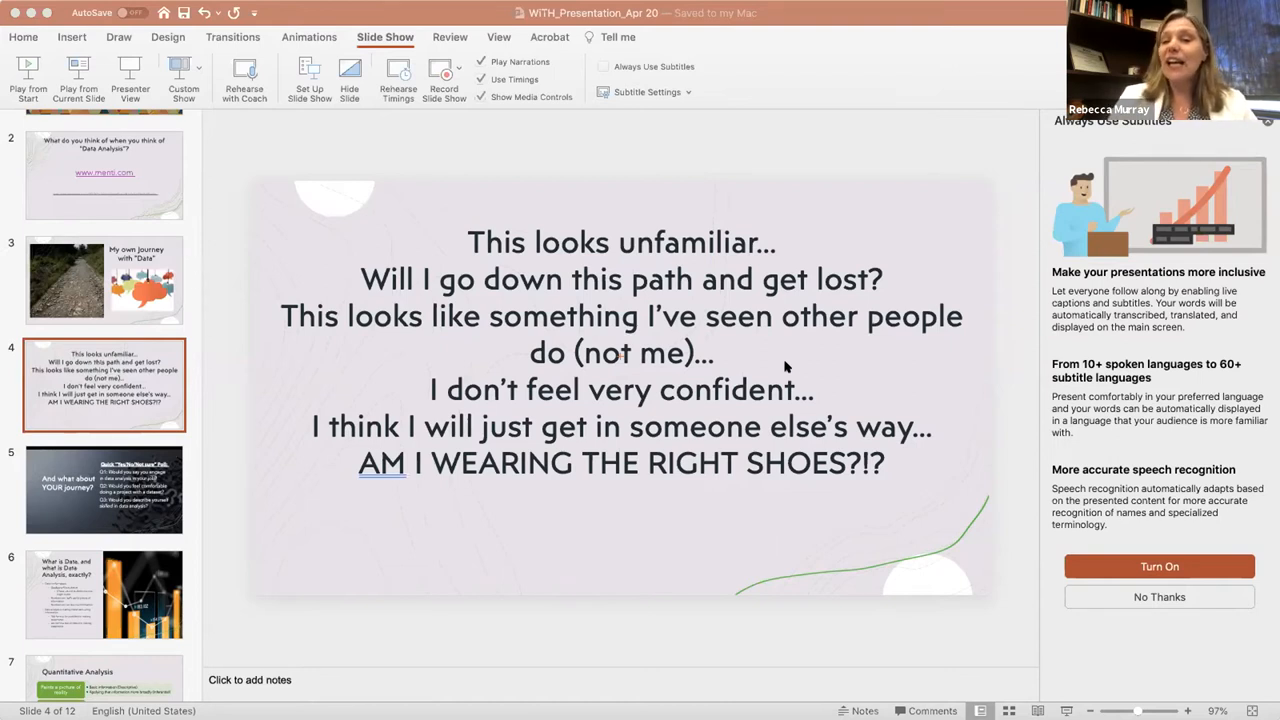
pyautogui.moveTo(182, 458)
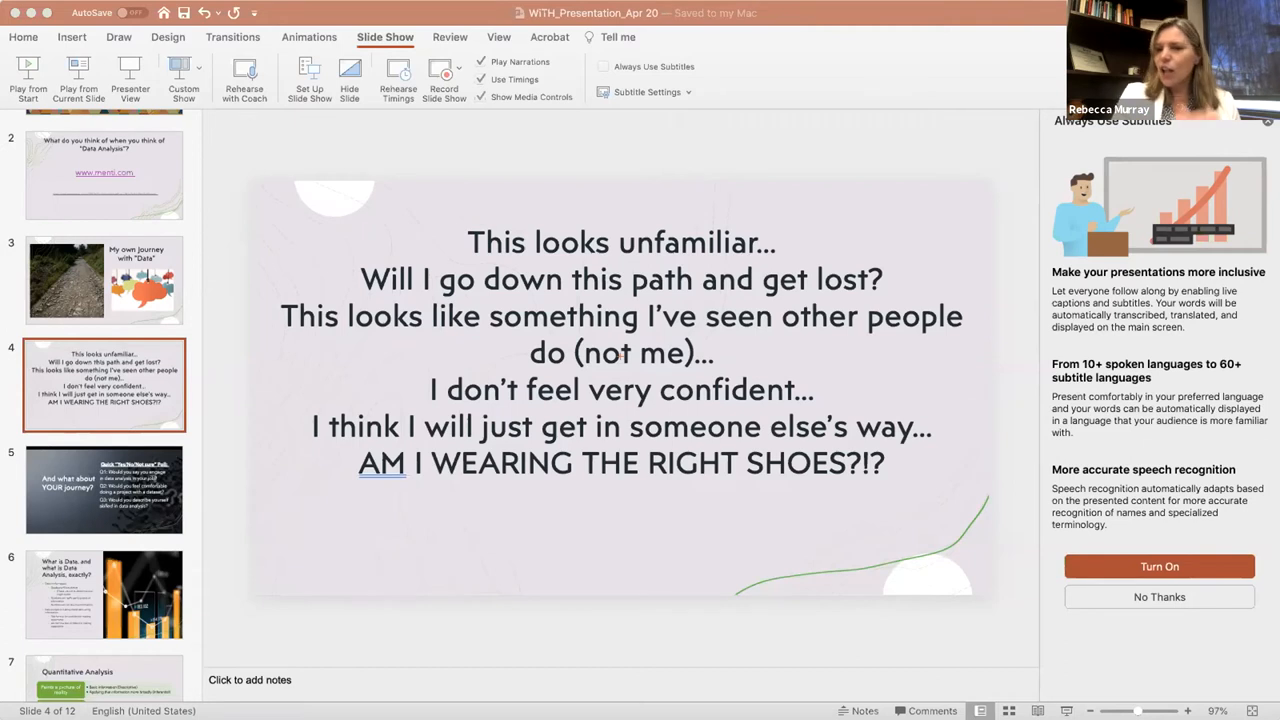
pyautogui.moveTo(595, 703)
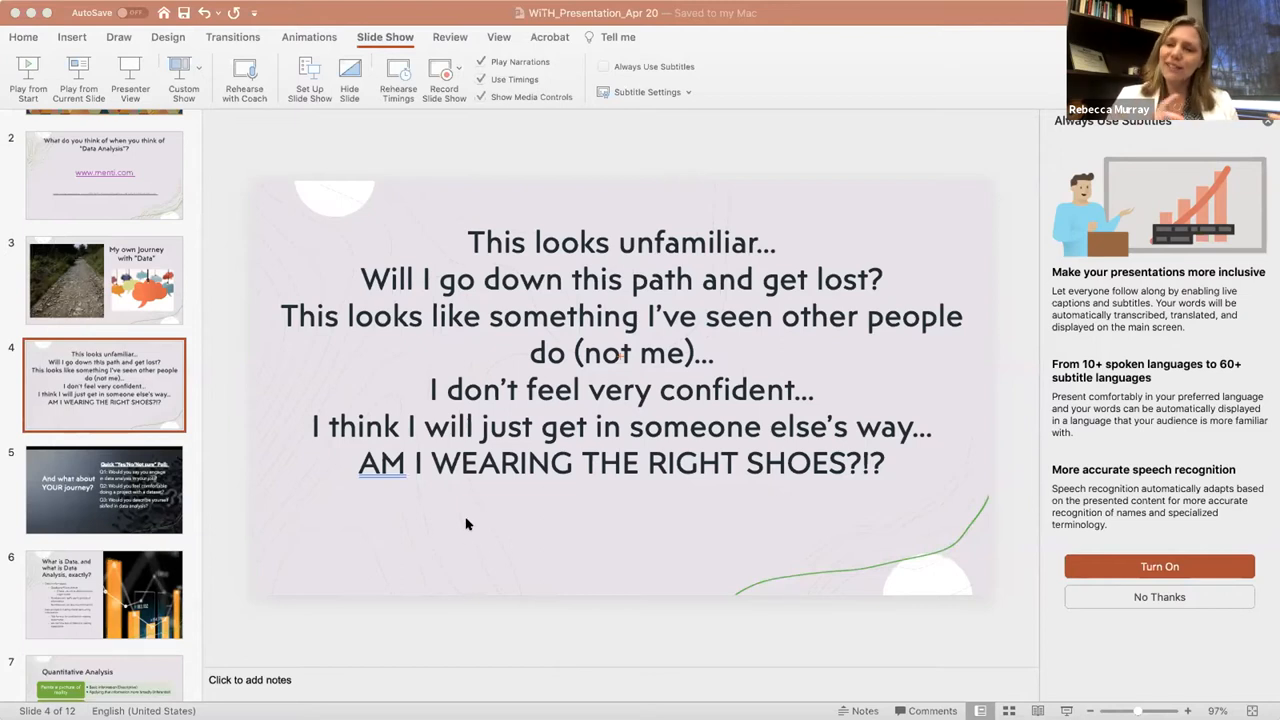
pyautogui.moveTo(263, 446)
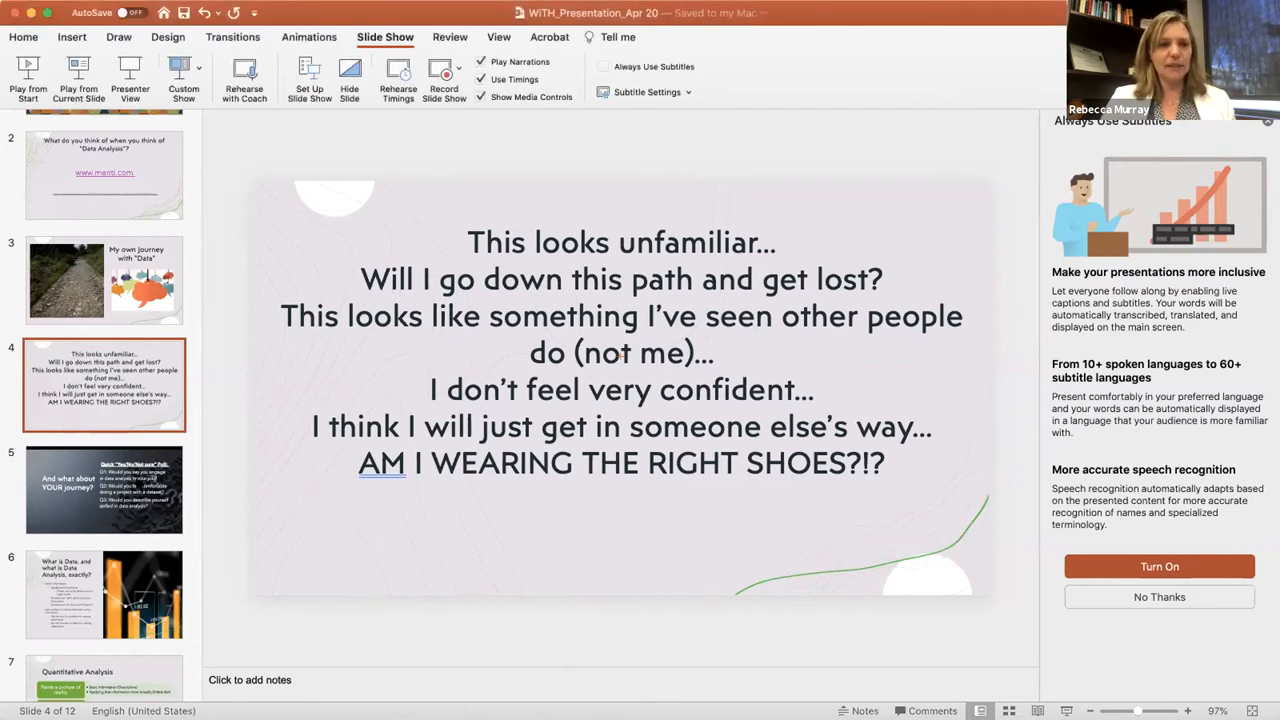
pyautogui.click(104, 489)
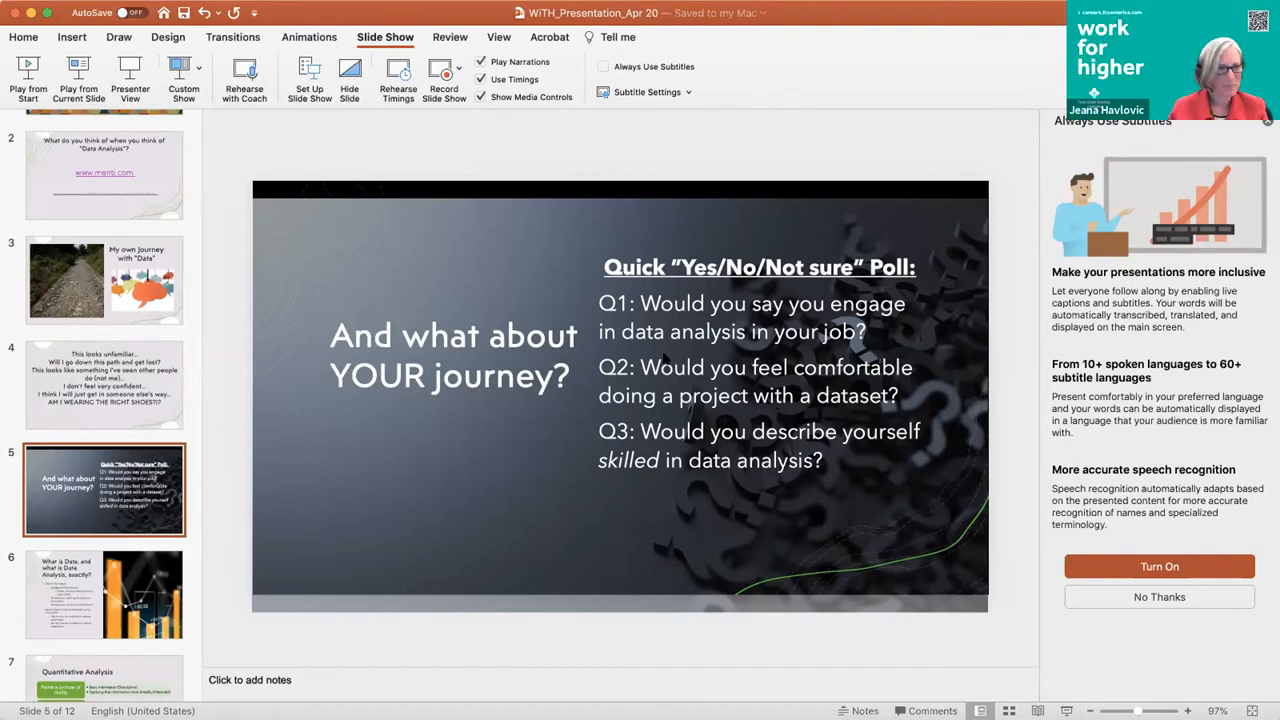
pyautogui.moveTo(753, 69)
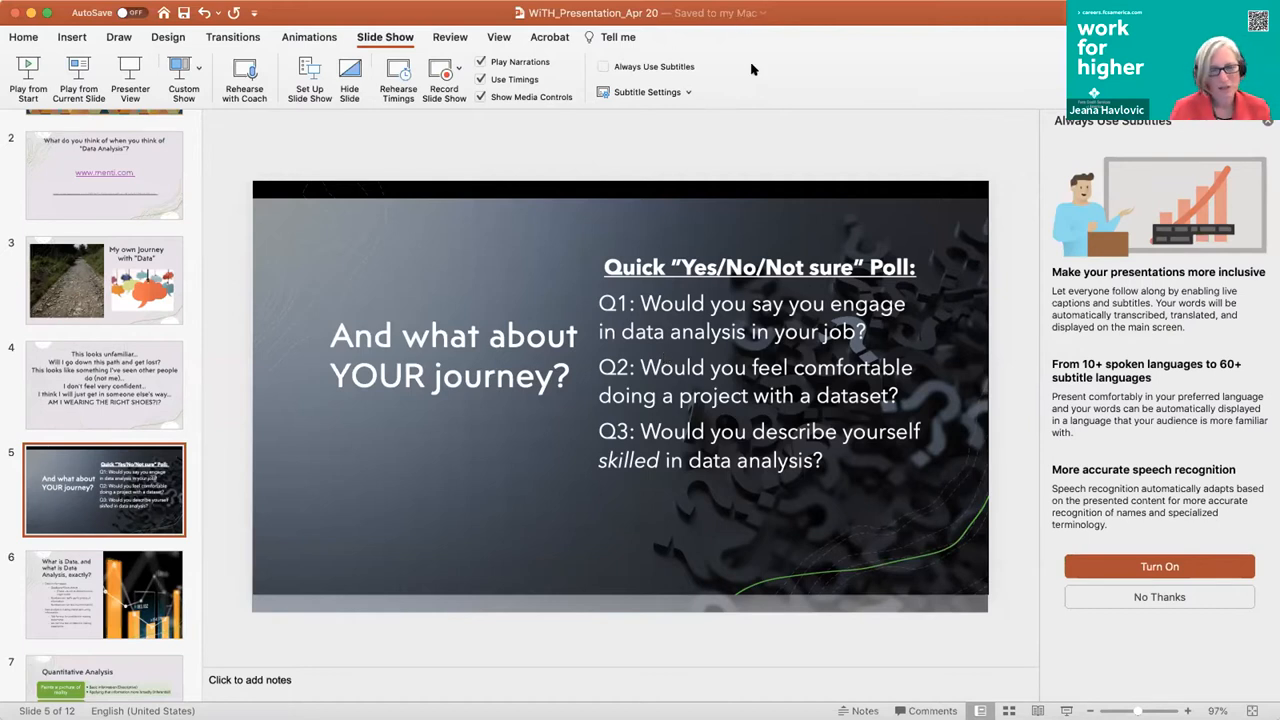
pyautogui.moveTo(543, 216)
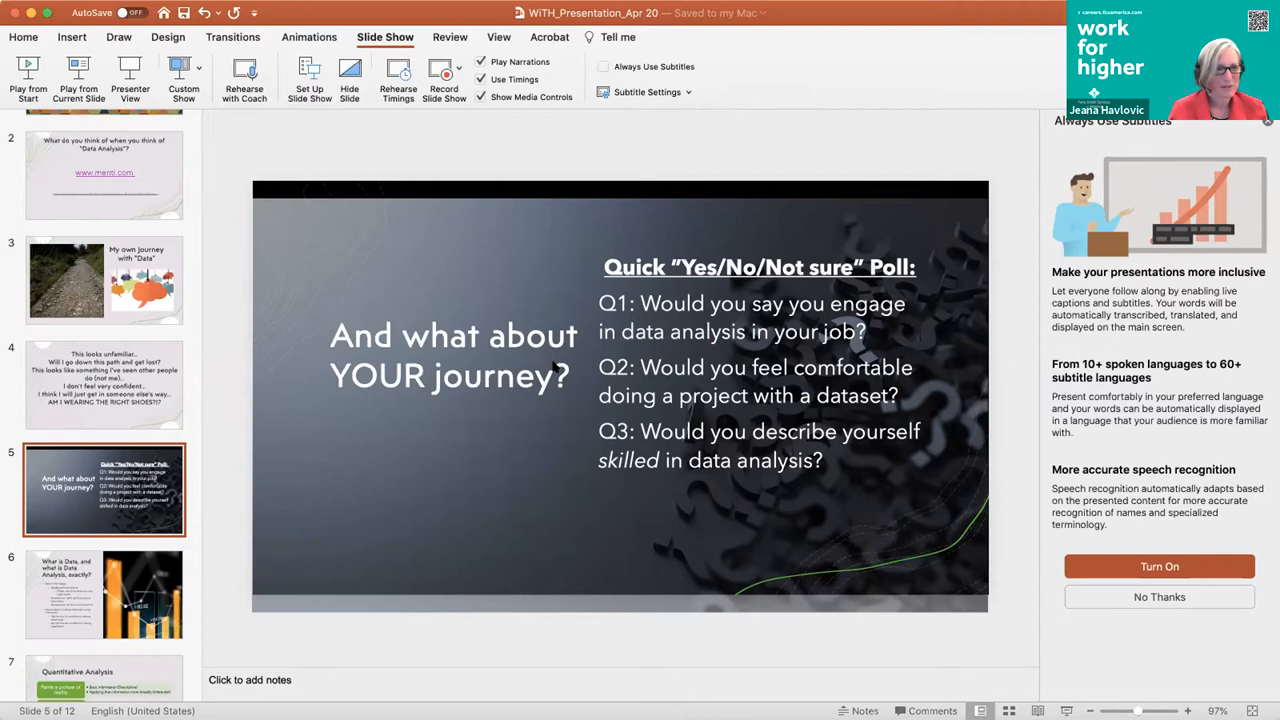
pyautogui.moveTo(573, 500)
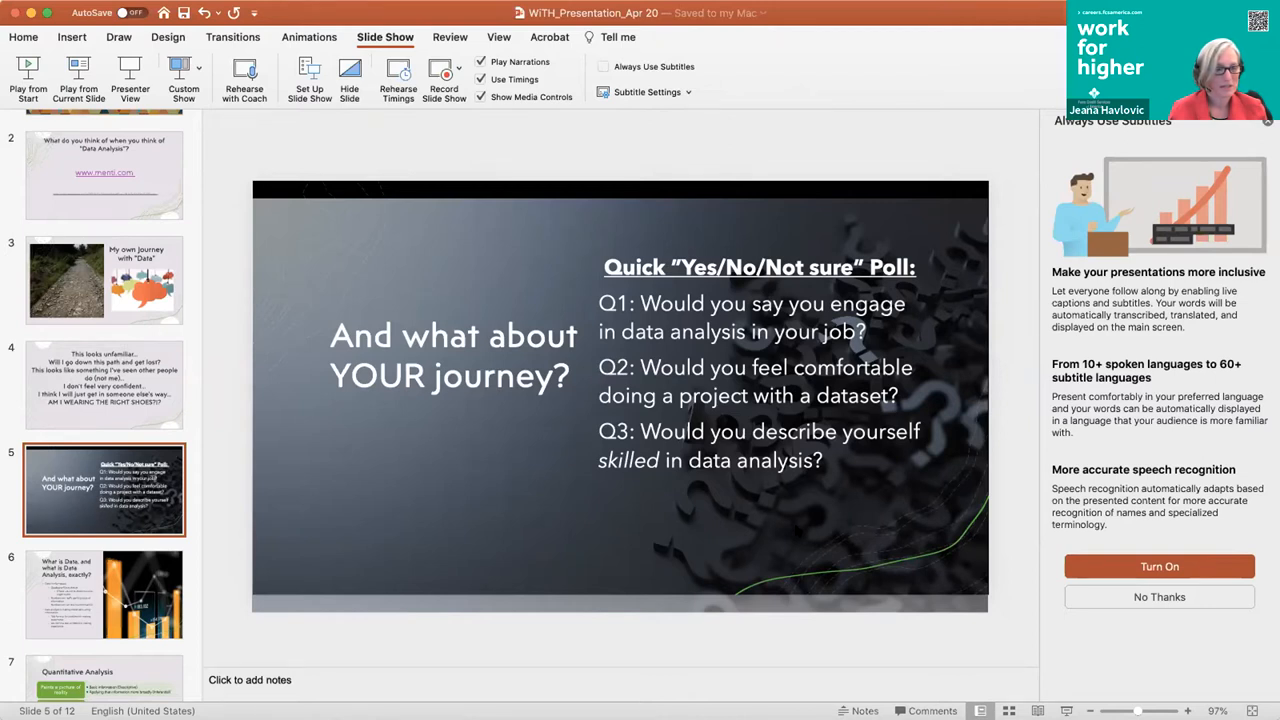
pyautogui.moveTo(795, 525)
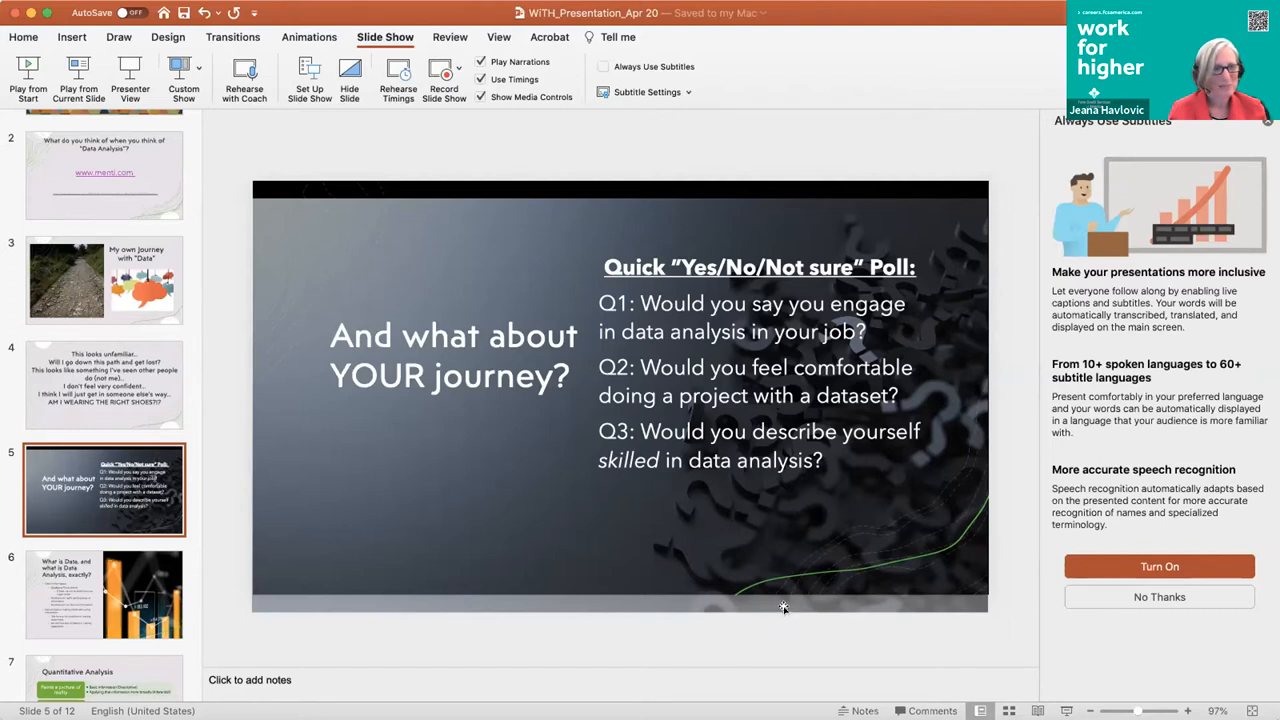
pyautogui.moveTo(335, 561)
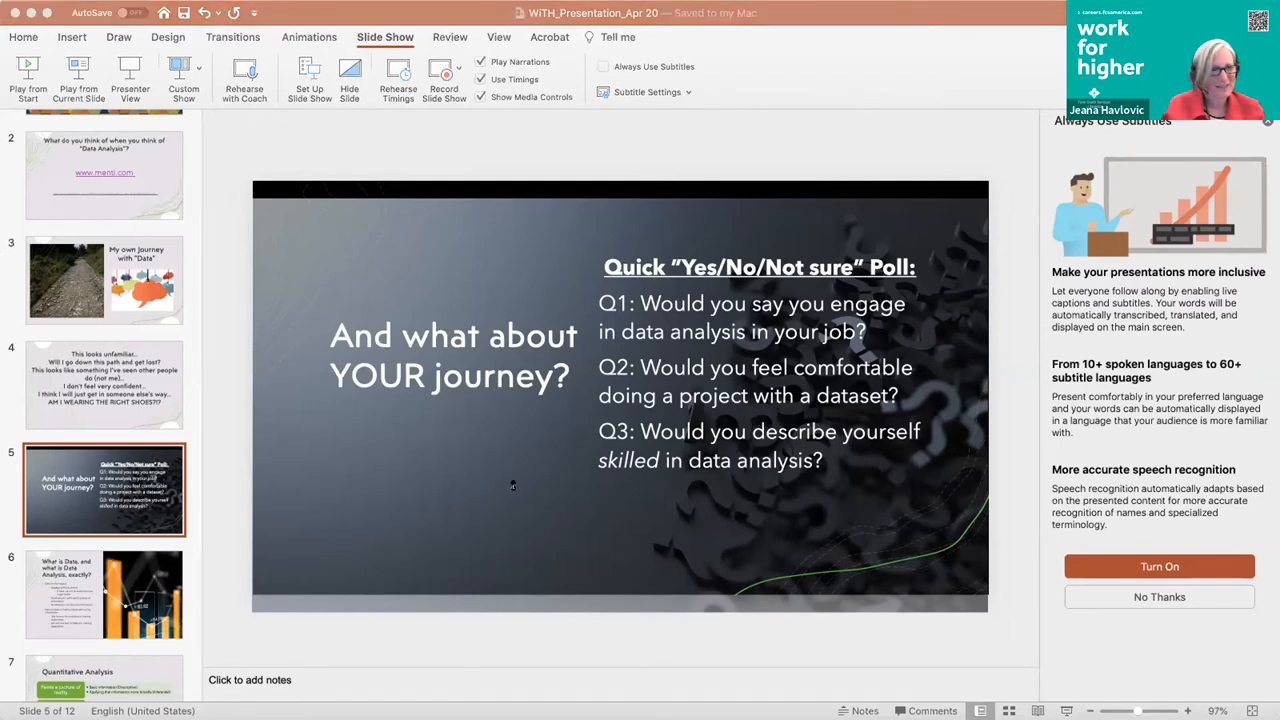
pyautogui.moveTo(518, 472)
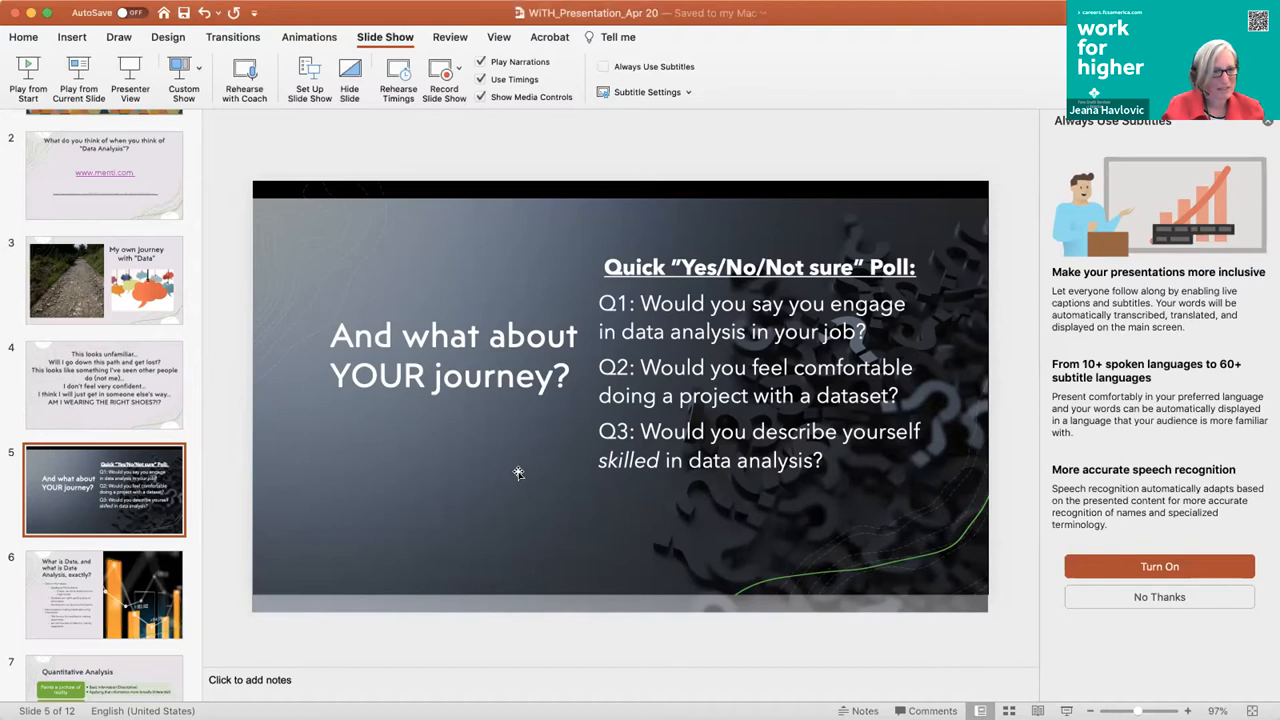
pyautogui.moveTo(547, 652)
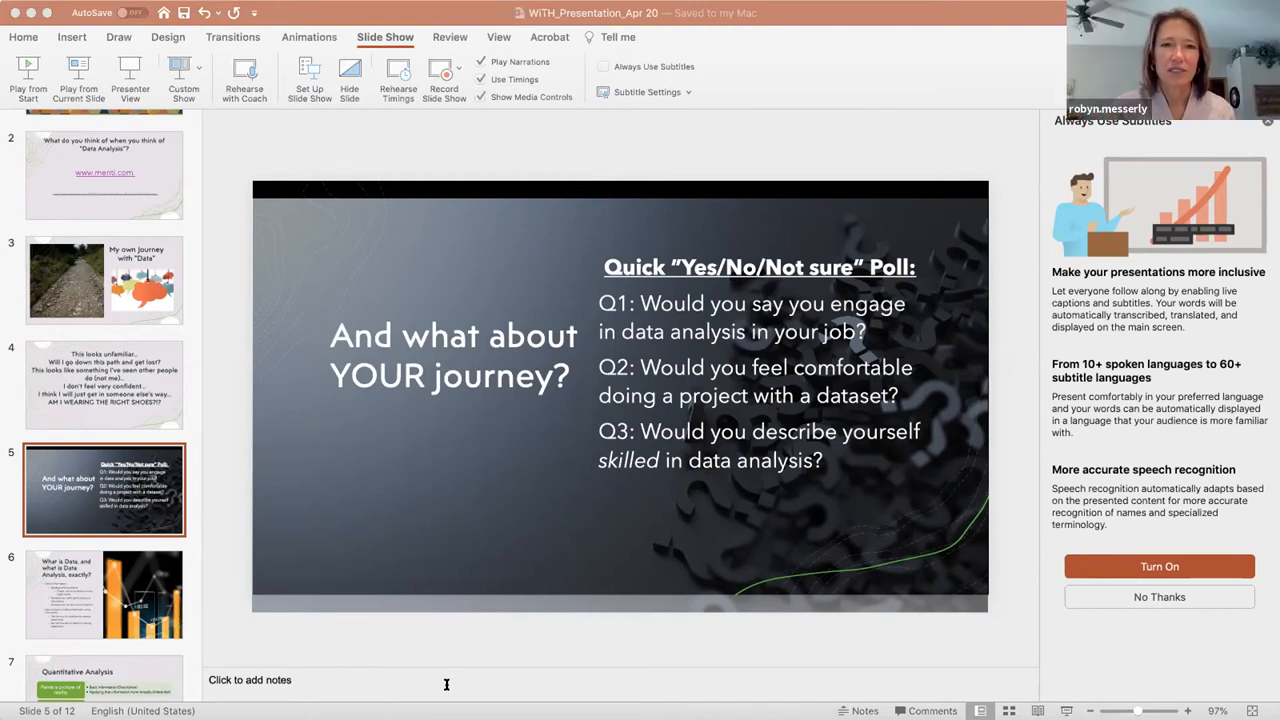
pyautogui.moveTo(248, 422)
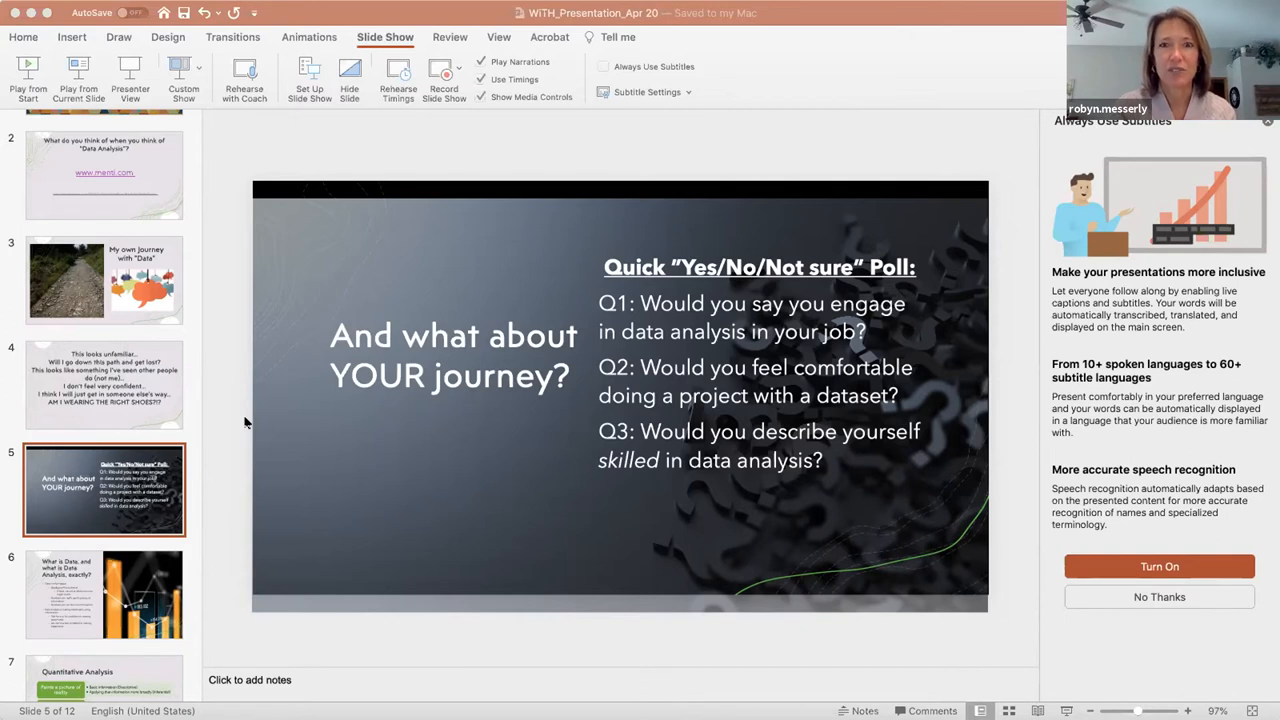
pyautogui.click(104, 594)
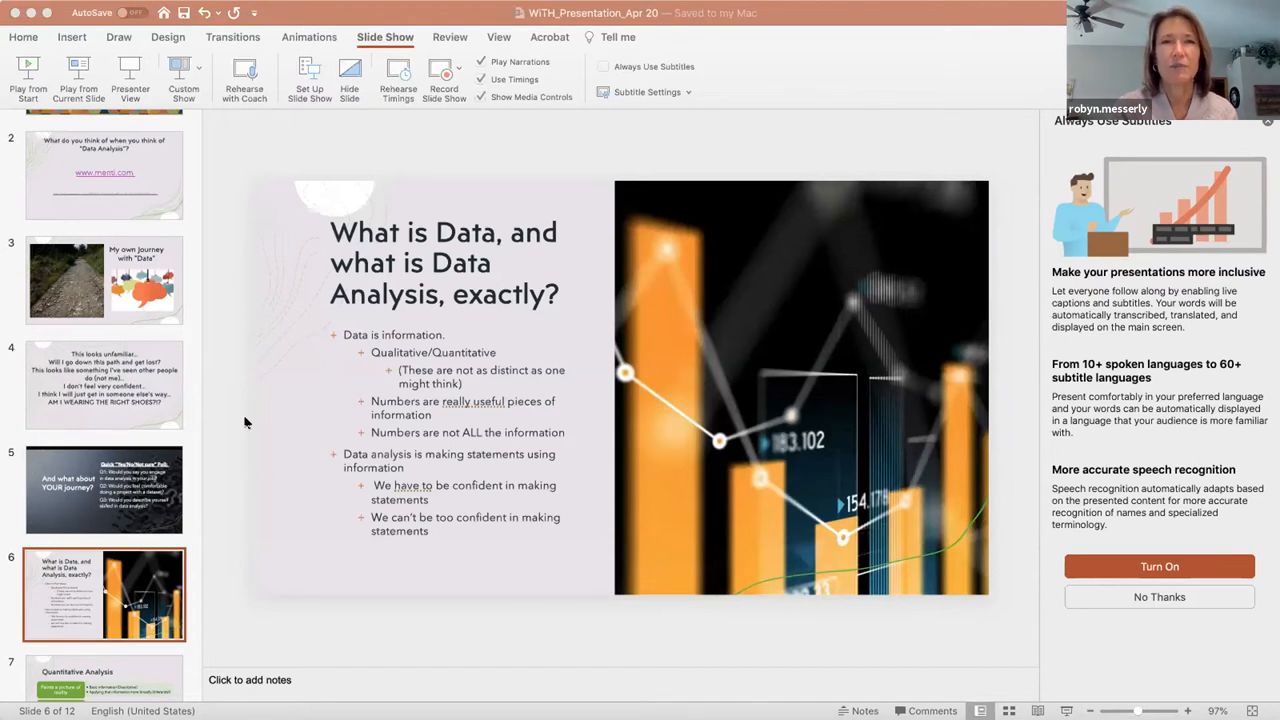
pyautogui.moveTo(285, 522)
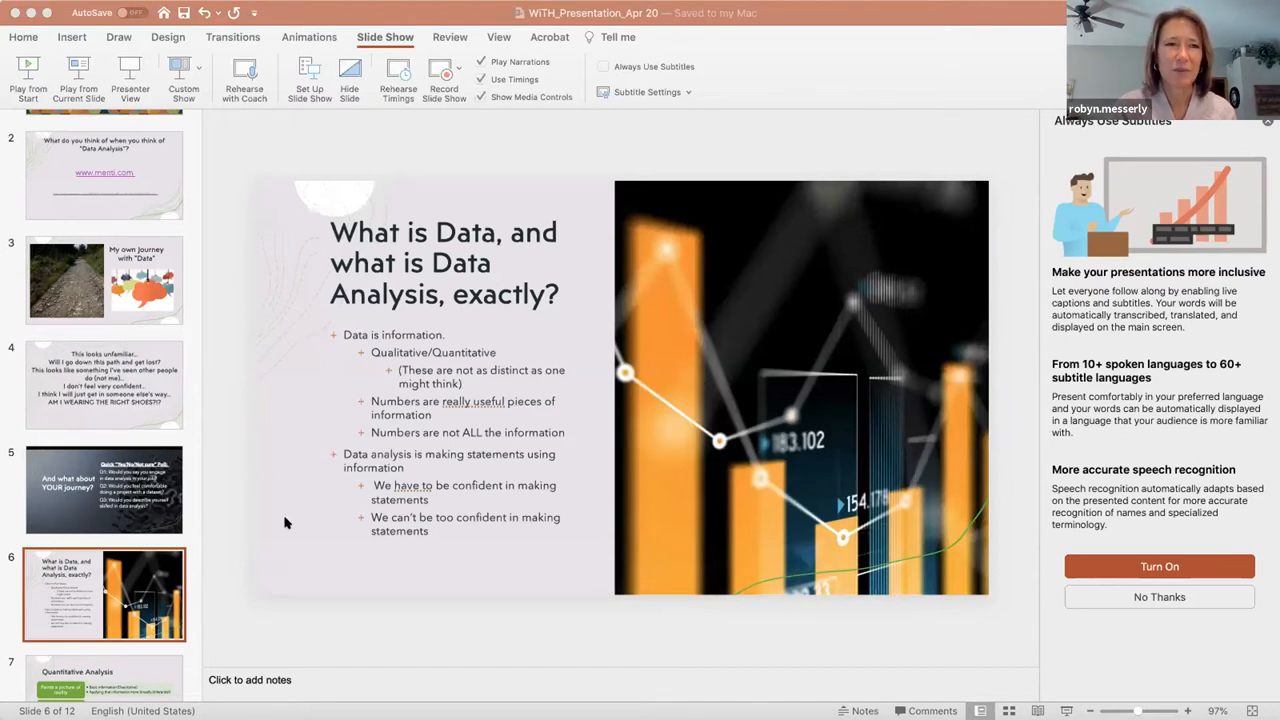
pyautogui.moveTo(302, 596)
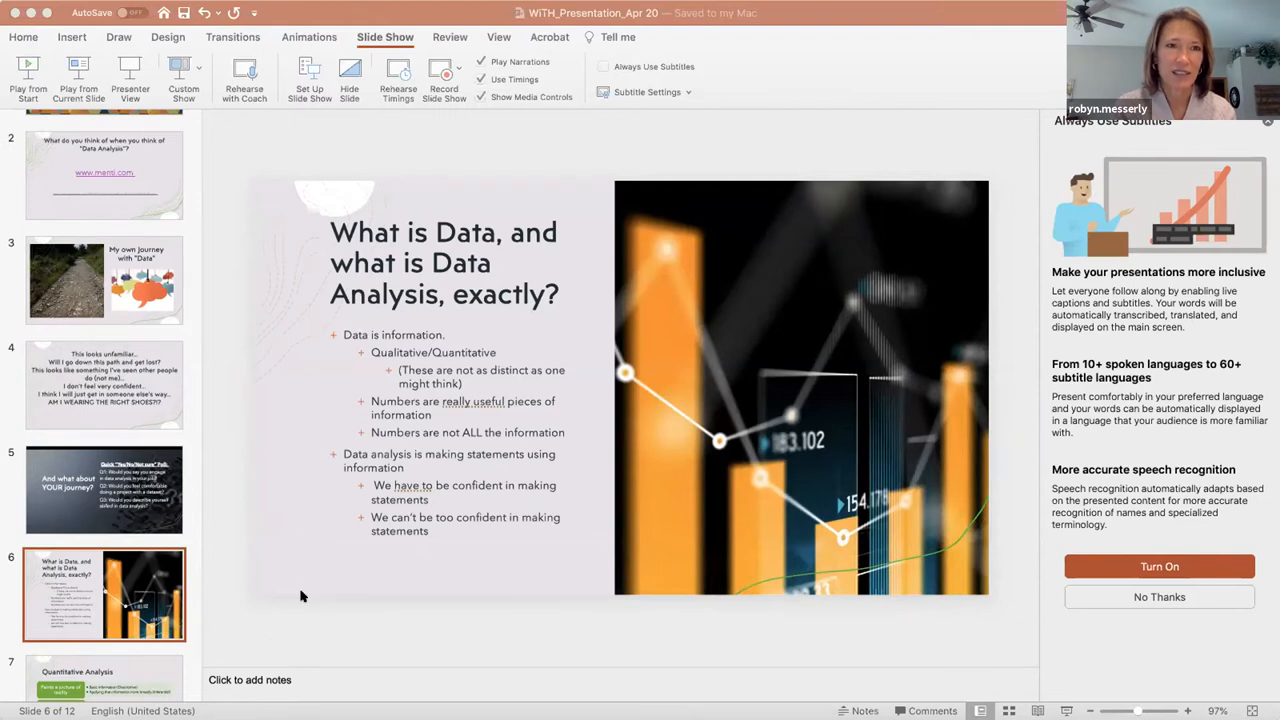
pyautogui.moveTo(183, 546)
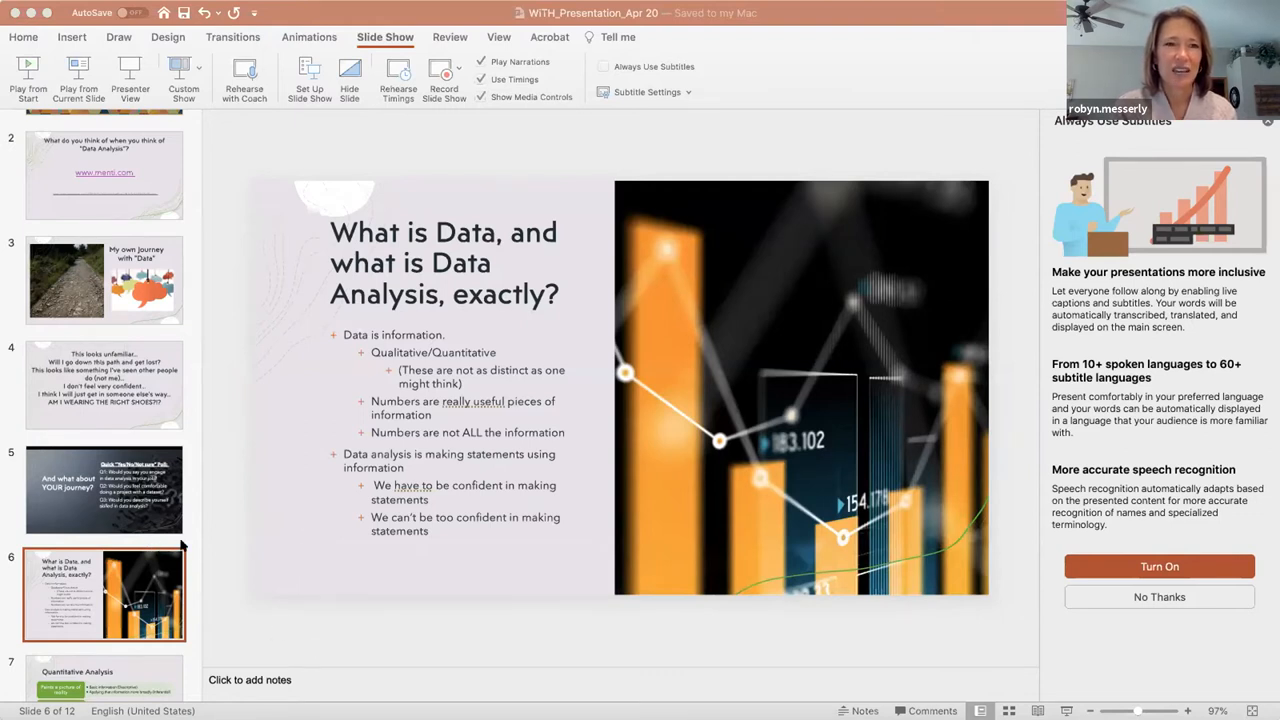
pyautogui.moveTo(330, 570)
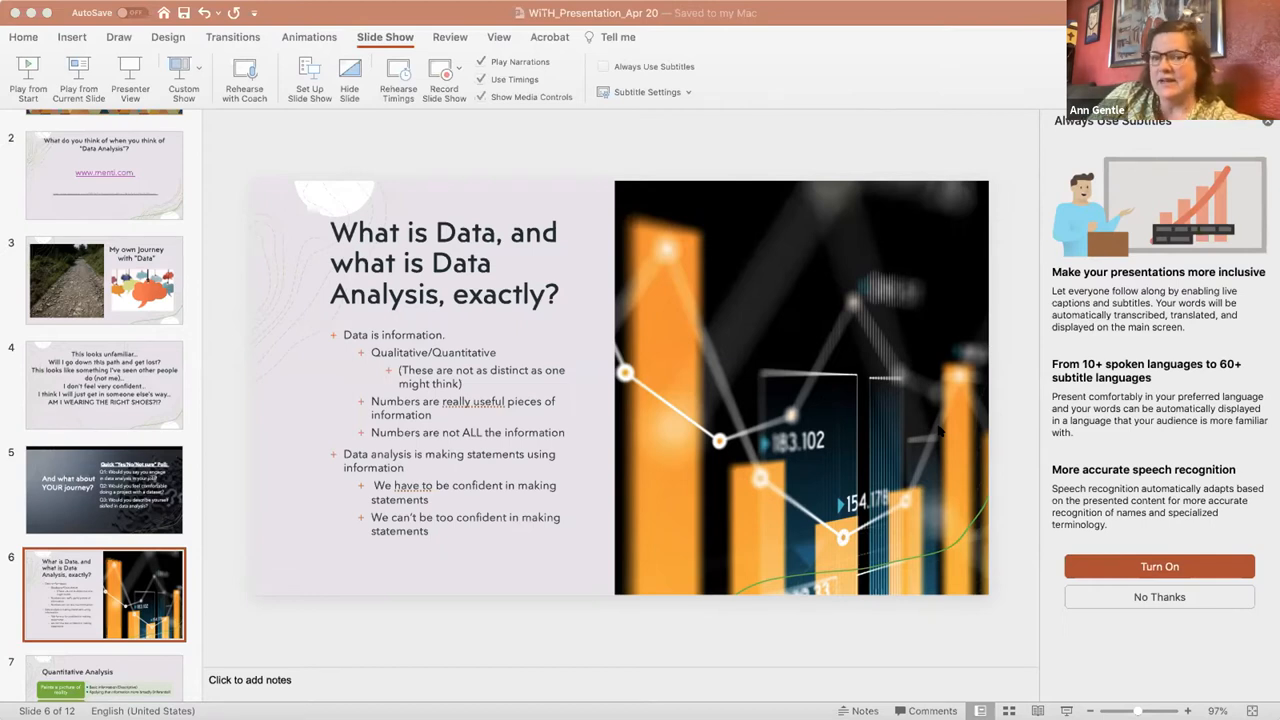
pyautogui.moveTo(800, 545)
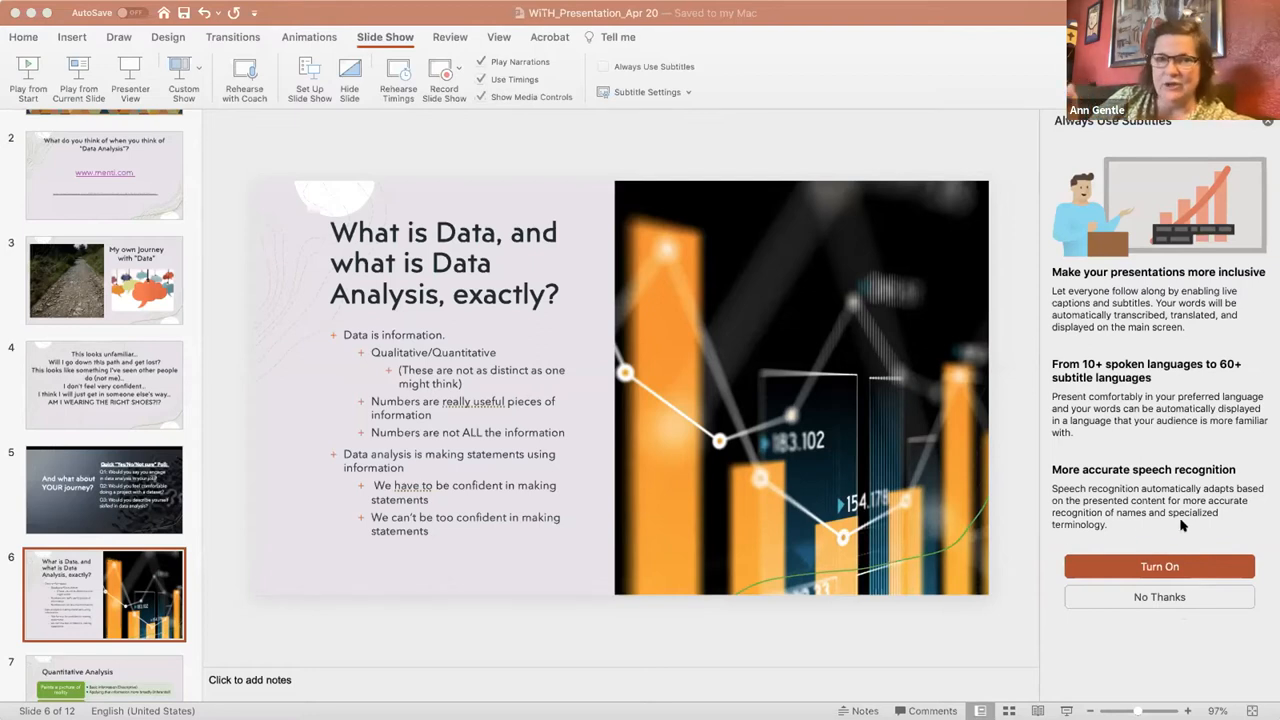
pyautogui.moveTo(1155, 513)
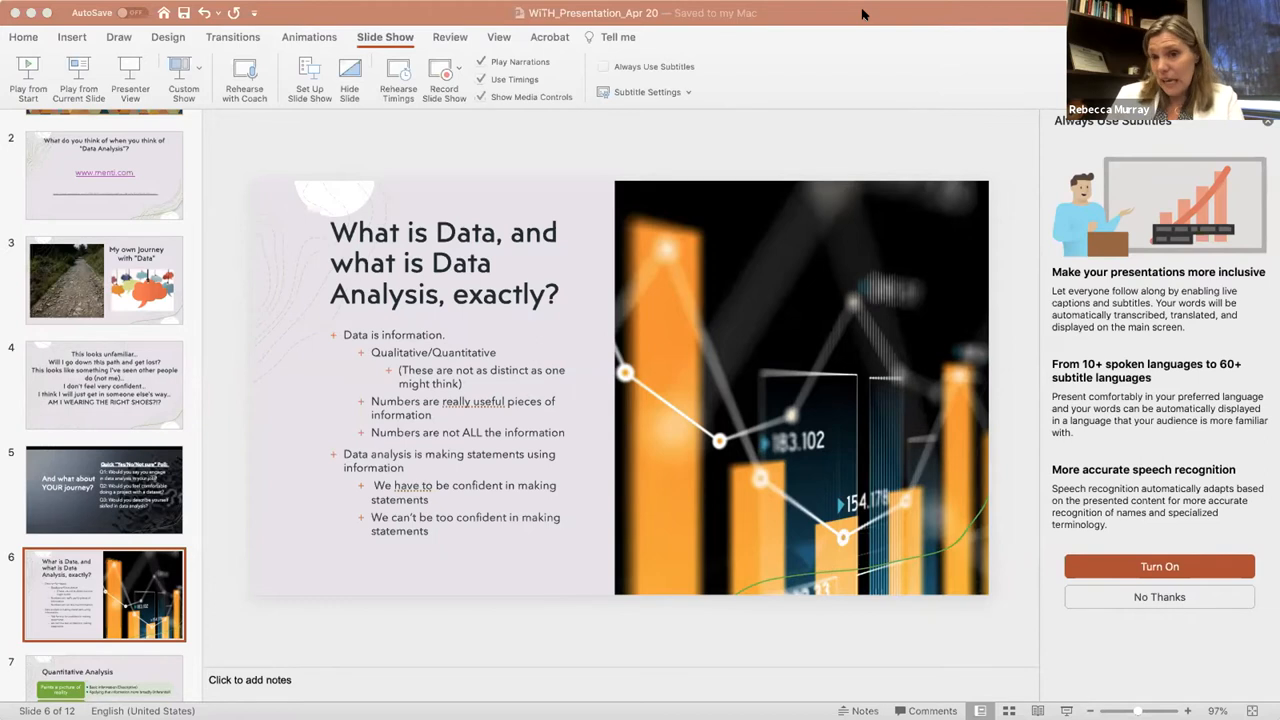
pyautogui.moveTo(846, 384)
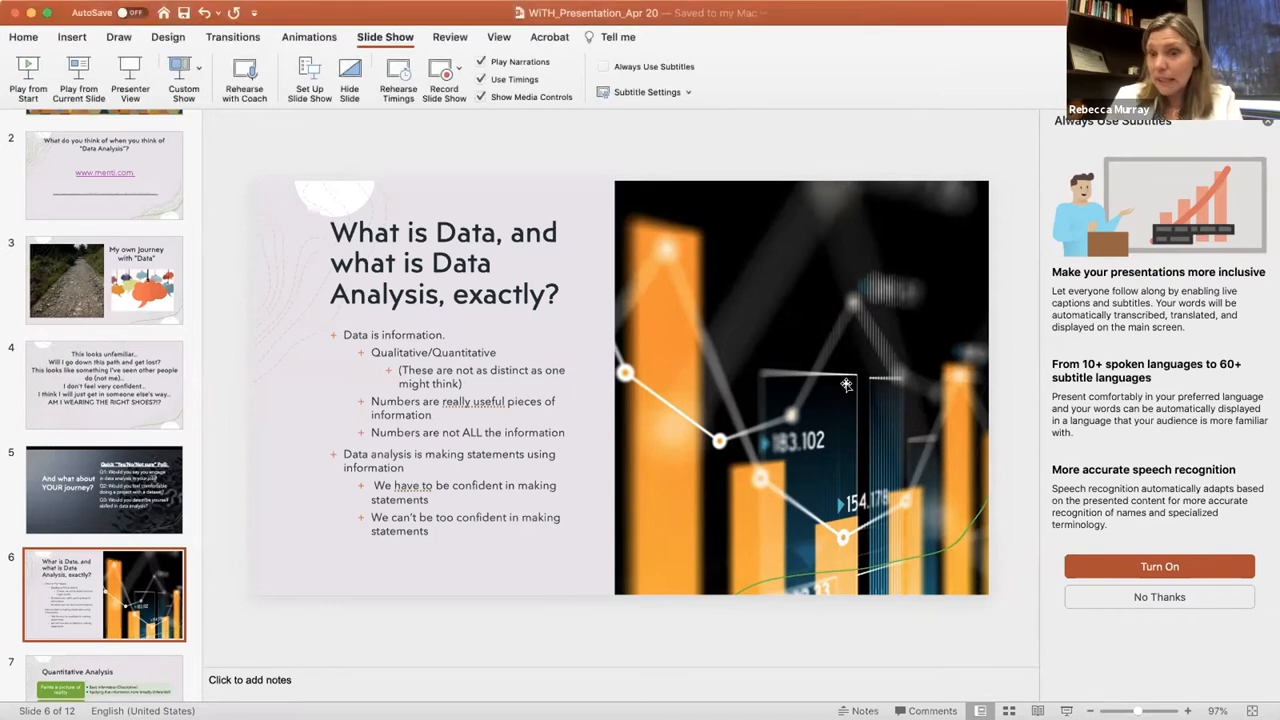
pyautogui.moveTo(815, 700)
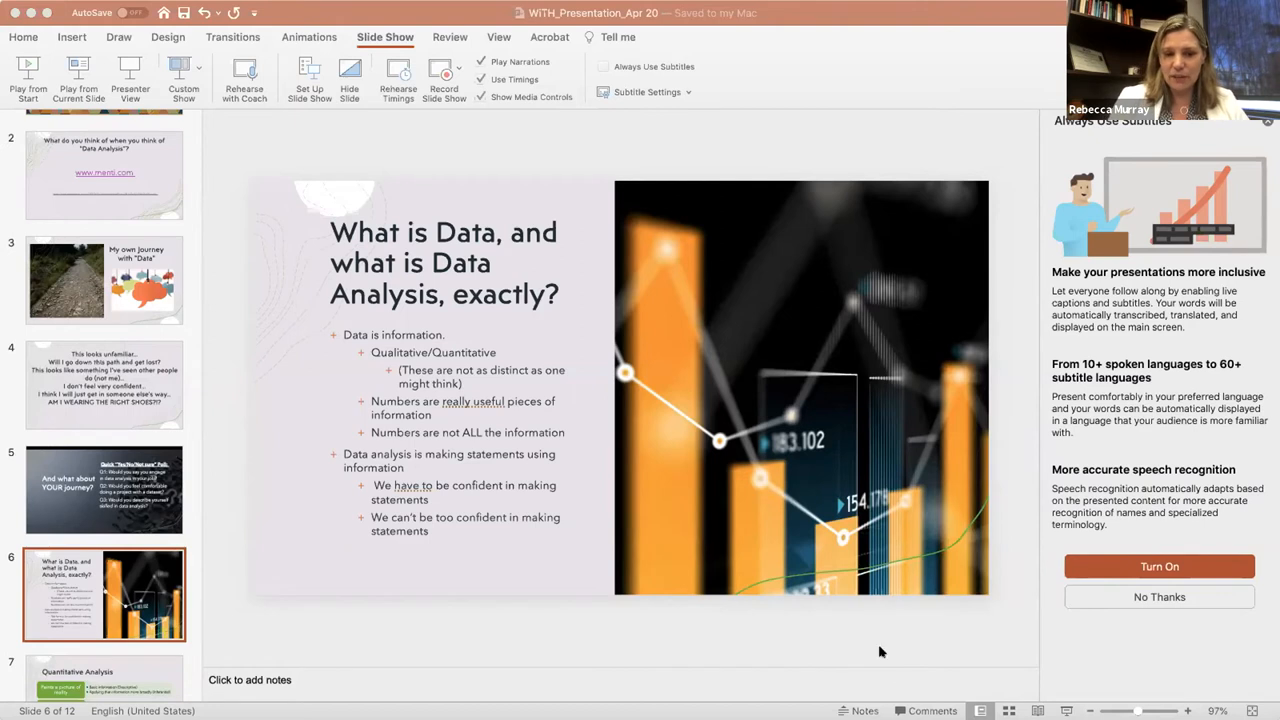
pyautogui.moveTo(789, 558)
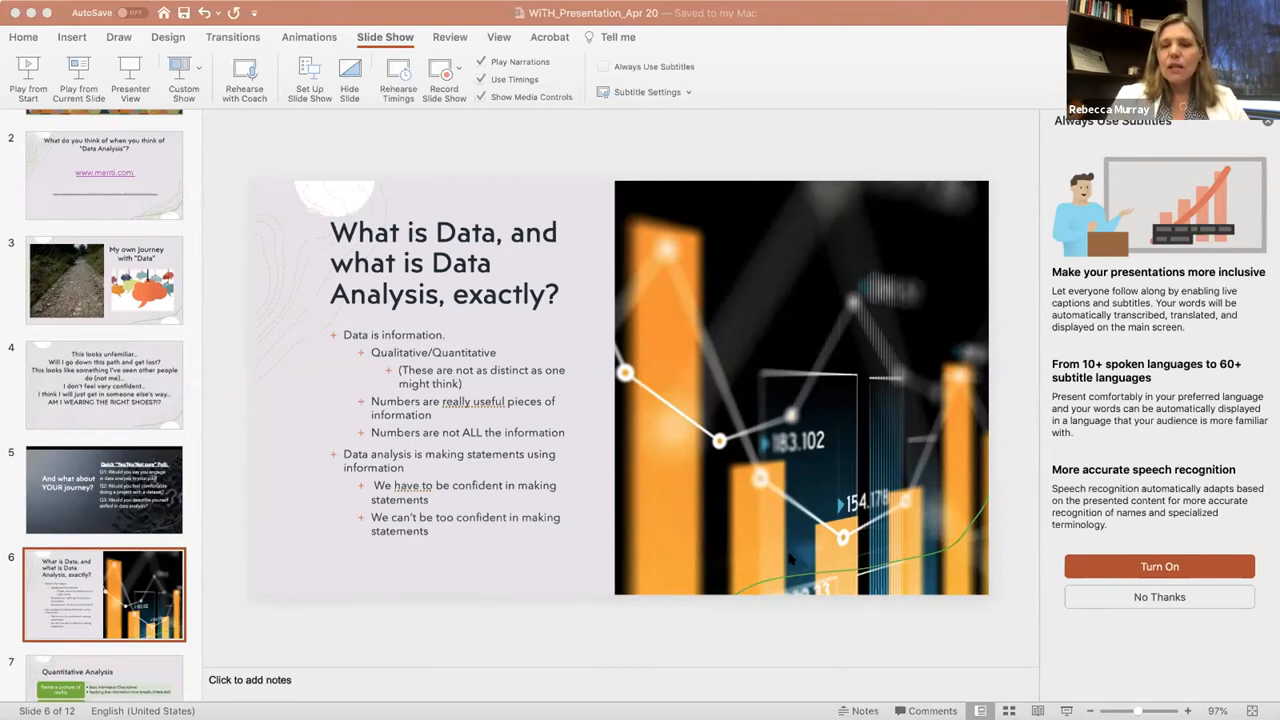
pyautogui.moveTo(731, 651)
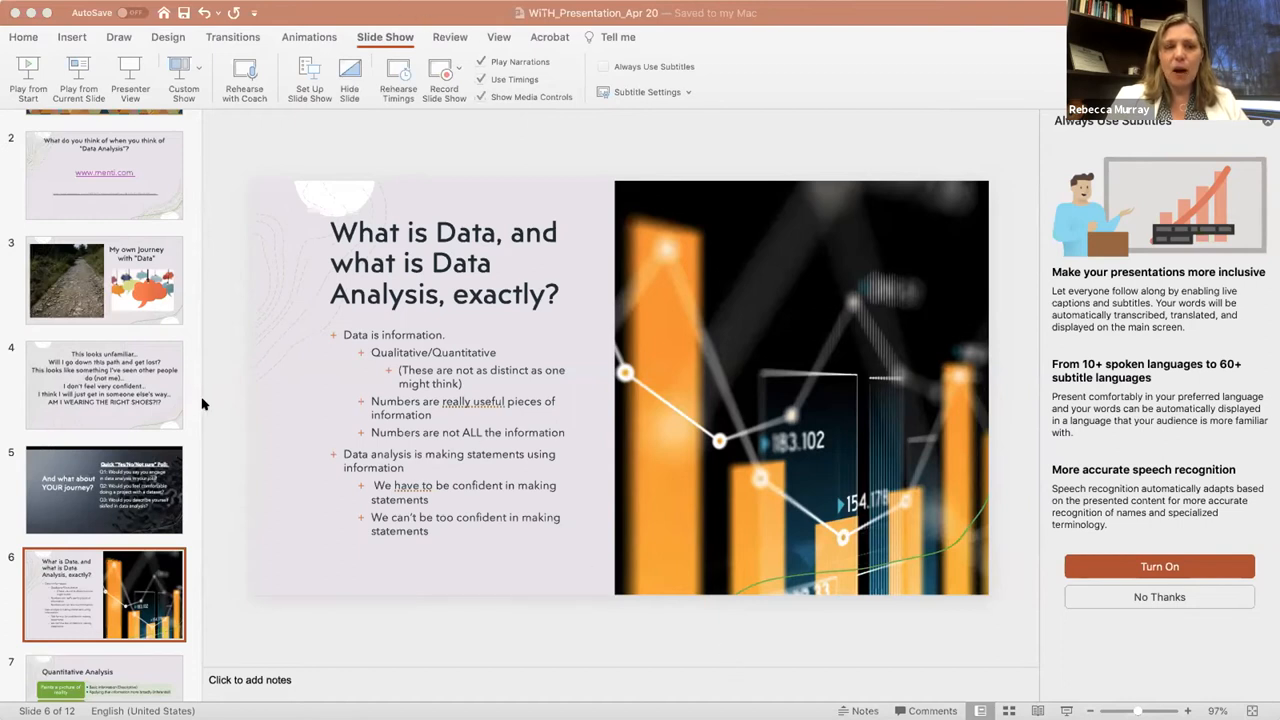
pyautogui.moveTo(733, 73)
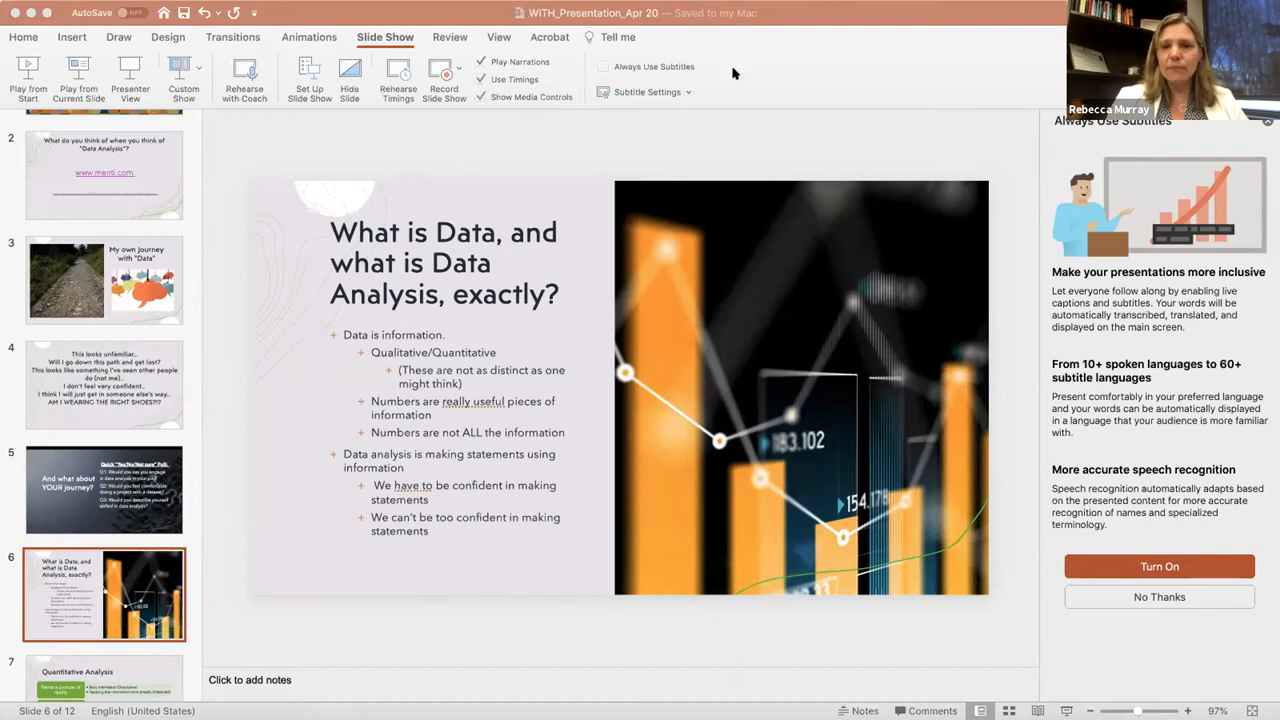
pyautogui.moveTo(432, 606)
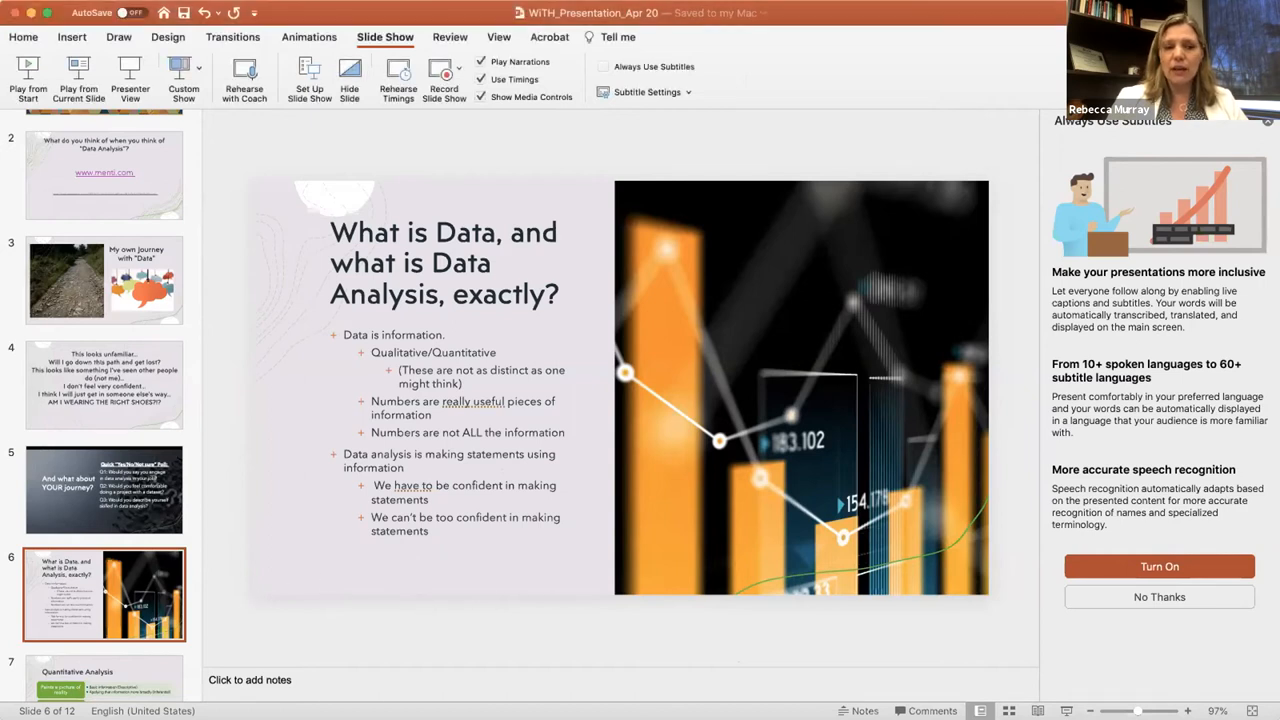
pyautogui.moveTo(475, 660)
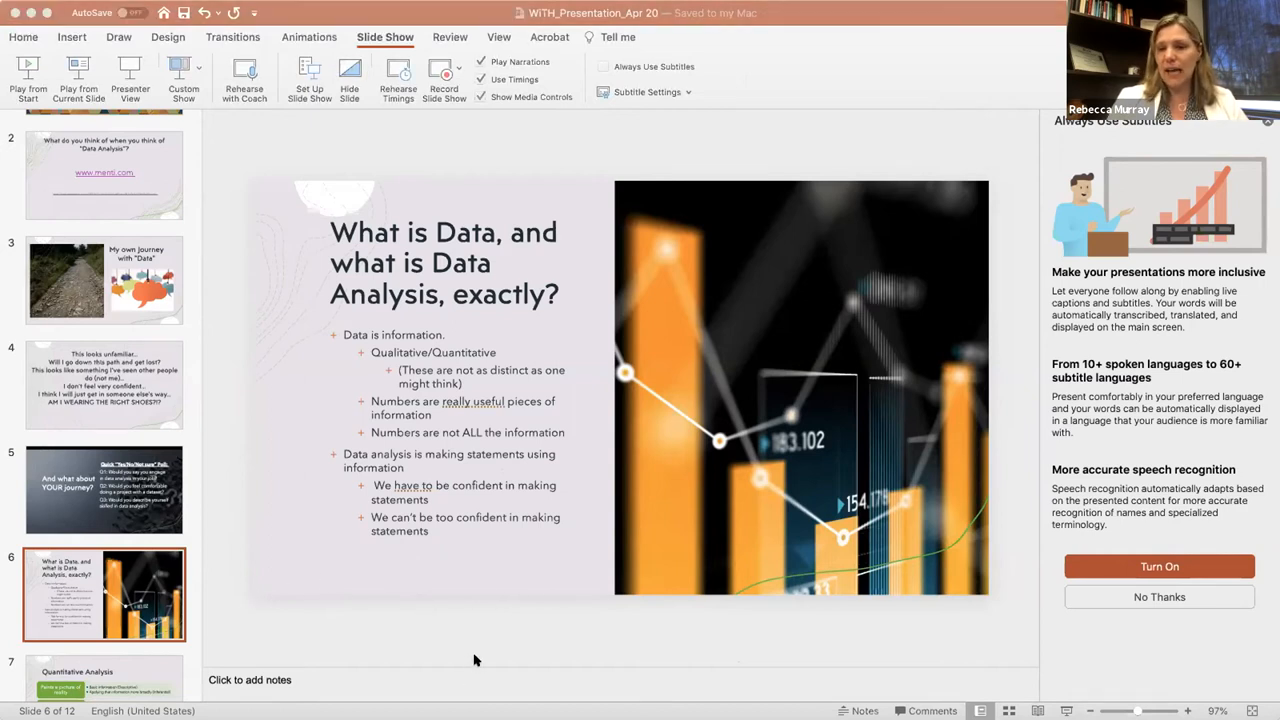
pyautogui.moveTo(513, 557)
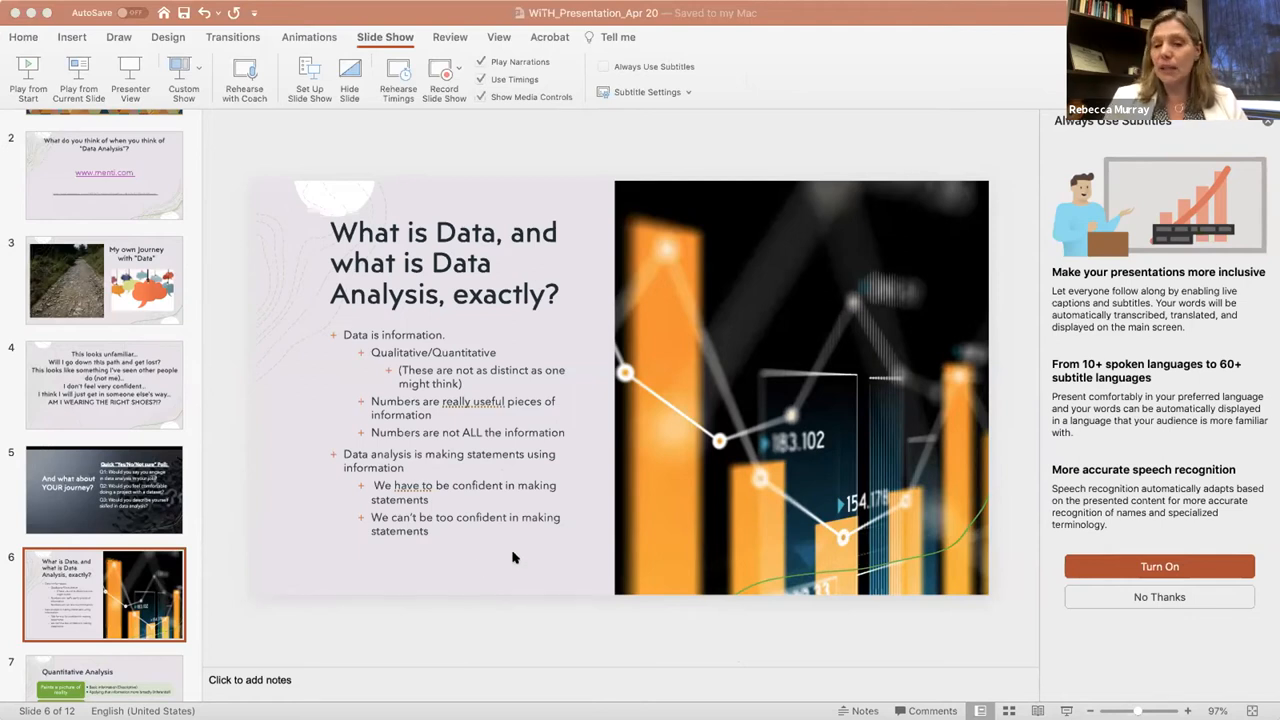
pyautogui.moveTo(545, 692)
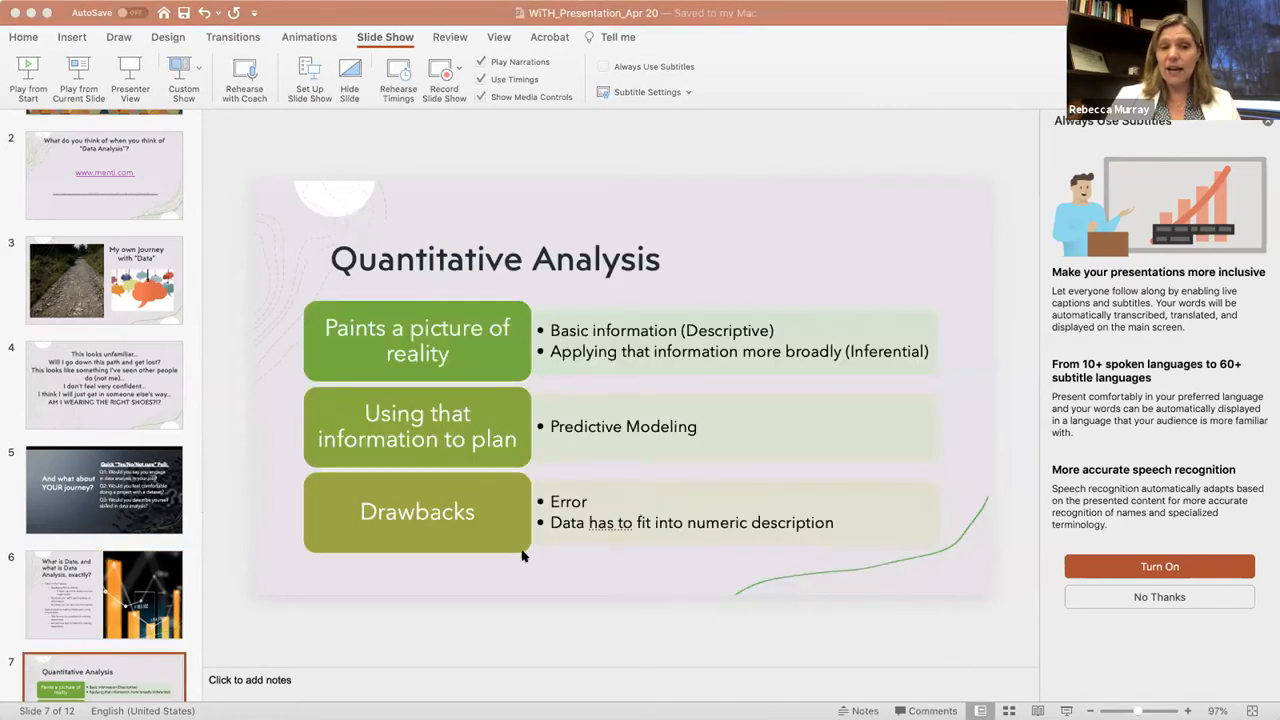
pyautogui.moveTo(531, 583)
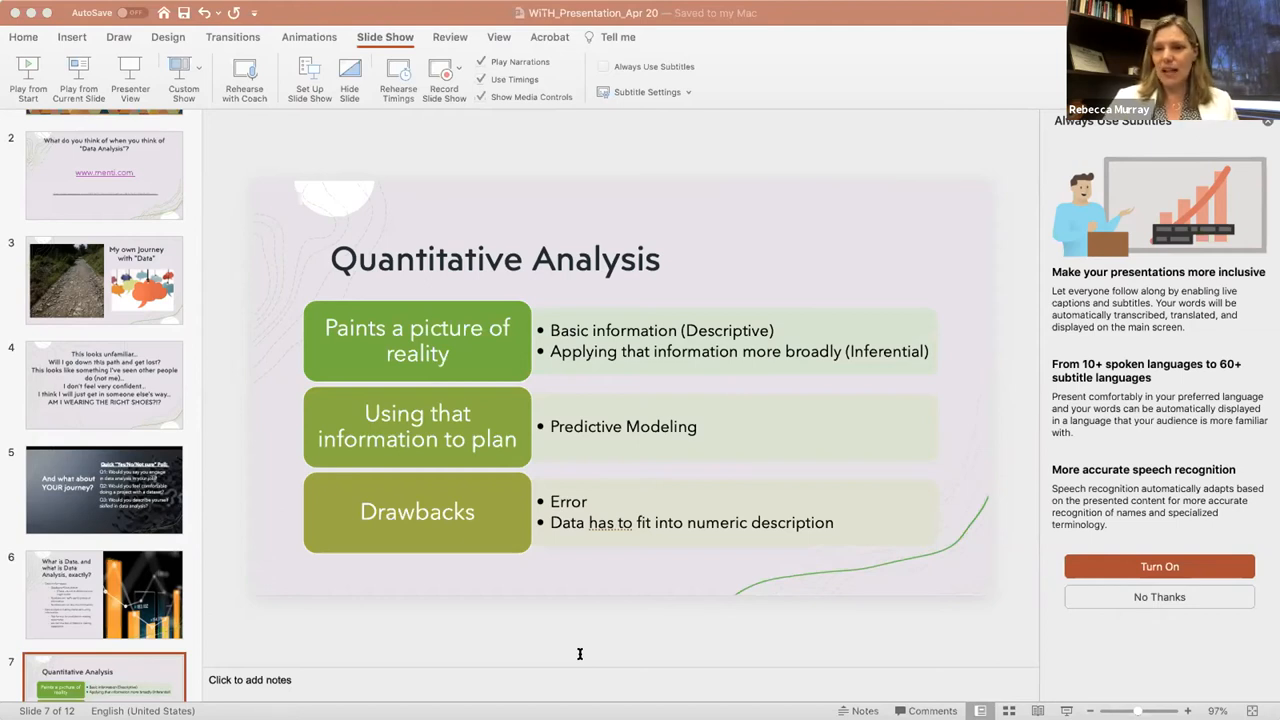
pyautogui.moveTo(662, 615)
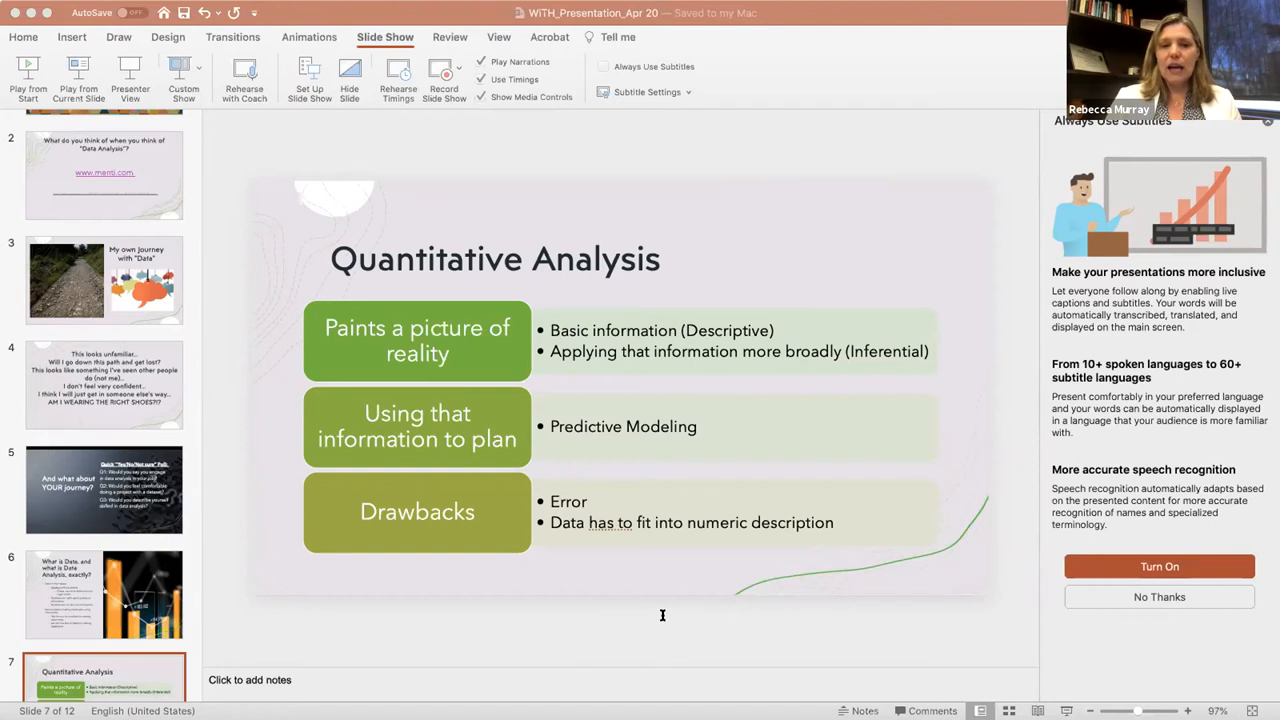
pyautogui.moveTo(584, 129)
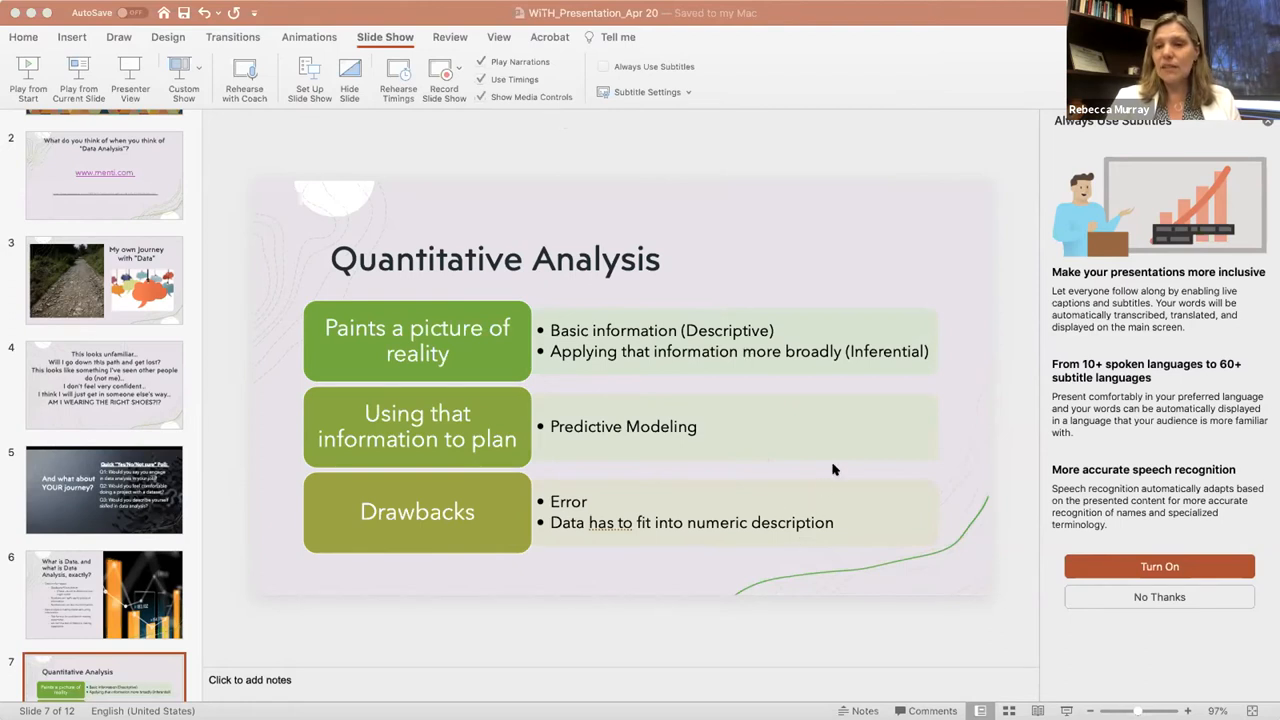
pyautogui.moveTo(826, 550)
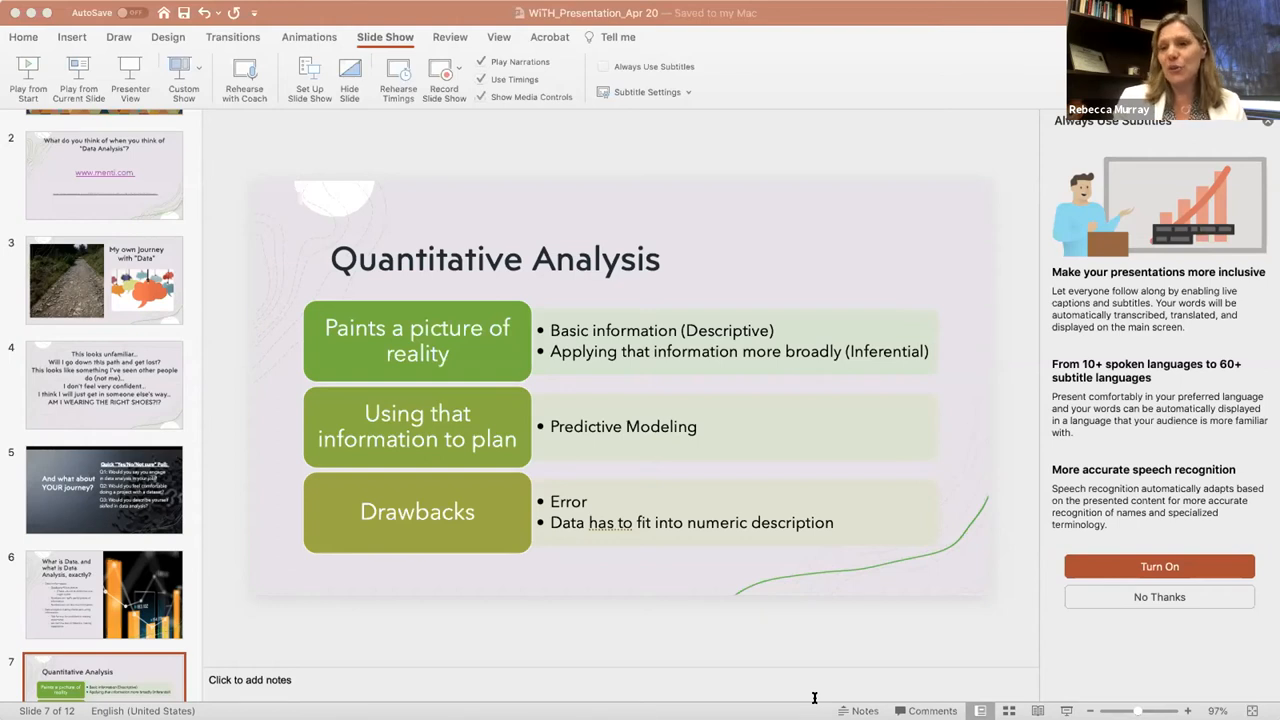
pyautogui.moveTo(884, 610)
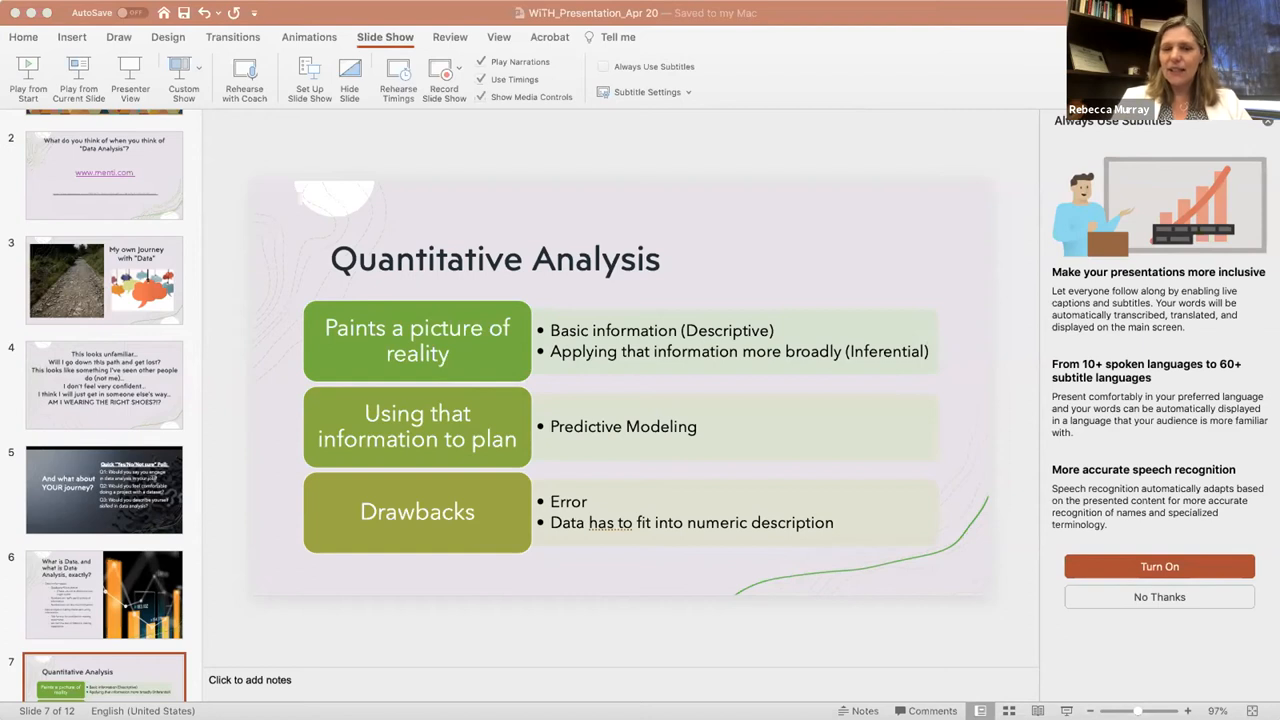
pyautogui.moveTo(840, 574)
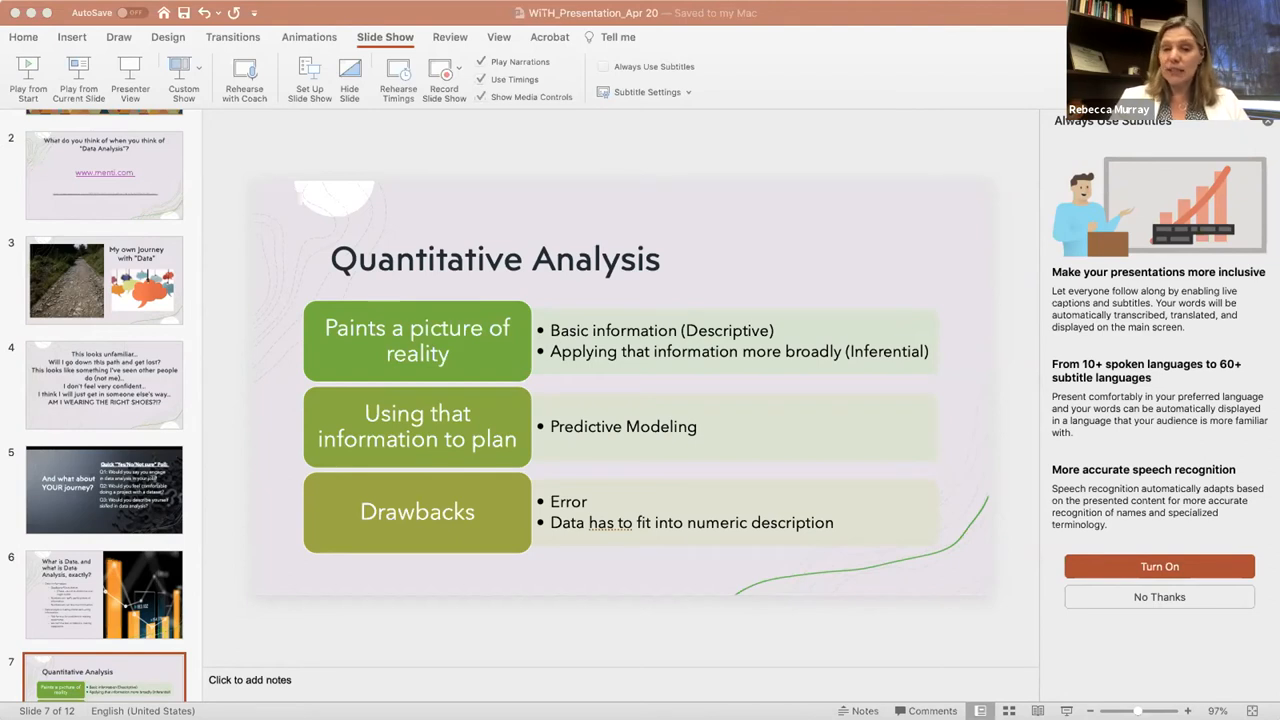
pyautogui.moveTo(797, 570)
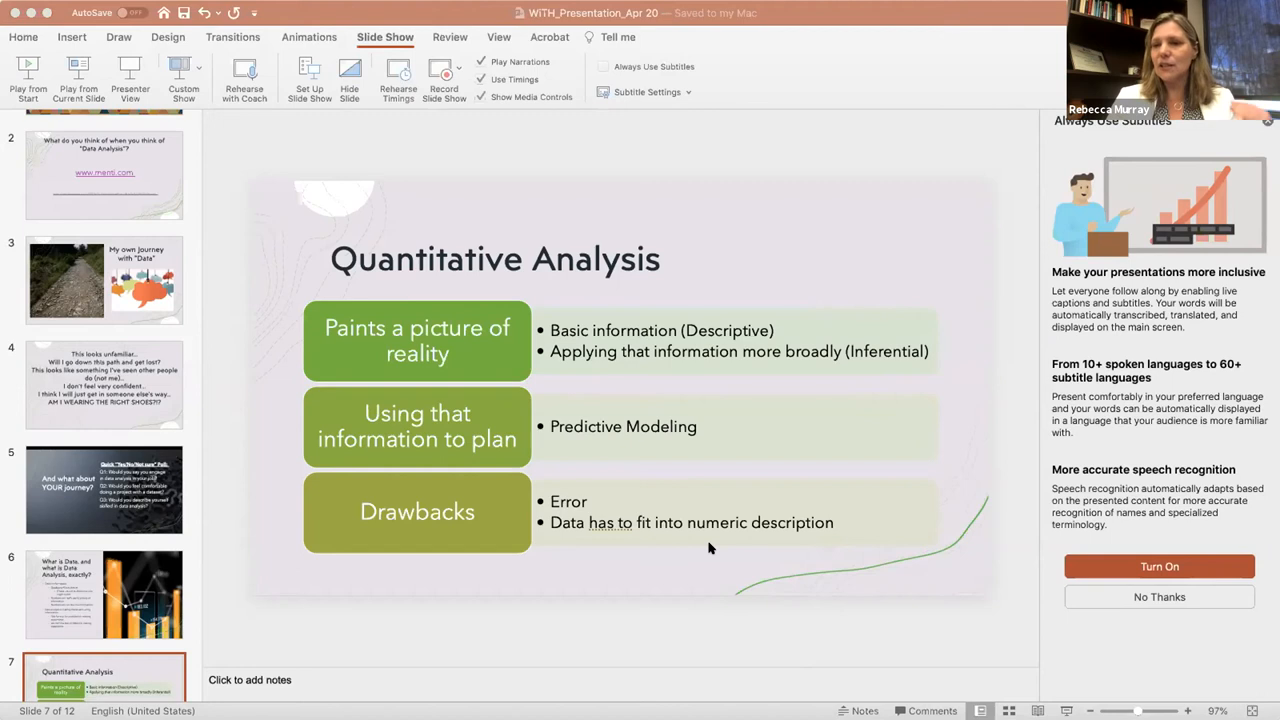
pyautogui.moveTo(463, 510)
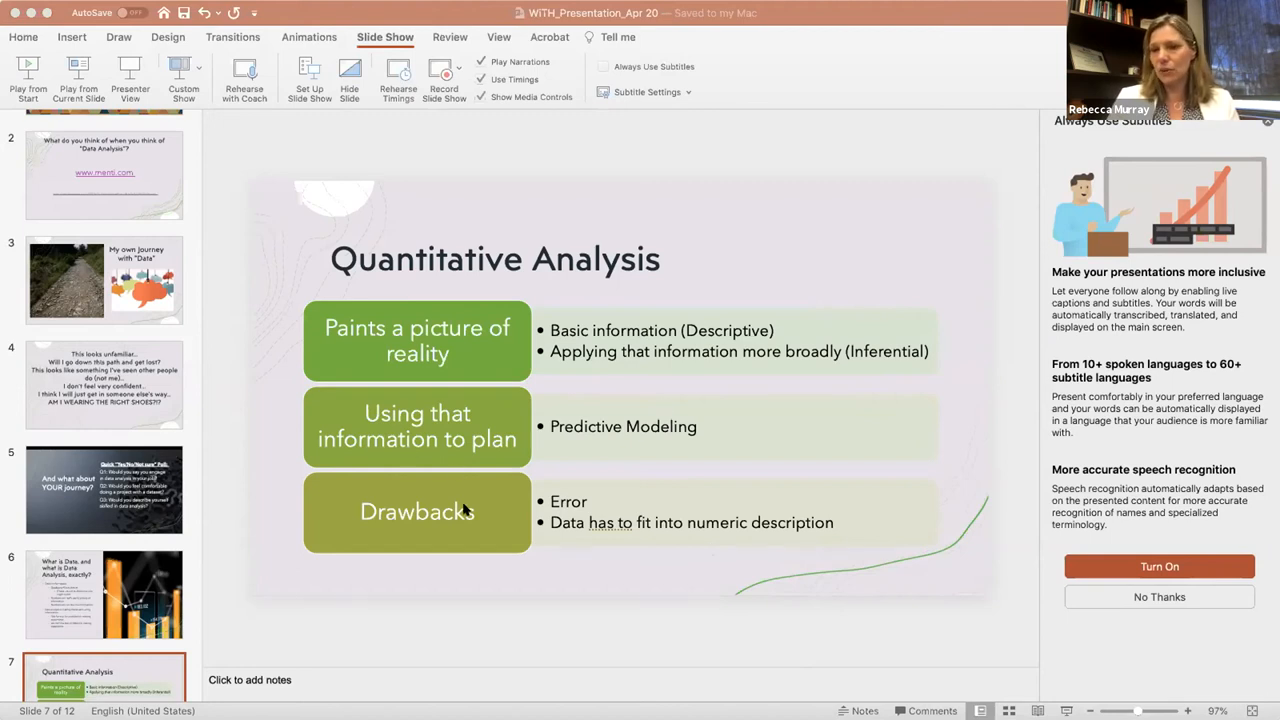
pyautogui.moveTo(580, 700)
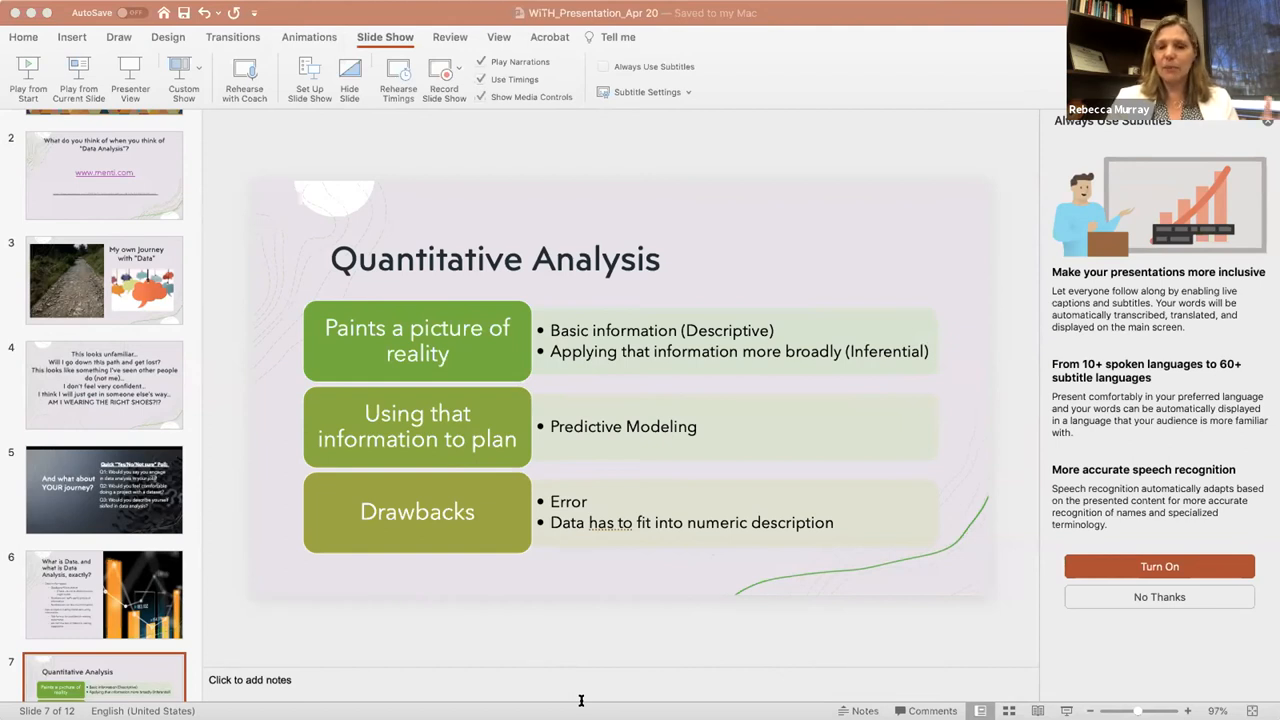
pyautogui.moveTo(735, 684)
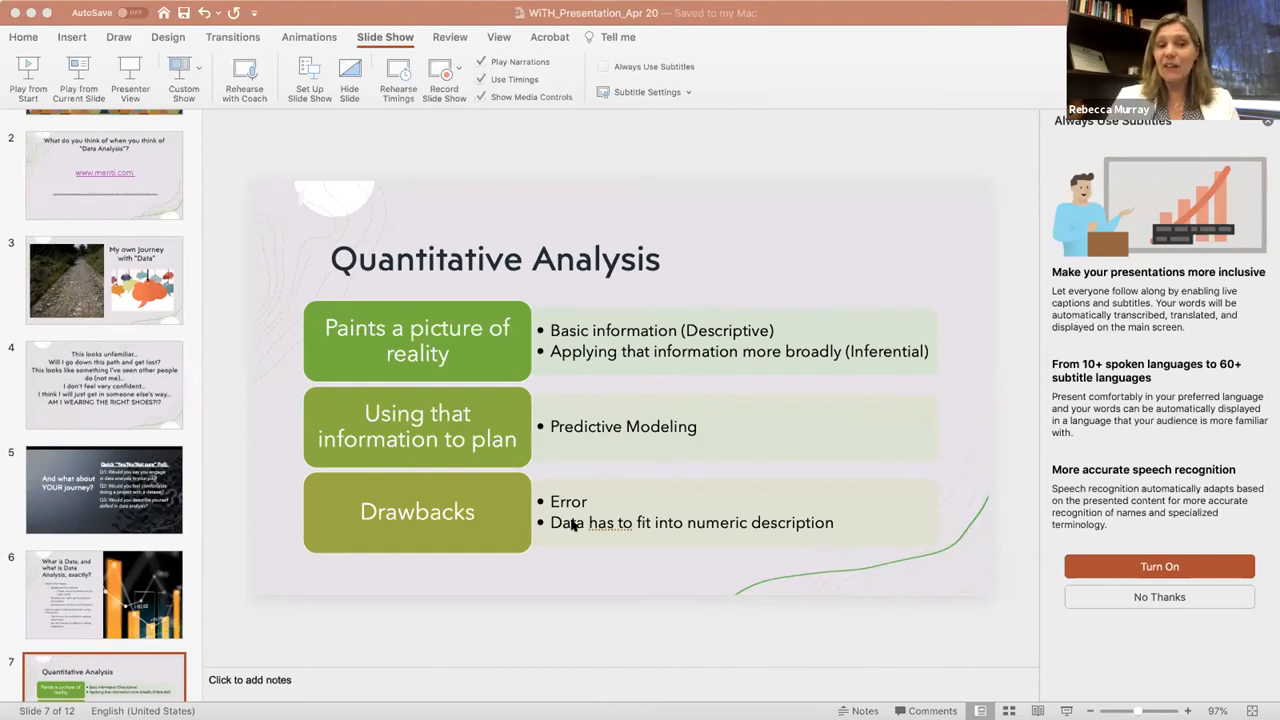
pyautogui.moveTo(415, 417)
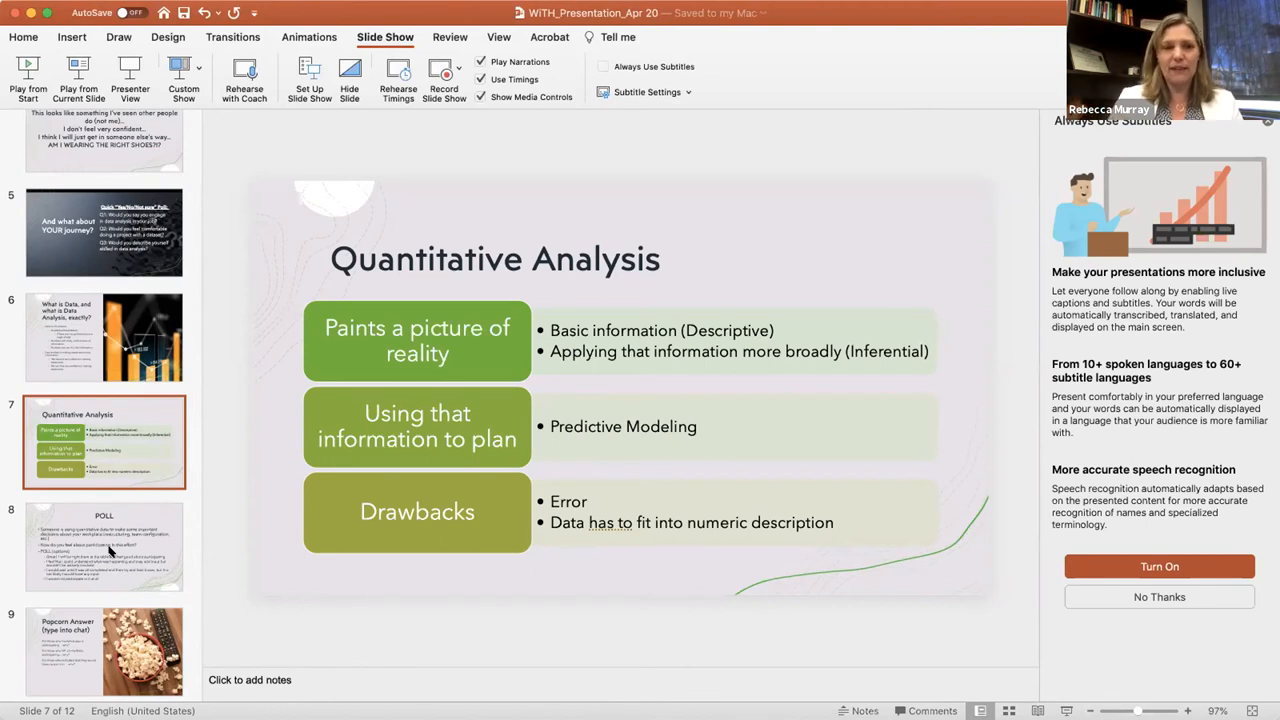
# Show slide 8, the POLL on using quantitative data at work
pyautogui.click(104, 547)
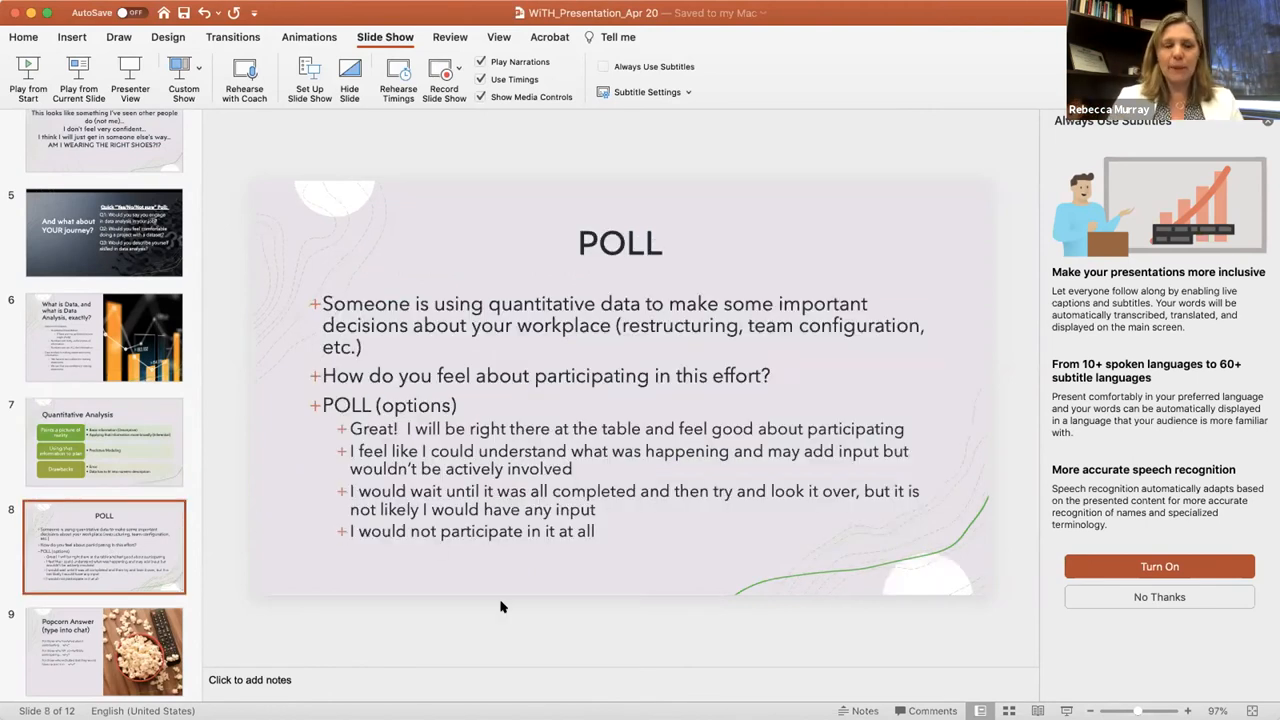
pyautogui.moveTo(290, 620)
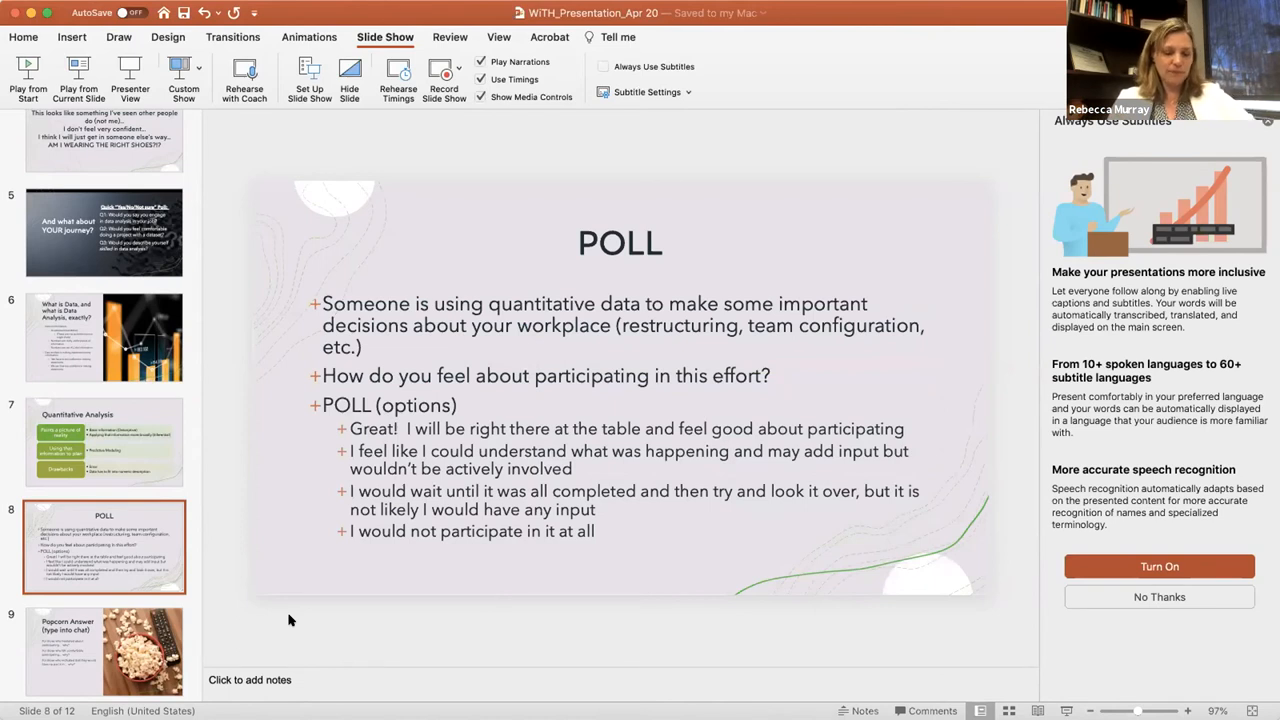
pyautogui.moveTo(779, 46)
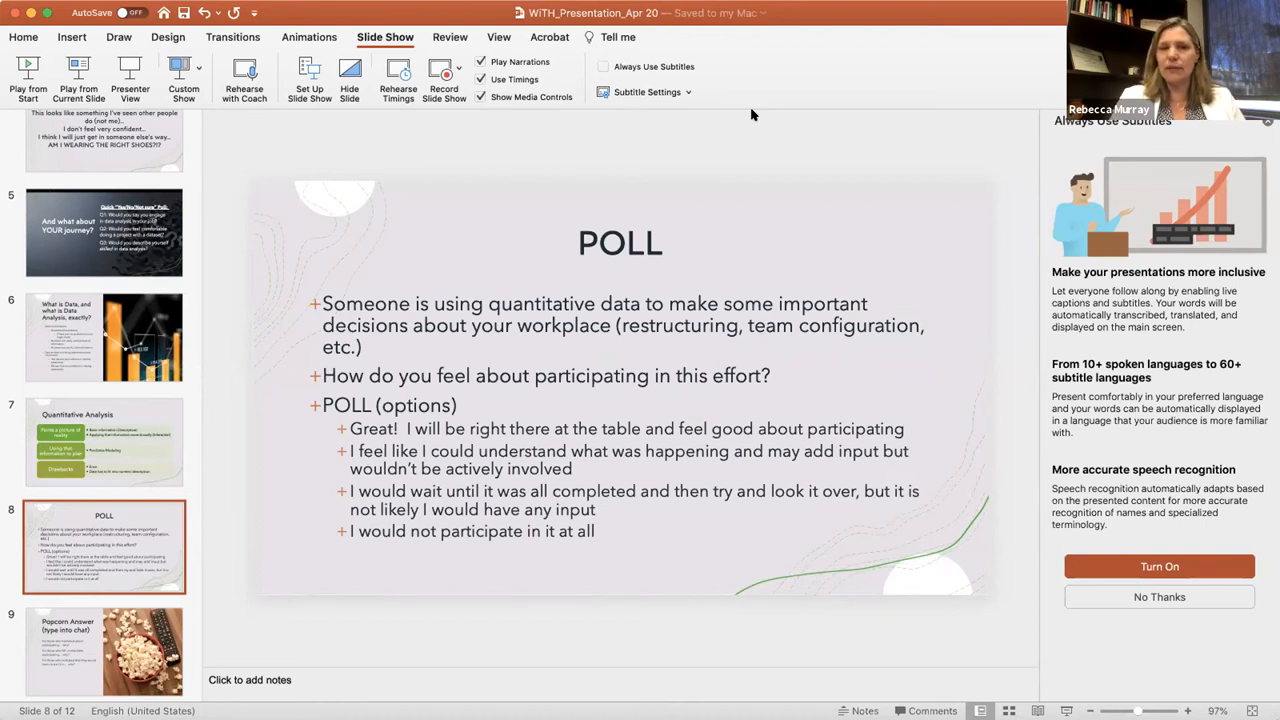
pyautogui.moveTo(738, 429)
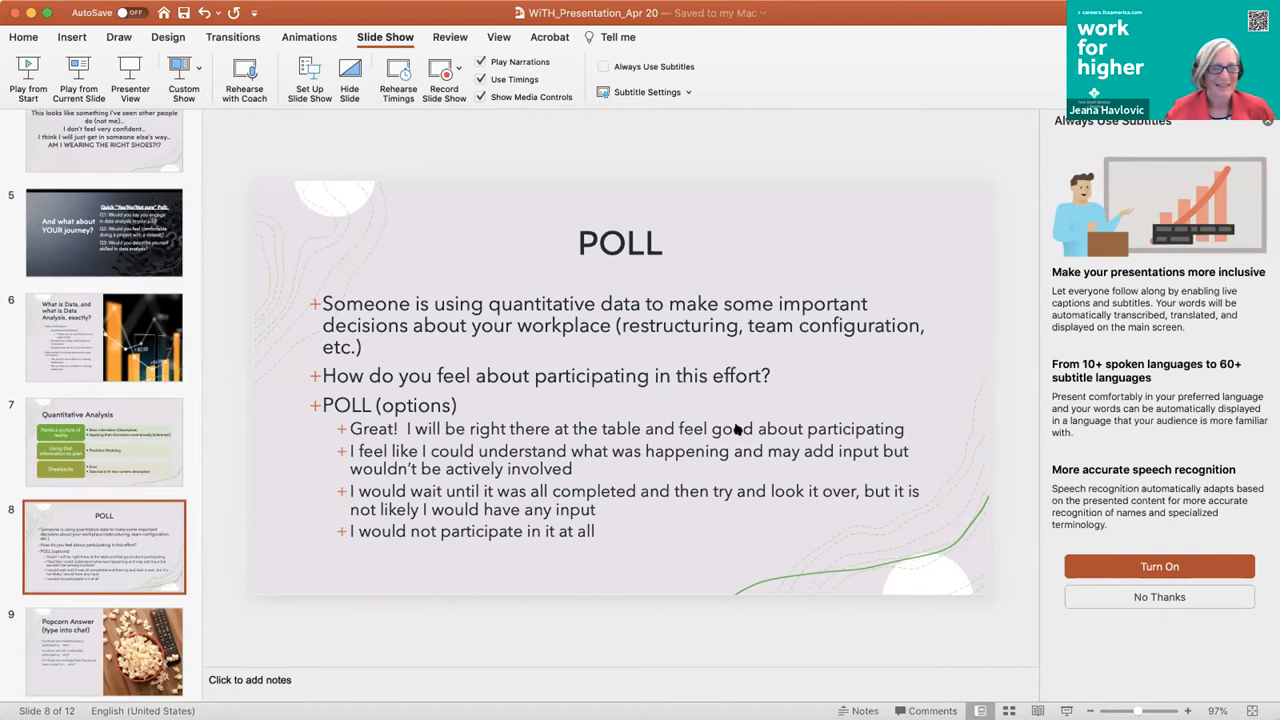
pyautogui.moveTo(745, 396)
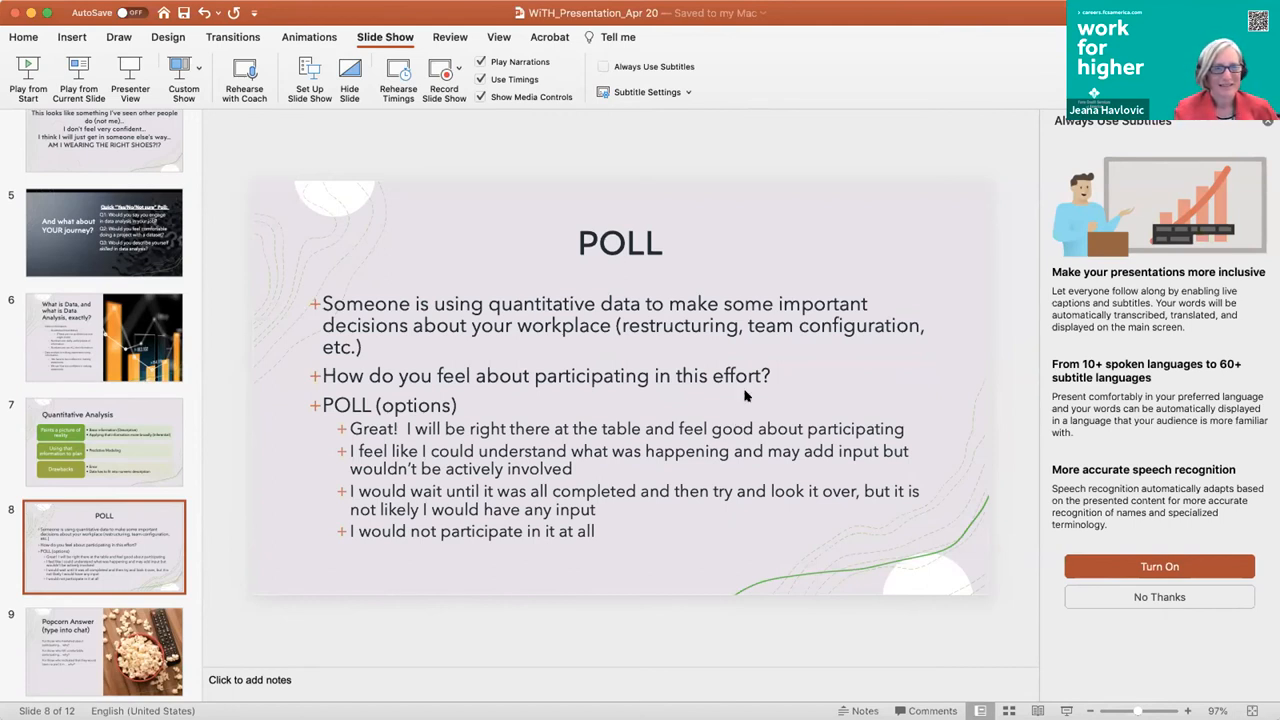
pyautogui.moveTo(185, 637)
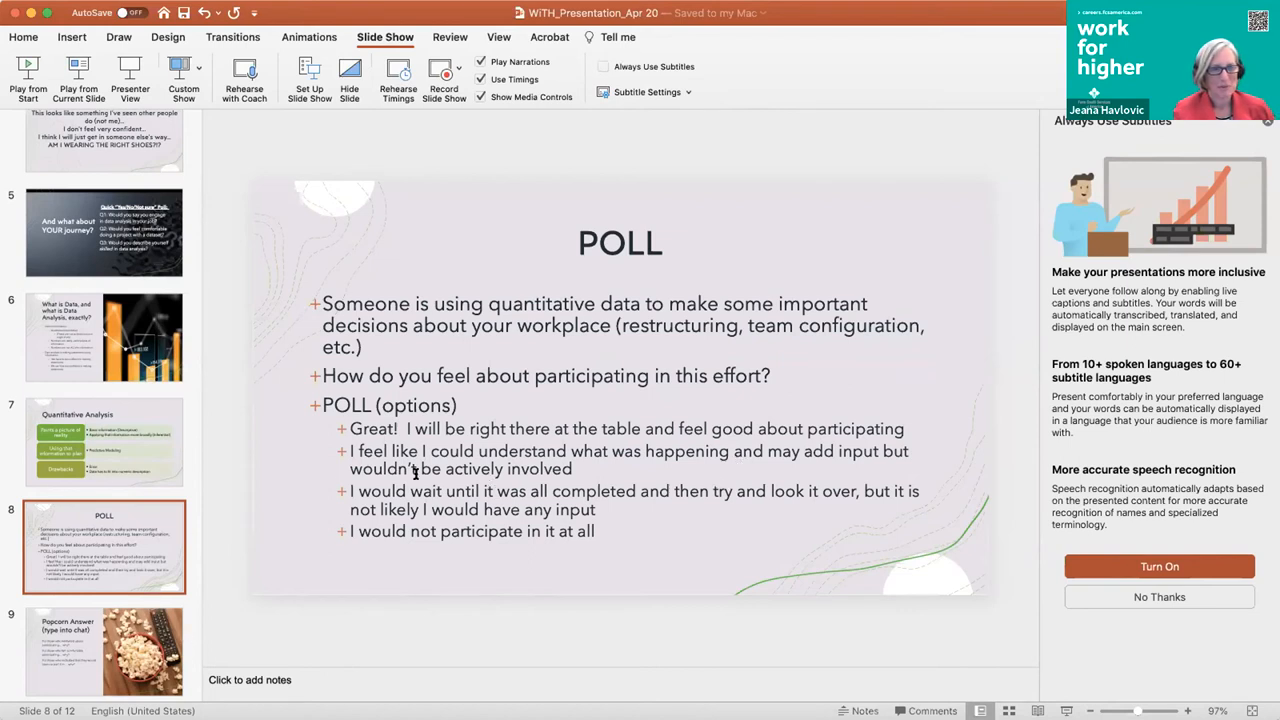
pyautogui.moveTo(570, 370)
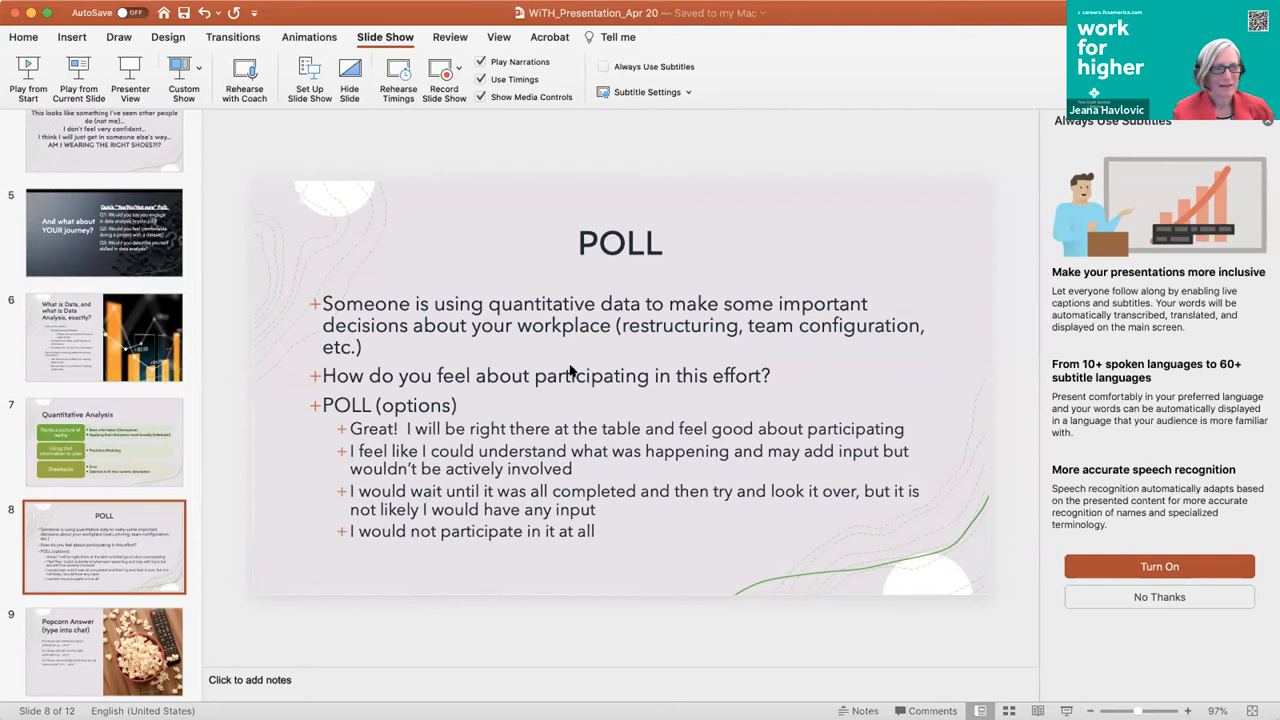
pyautogui.moveTo(540, 352)
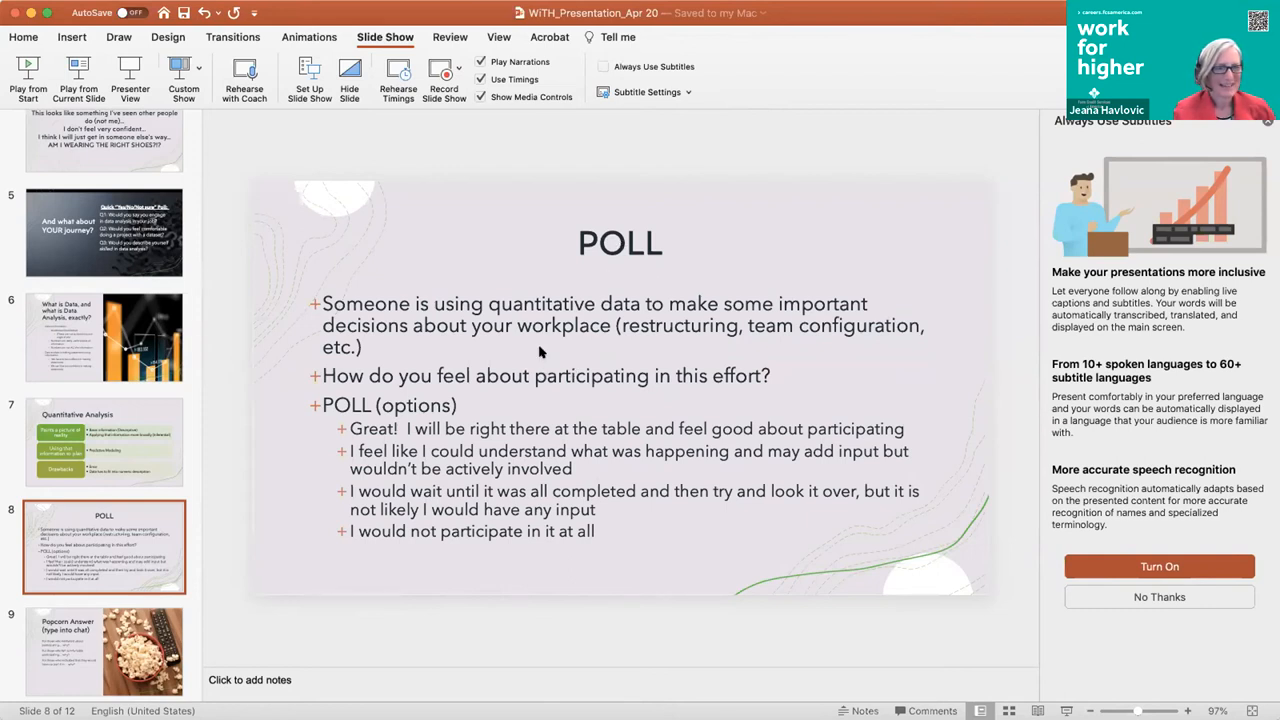
pyautogui.moveTo(547, 353)
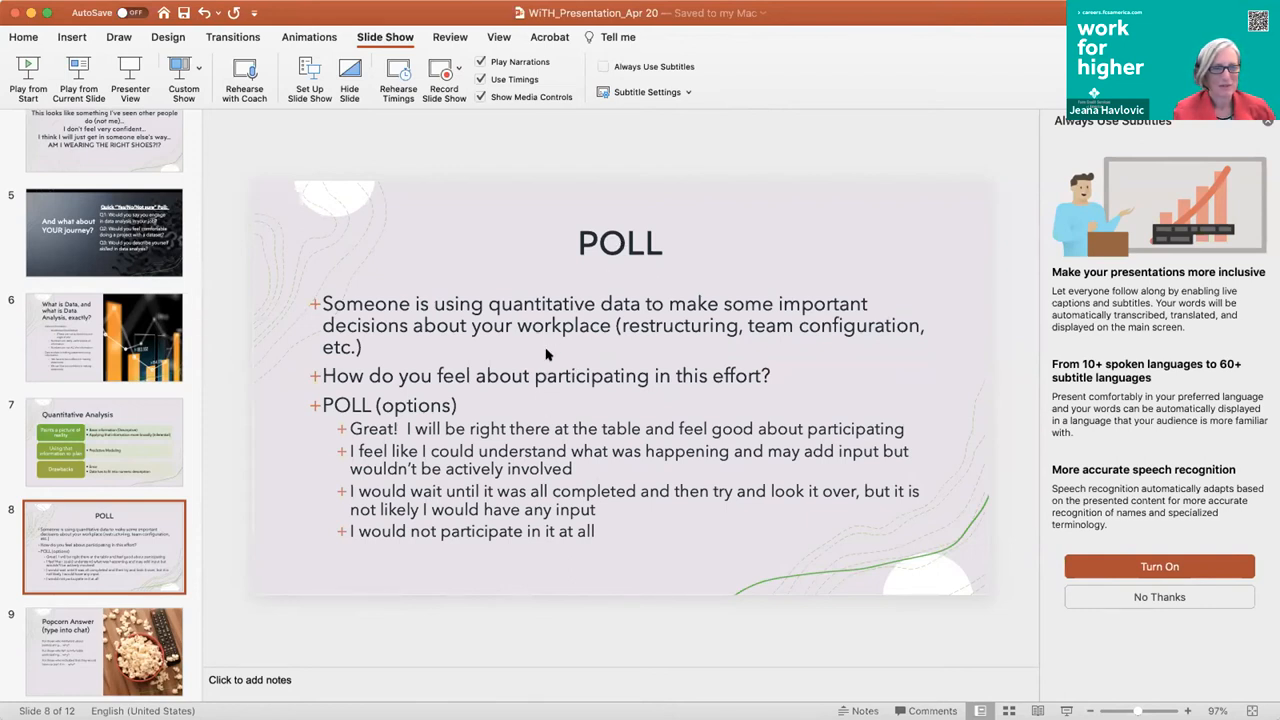
pyautogui.moveTo(800, 533)
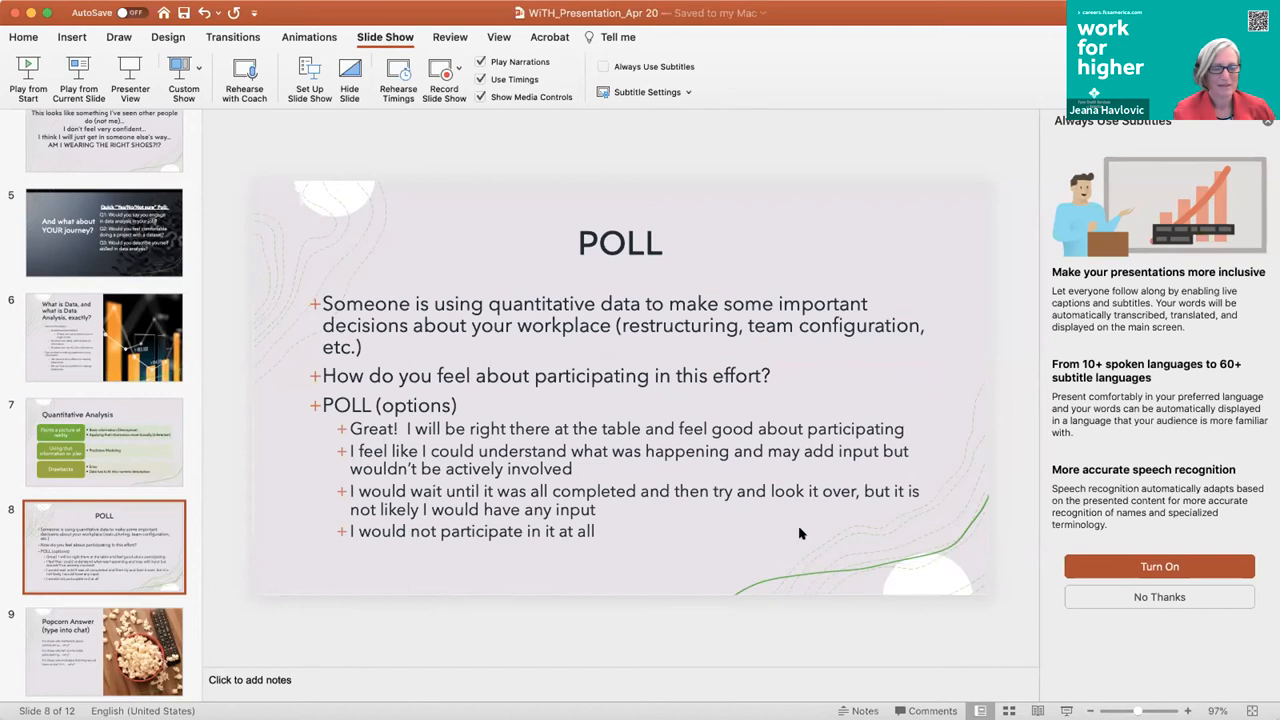
pyautogui.moveTo(776, 526)
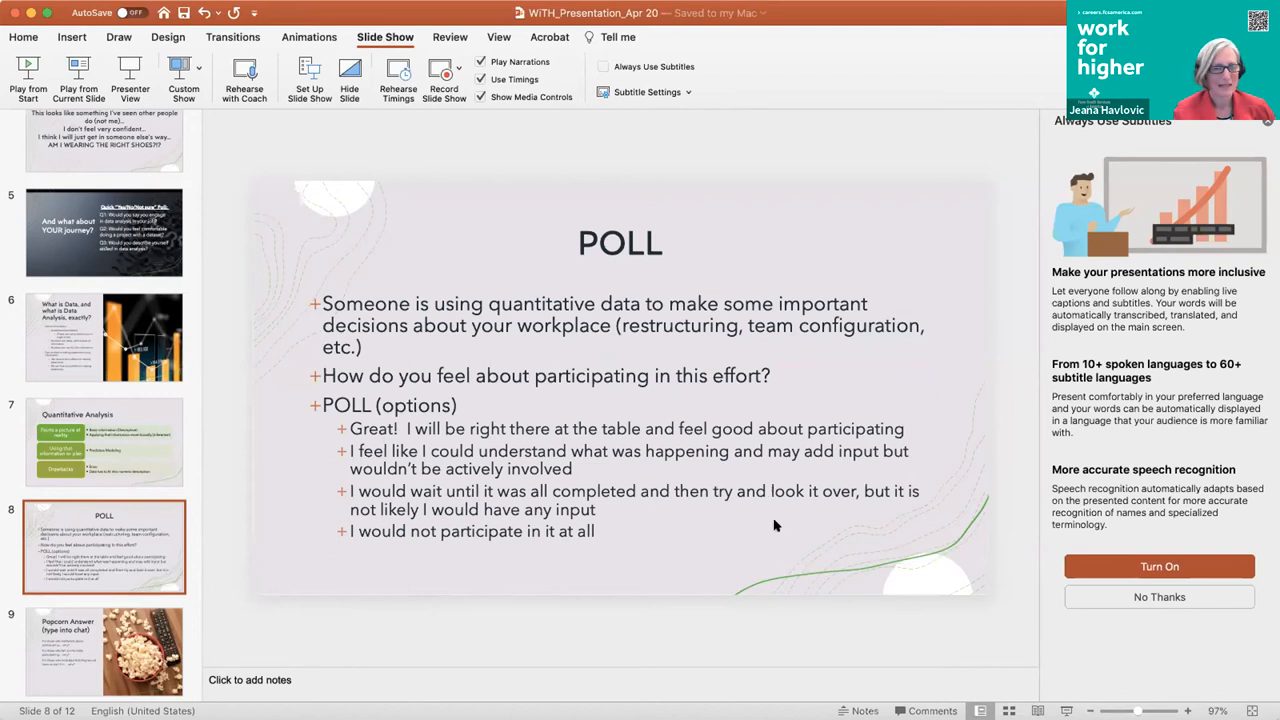
pyautogui.moveTo(774, 522)
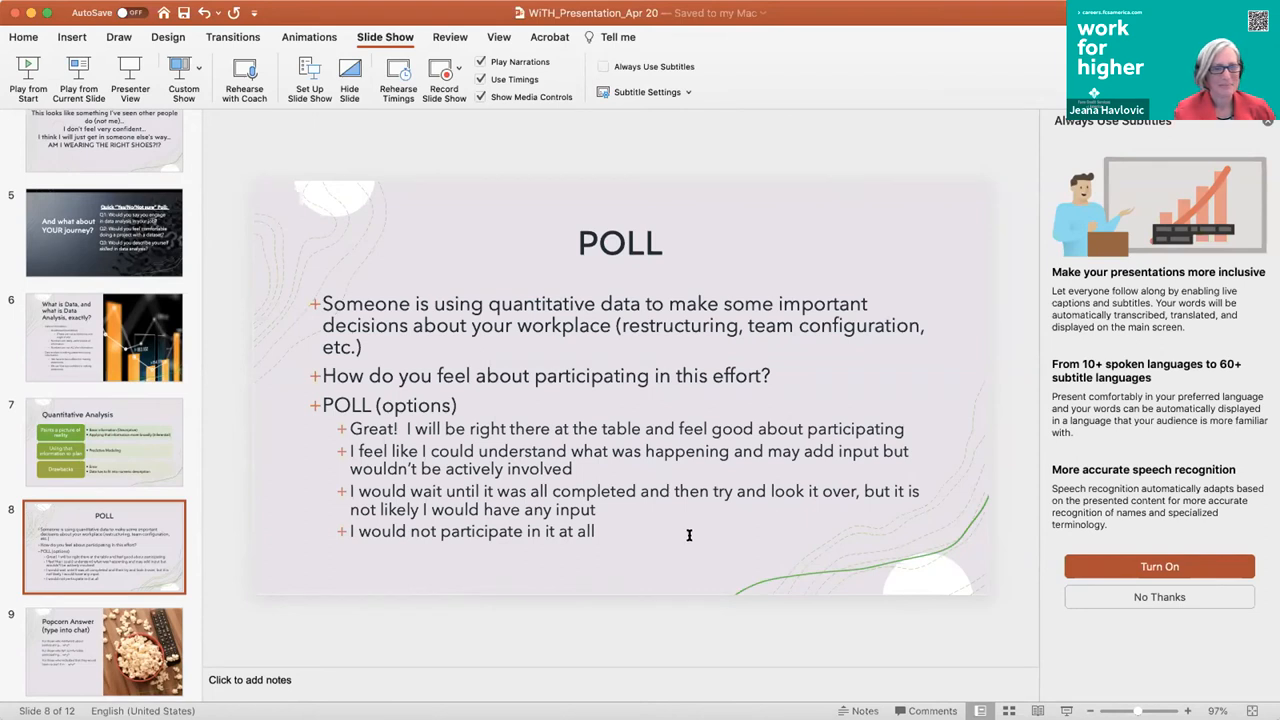
pyautogui.scroll(-3)
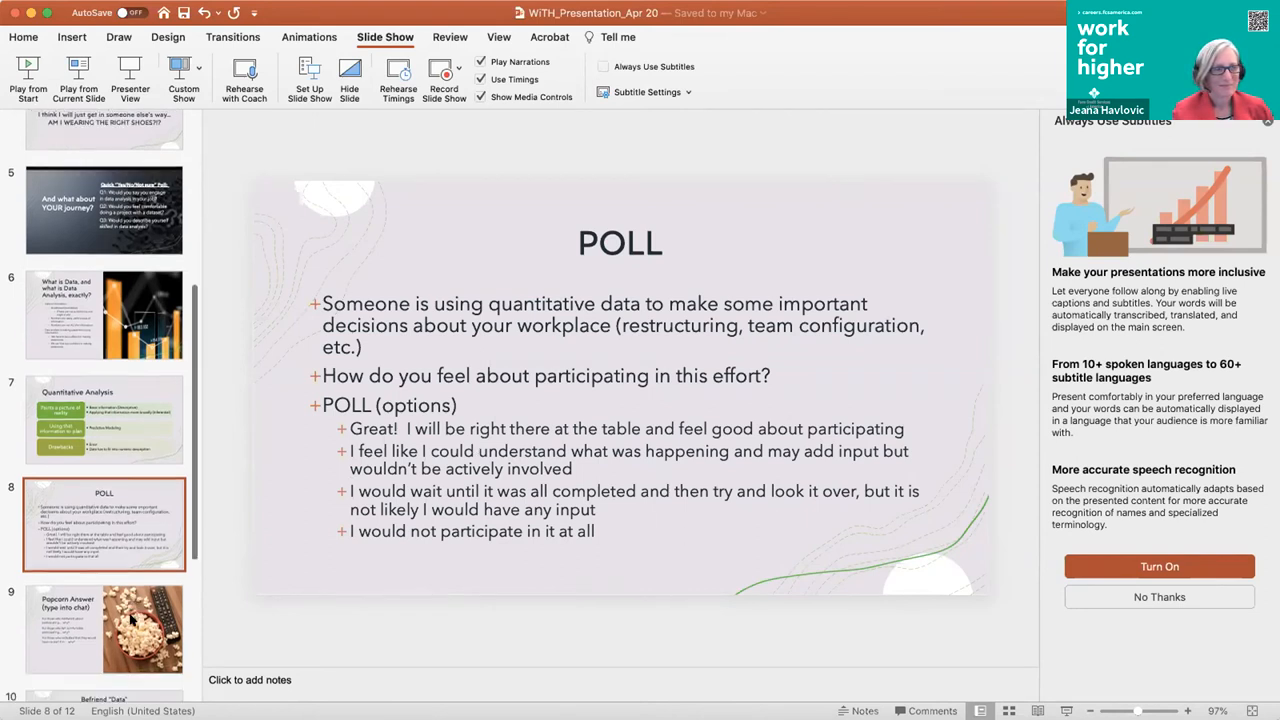
pyautogui.scroll(-3)
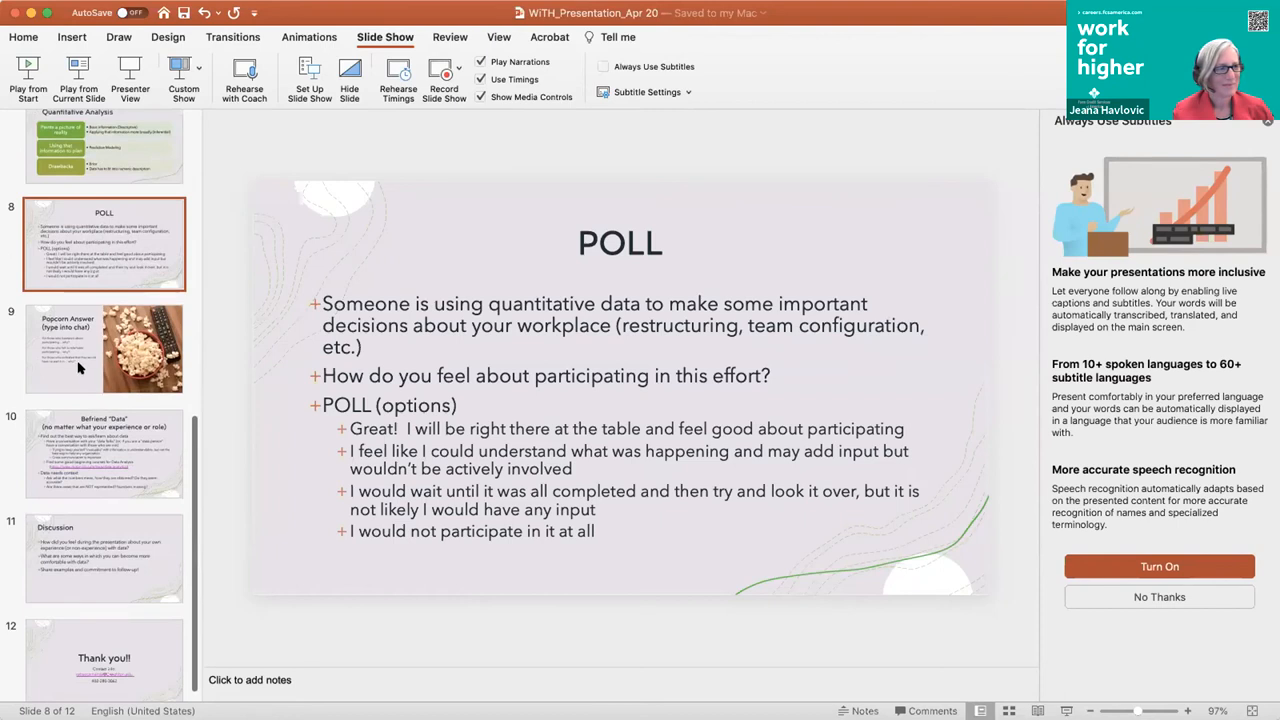
pyautogui.moveTo(80, 360)
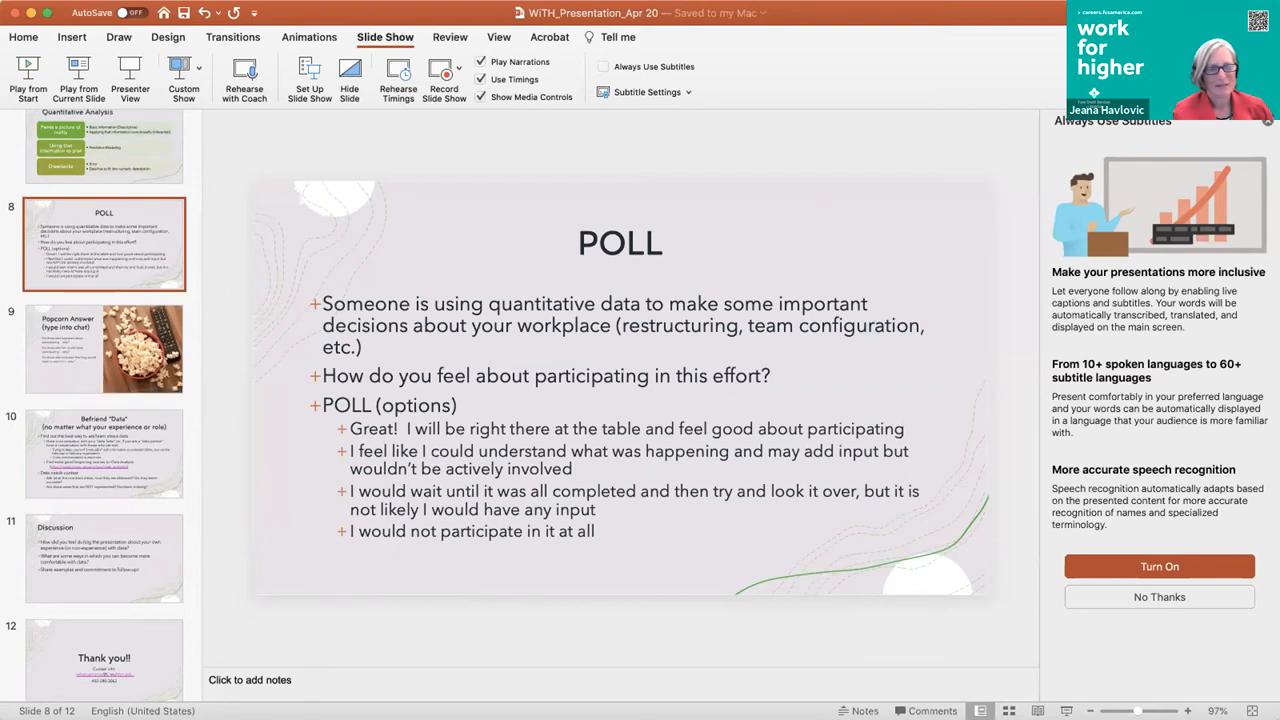
pyautogui.click(104, 348)
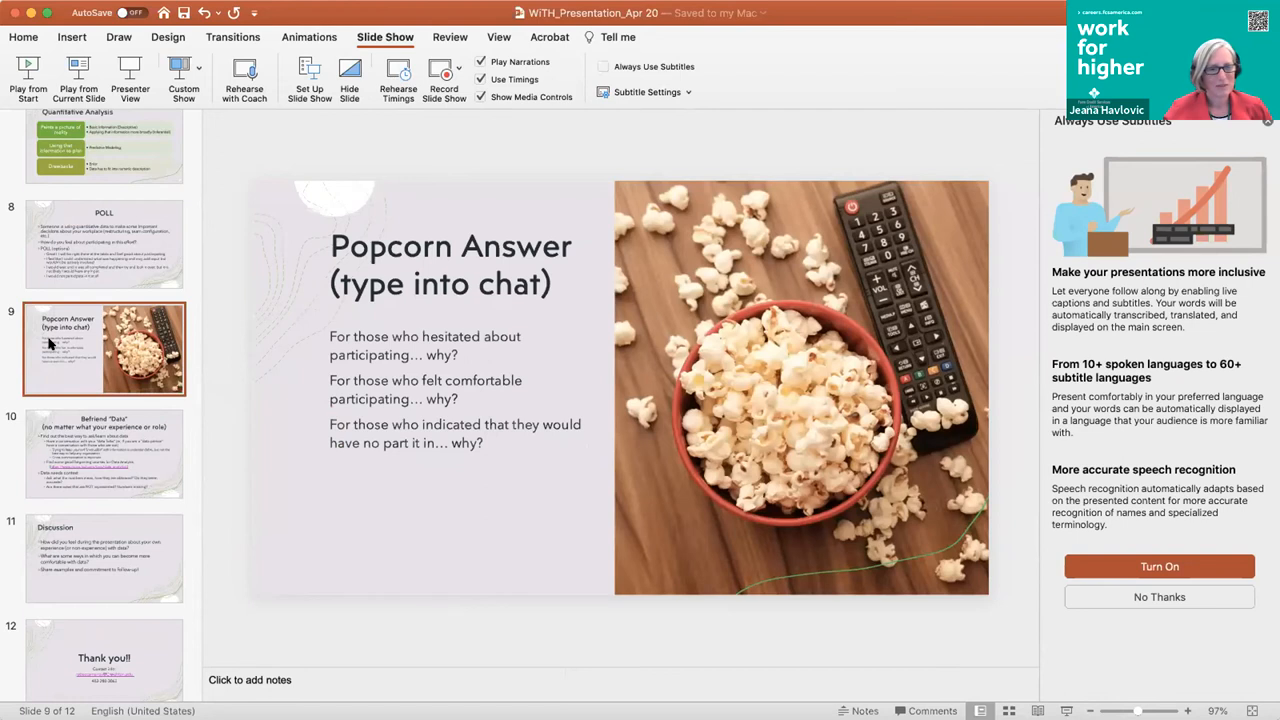
pyautogui.moveTo(995, 50)
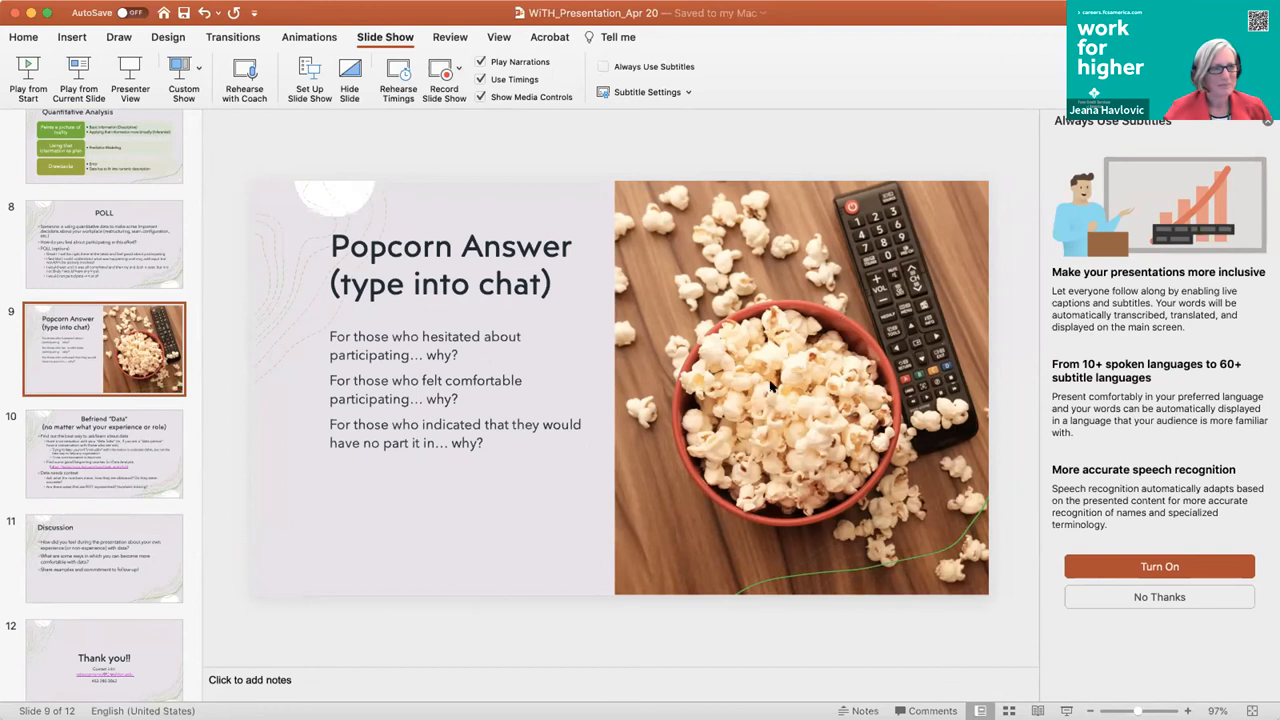
pyautogui.moveTo(772, 388)
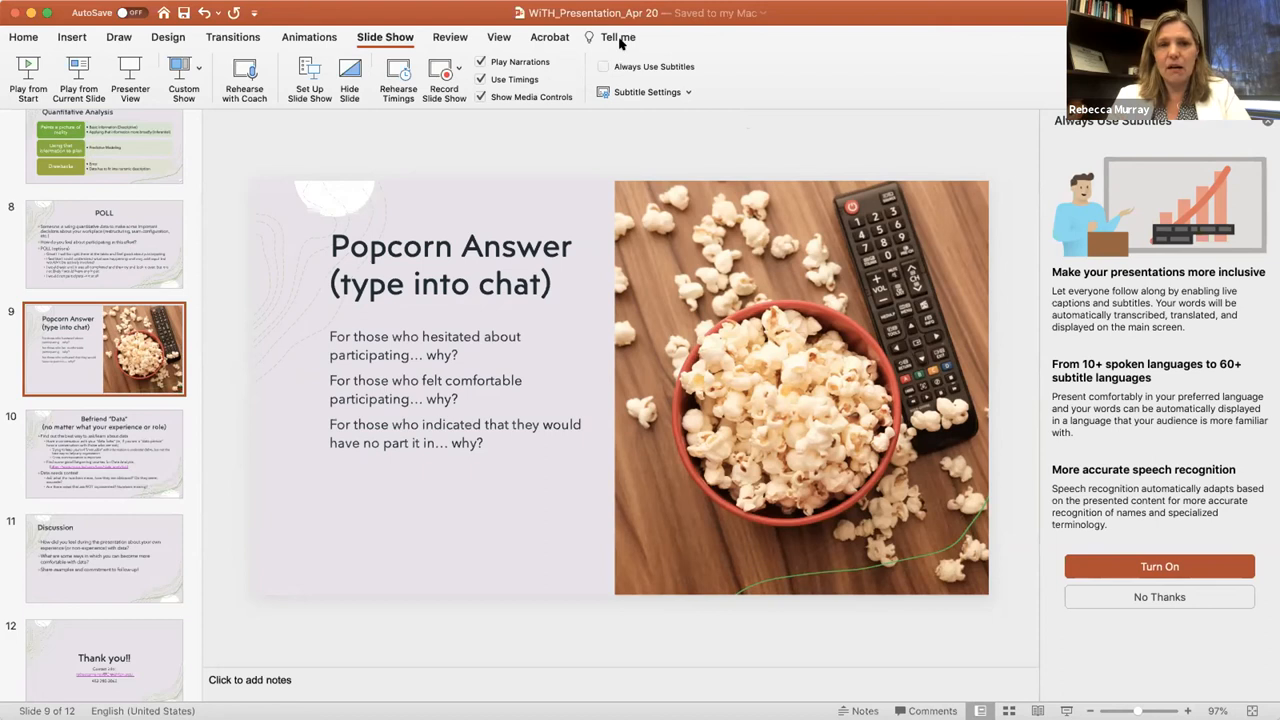
pyautogui.moveTo(554, 547)
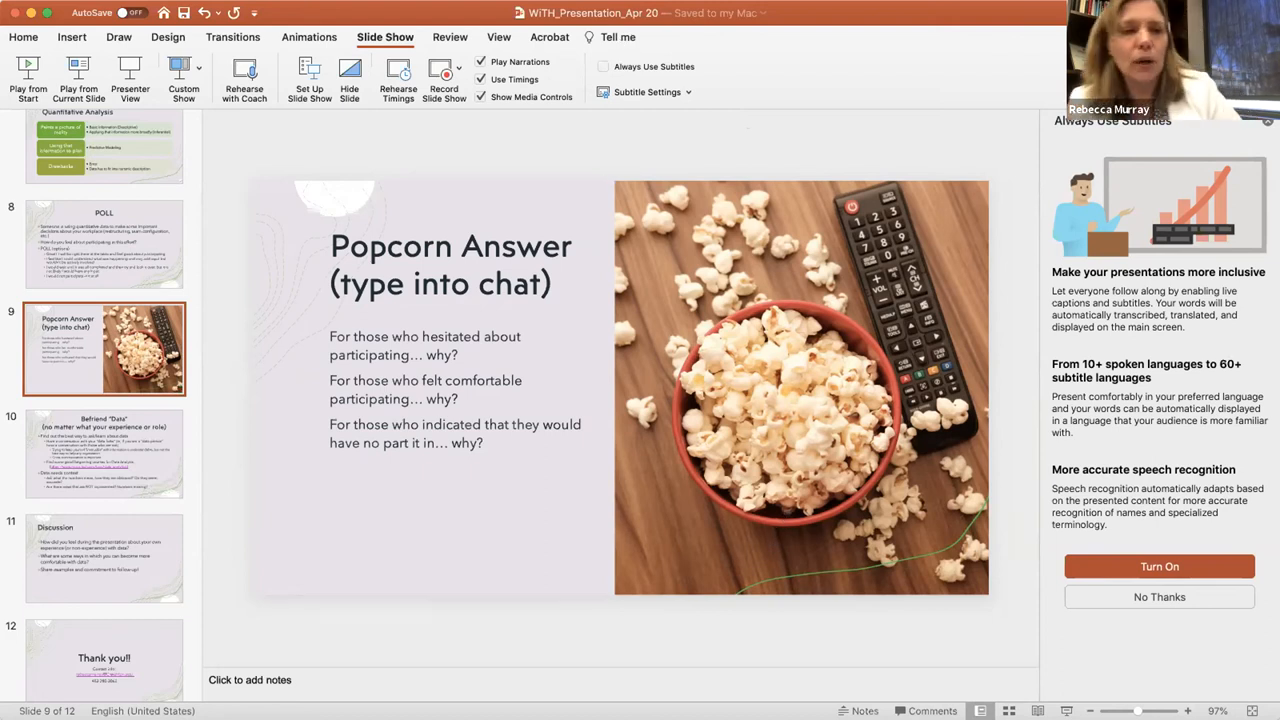
pyautogui.moveTo(1024, 241)
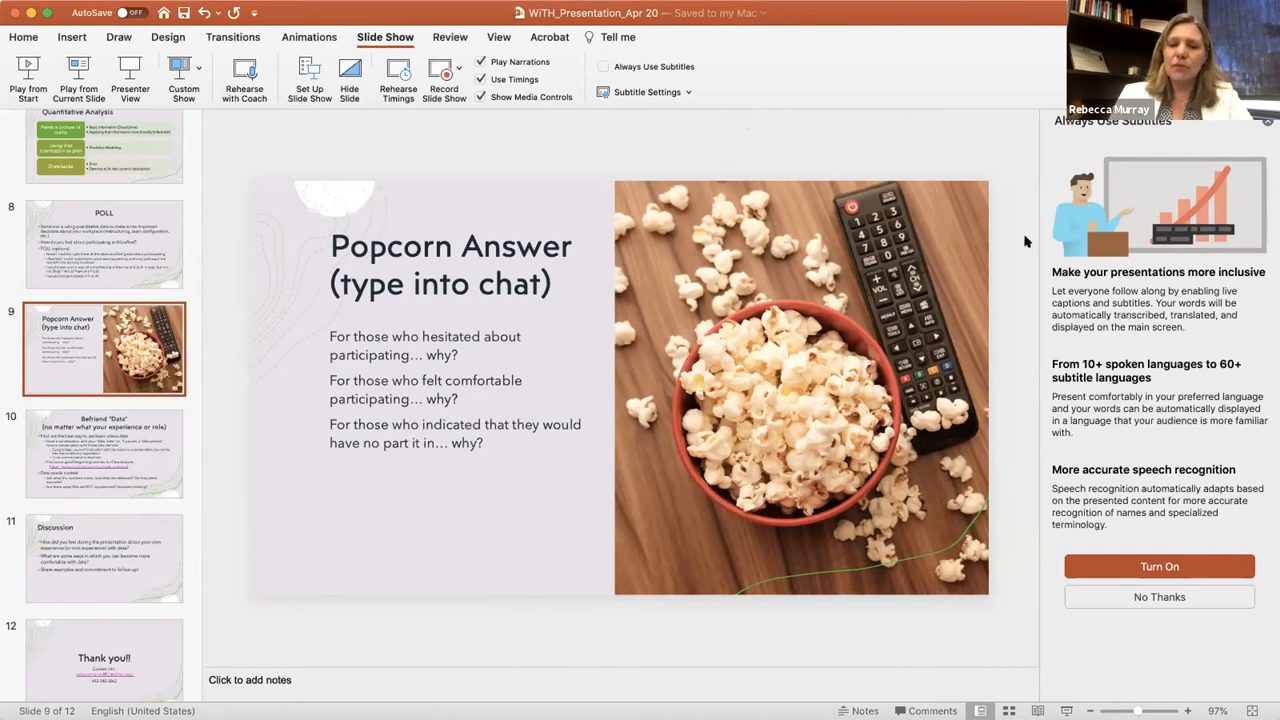
pyautogui.moveTo(535, 610)
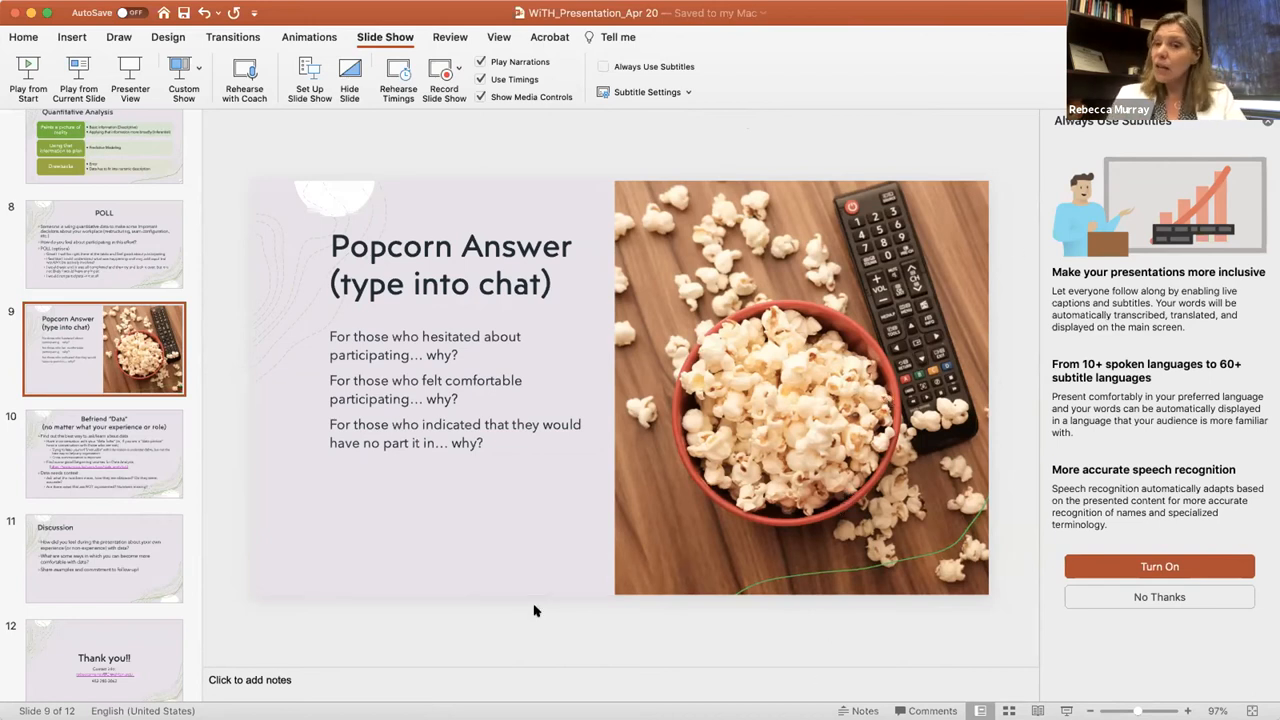
pyautogui.moveTo(476, 536)
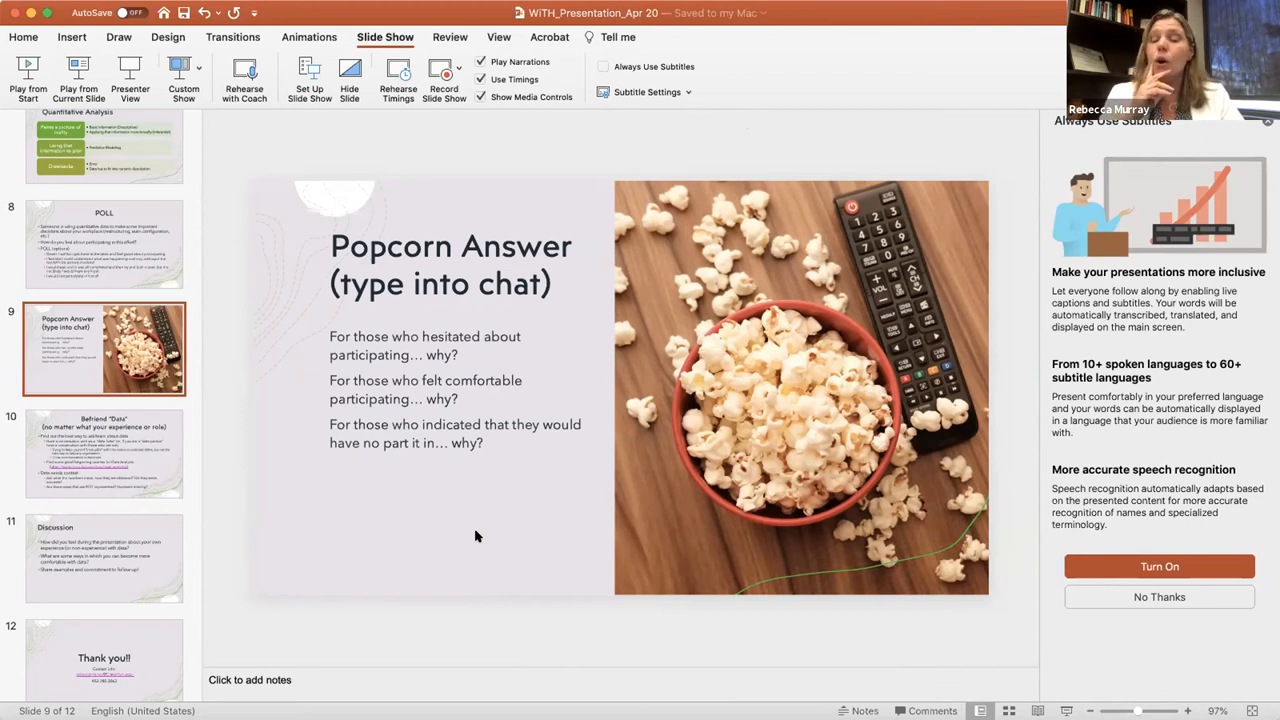
pyautogui.moveTo(1044, 690)
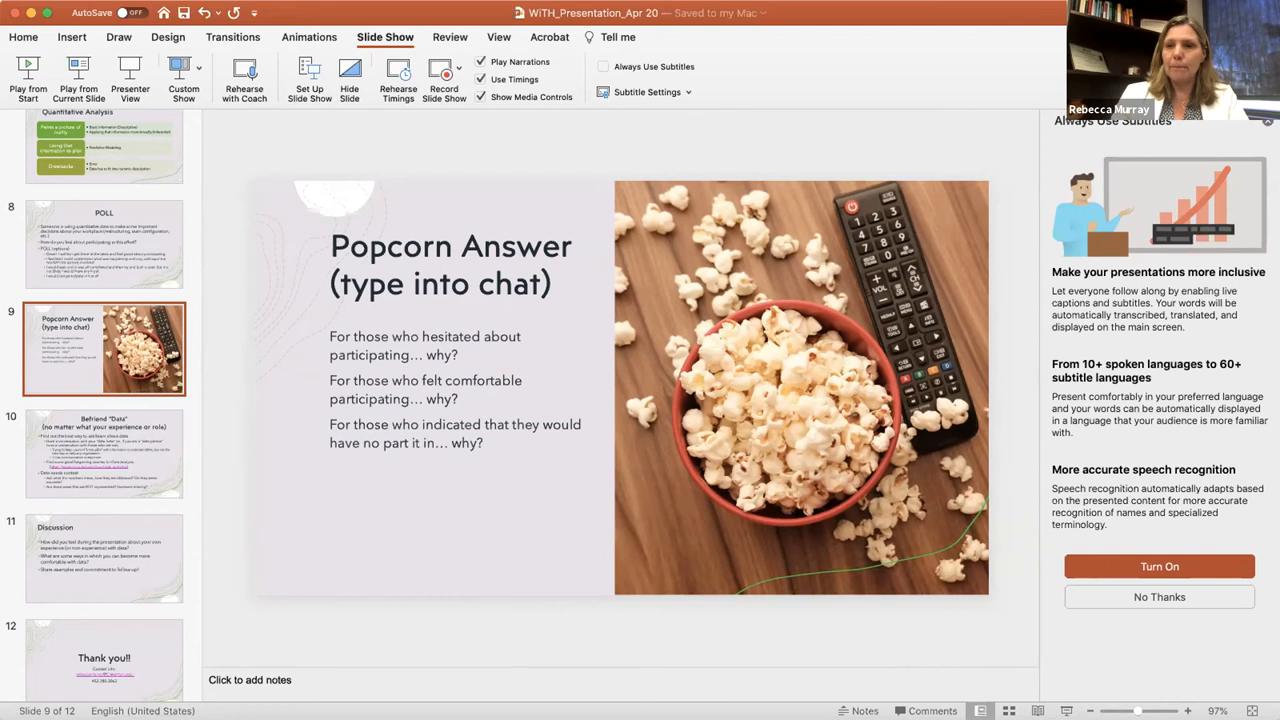
pyautogui.moveTo(1058, 45)
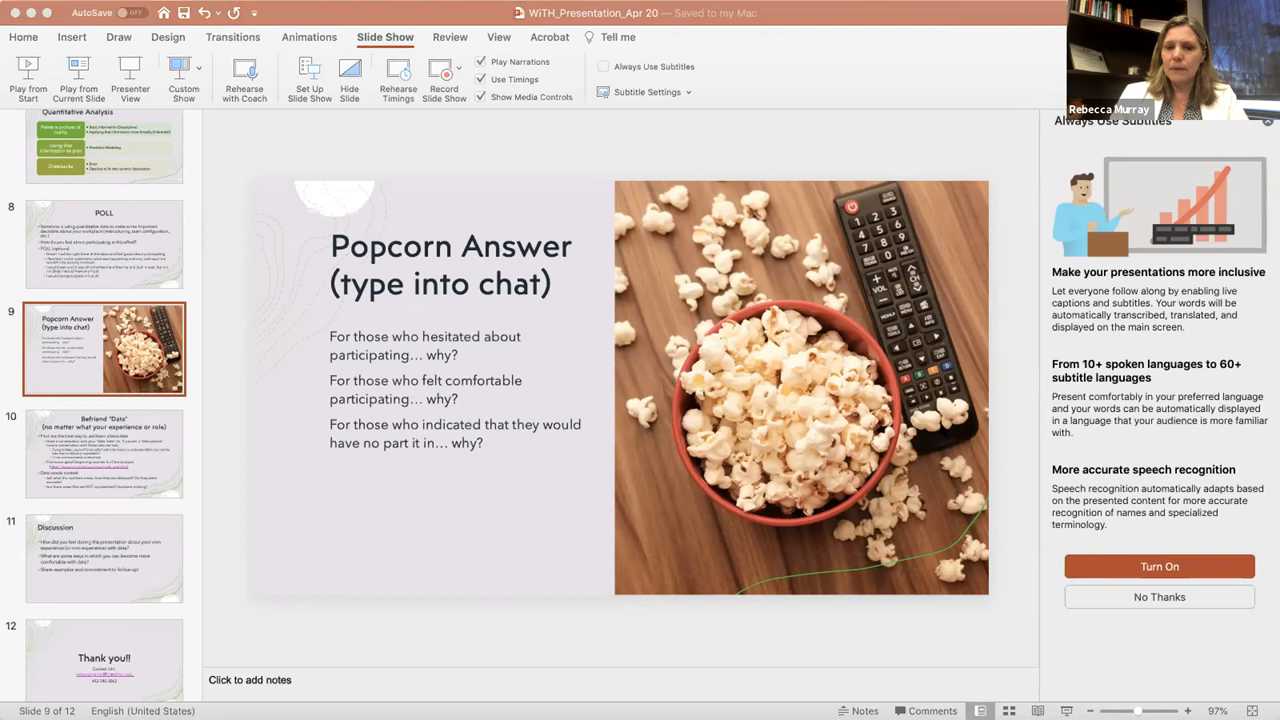
pyautogui.moveTo(343, 461)
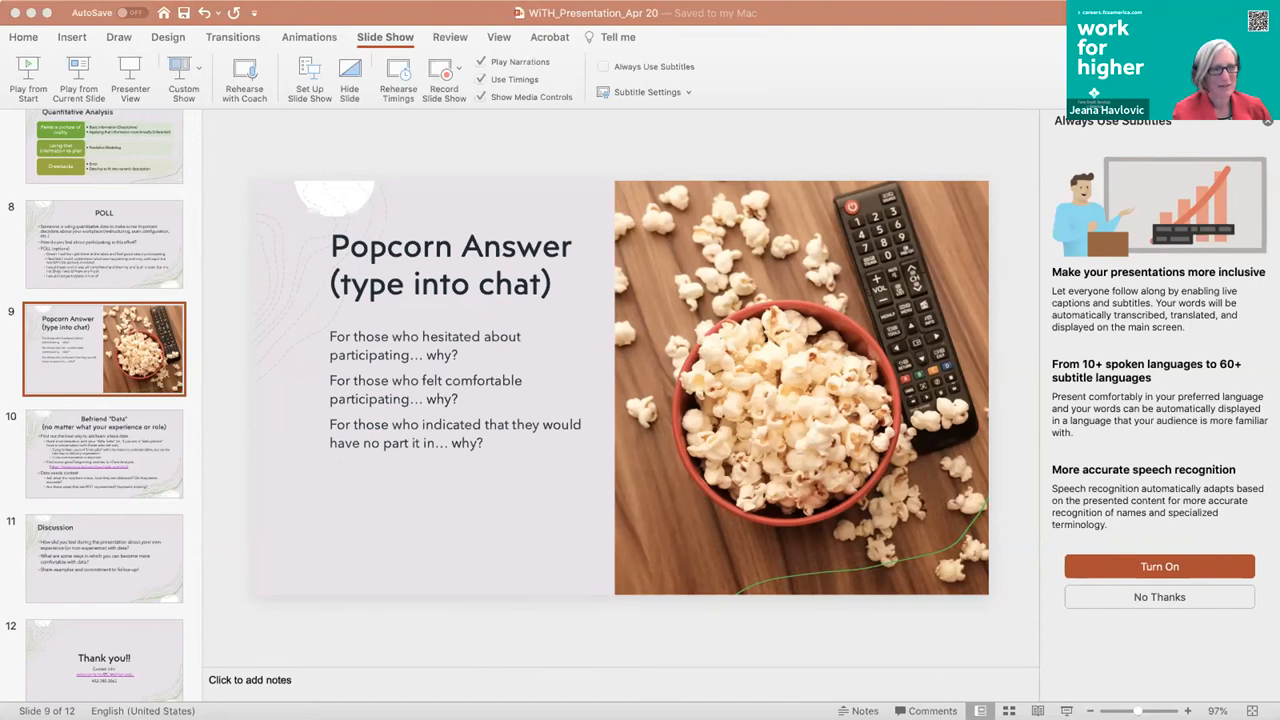
pyautogui.moveTo(700, 146)
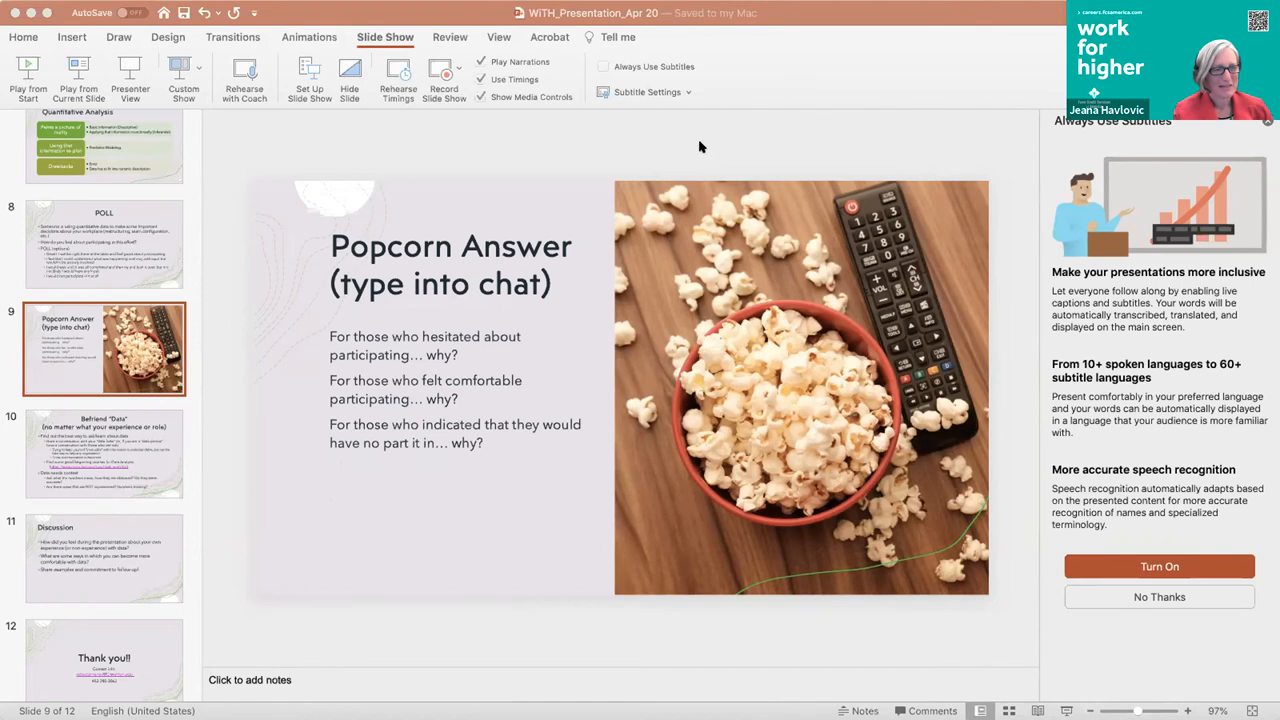
pyautogui.moveTo(600, 500)
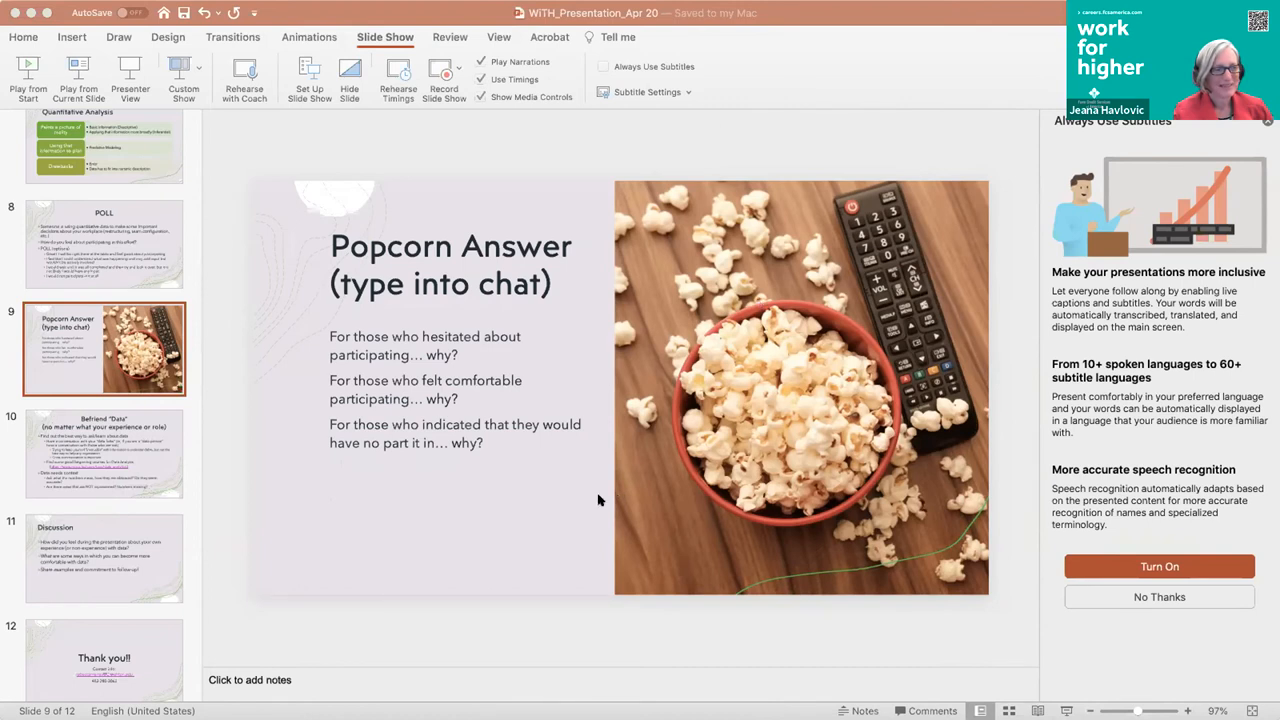
pyautogui.moveTo(529, 536)
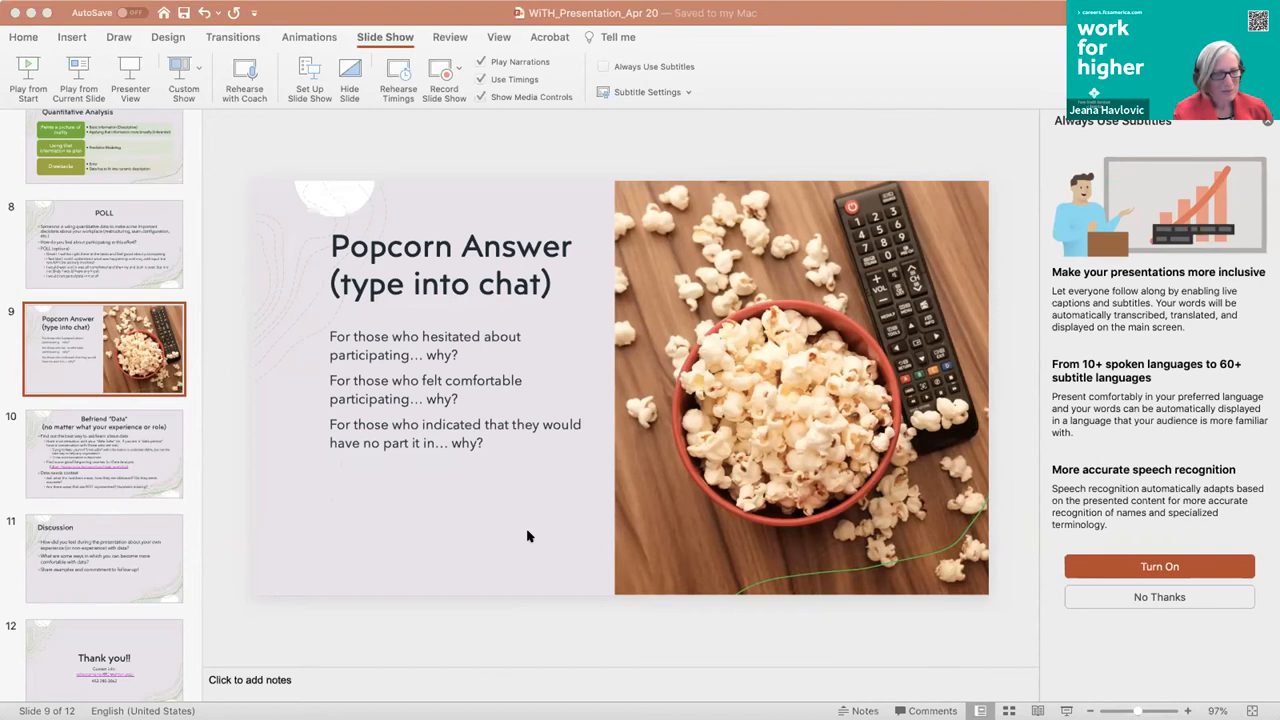
pyautogui.moveTo(224, 491)
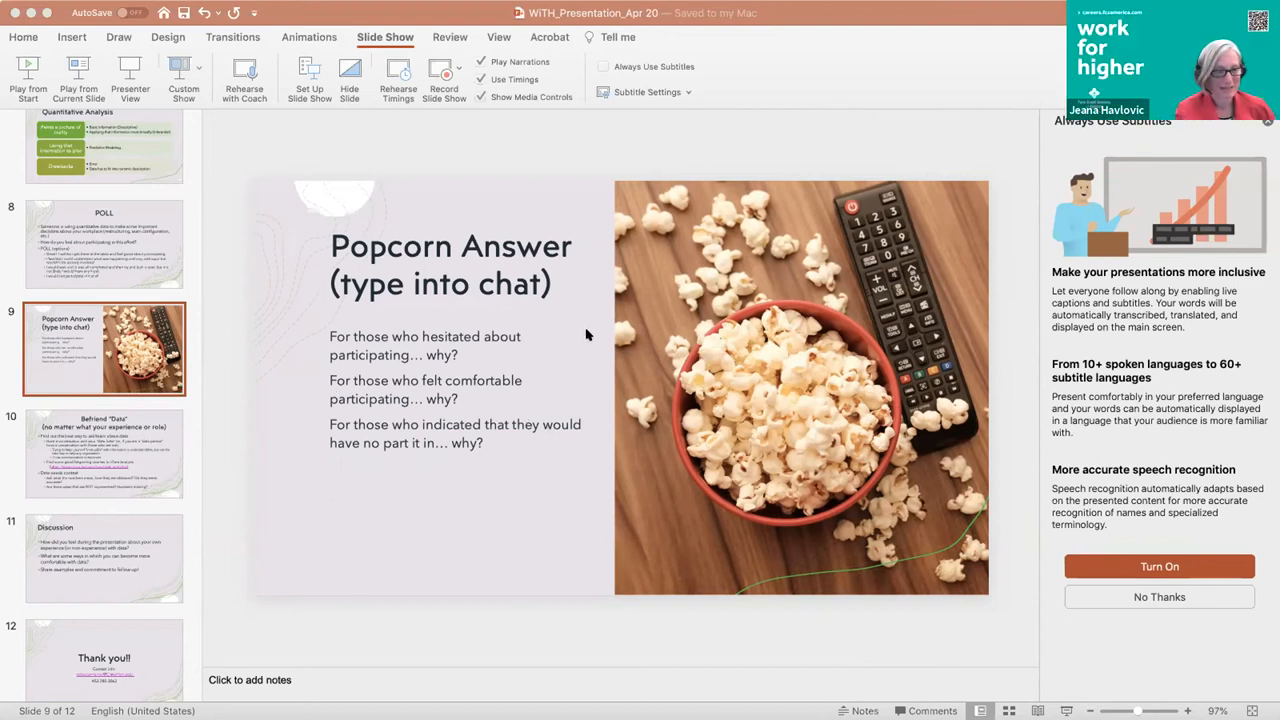
pyautogui.moveTo(107, 453)
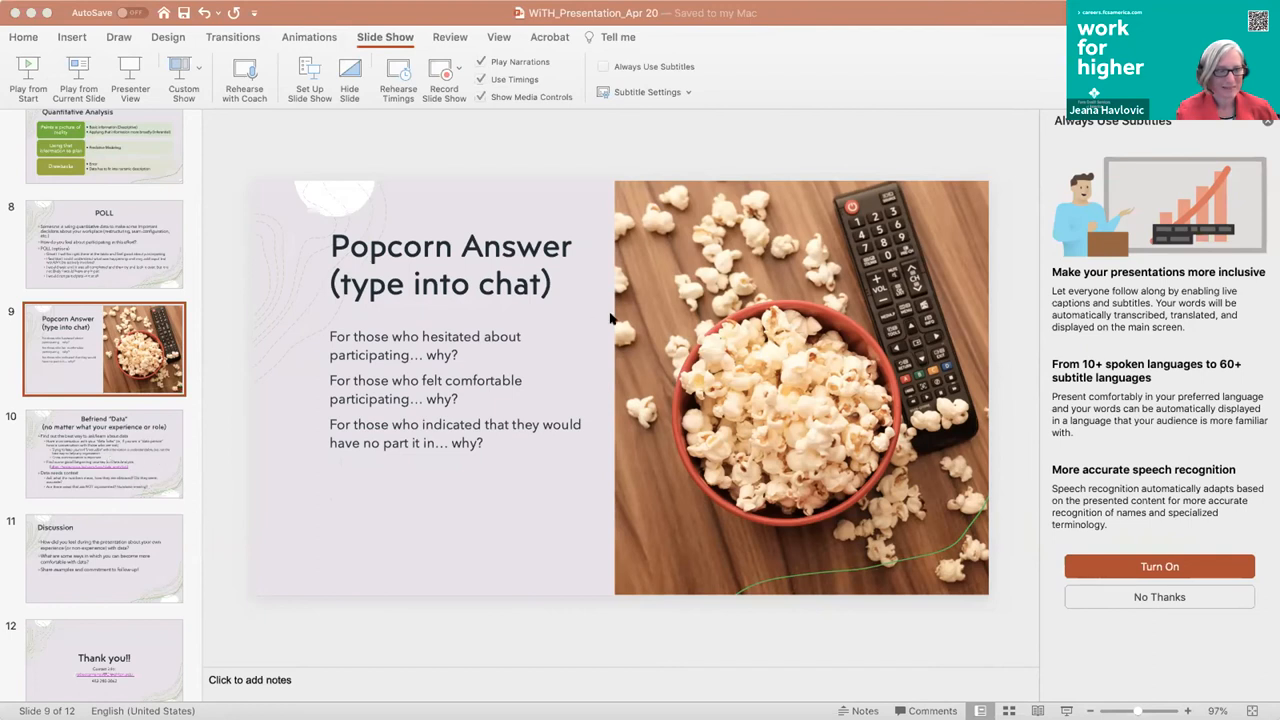
pyautogui.moveTo(640, 308)
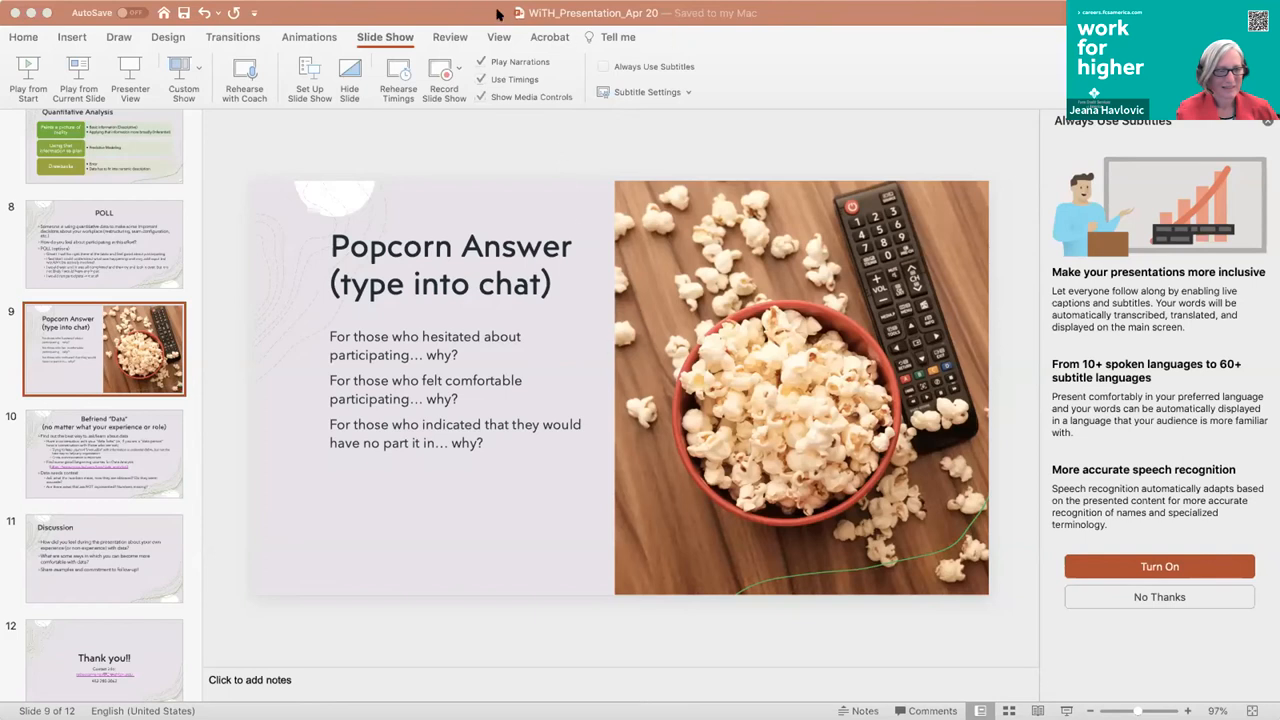
pyautogui.moveTo(720, 357)
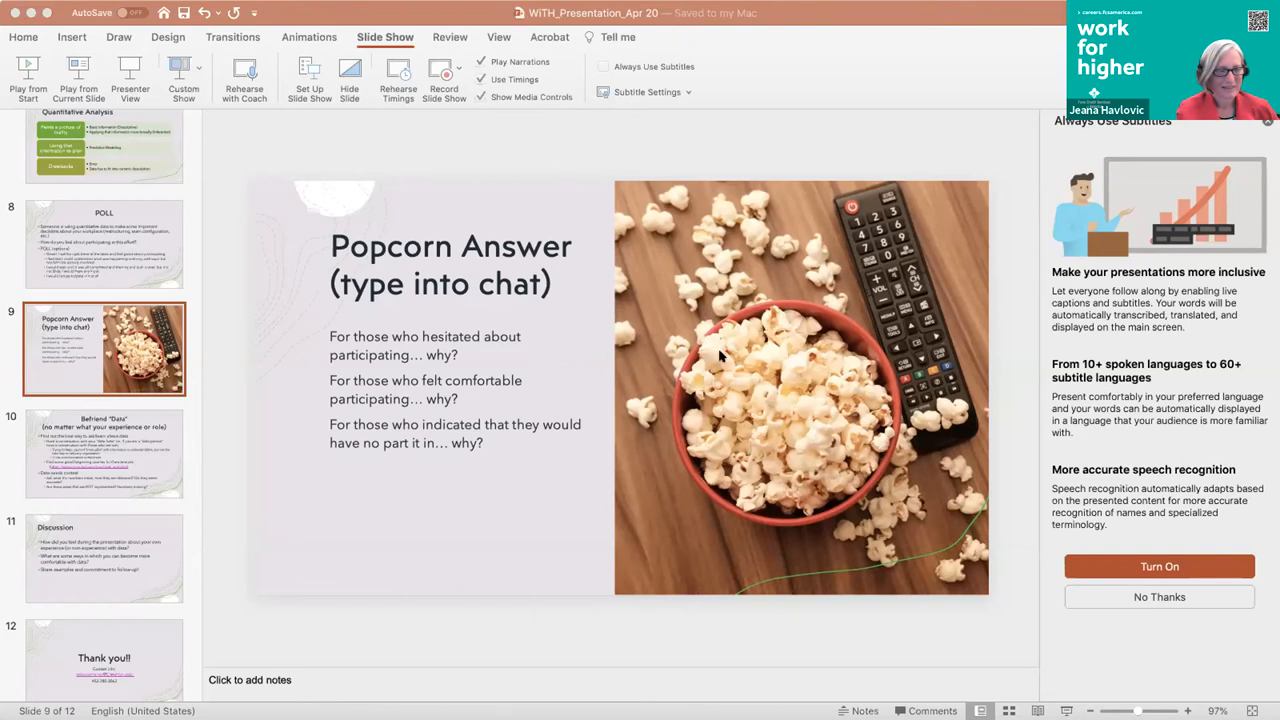
pyautogui.moveTo(227, 473)
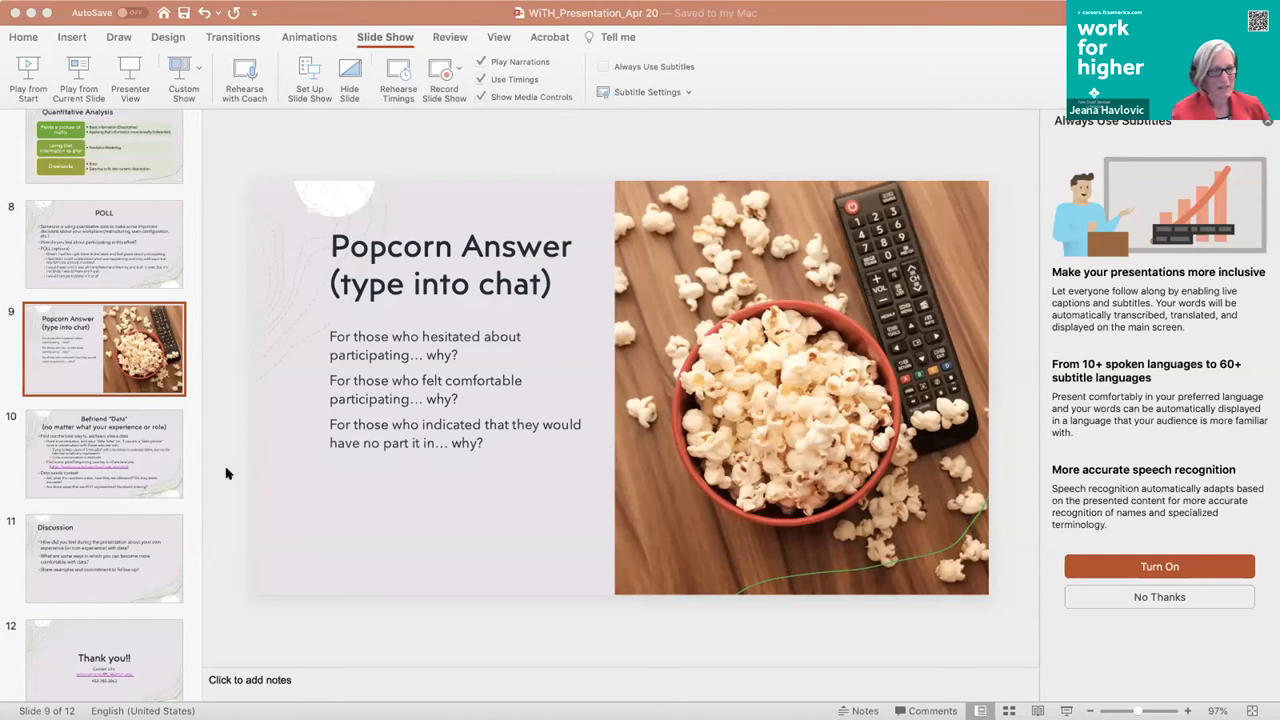
pyautogui.moveTo(113, 476)
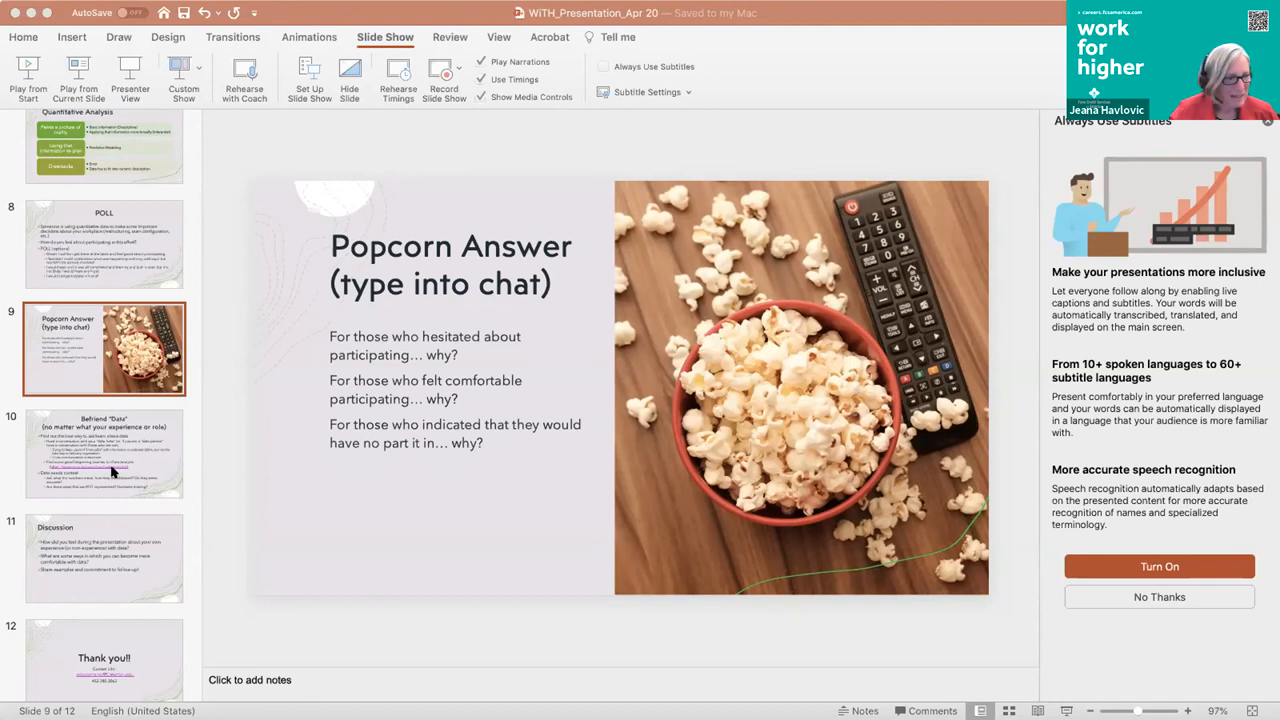
pyautogui.moveTo(108, 460)
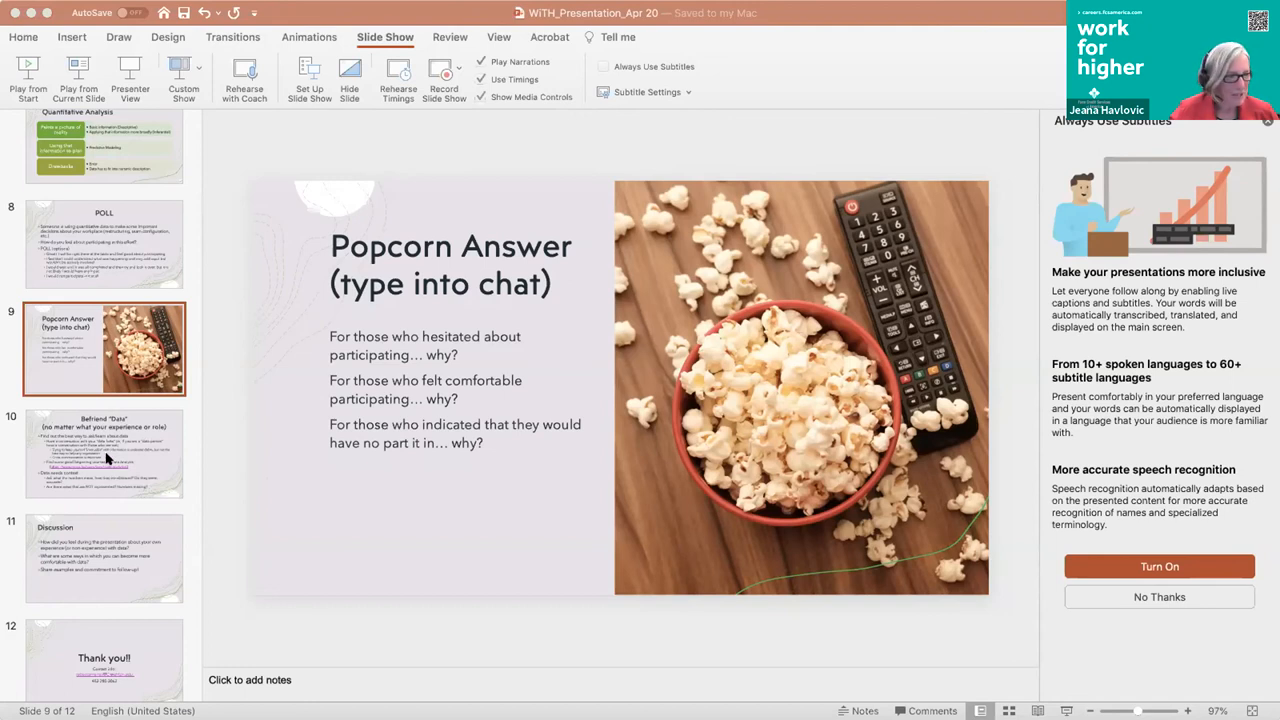
pyautogui.moveTo(225, 344)
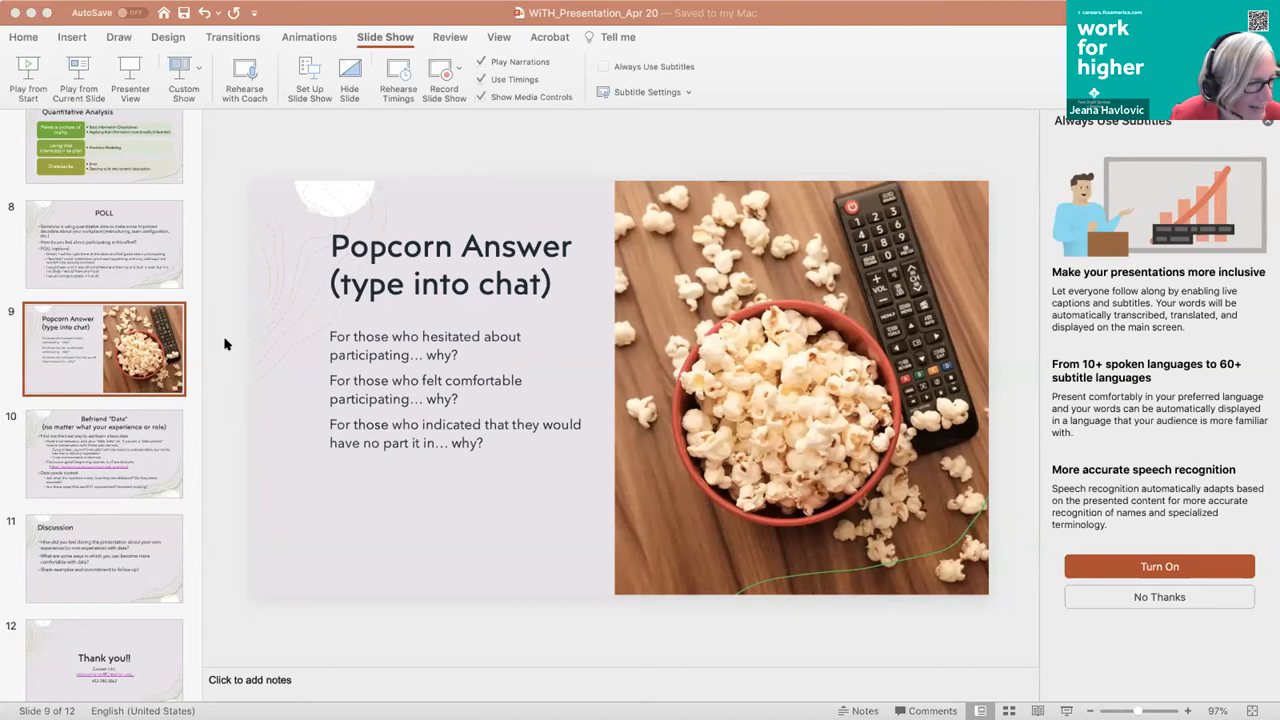
pyautogui.moveTo(540, 342)
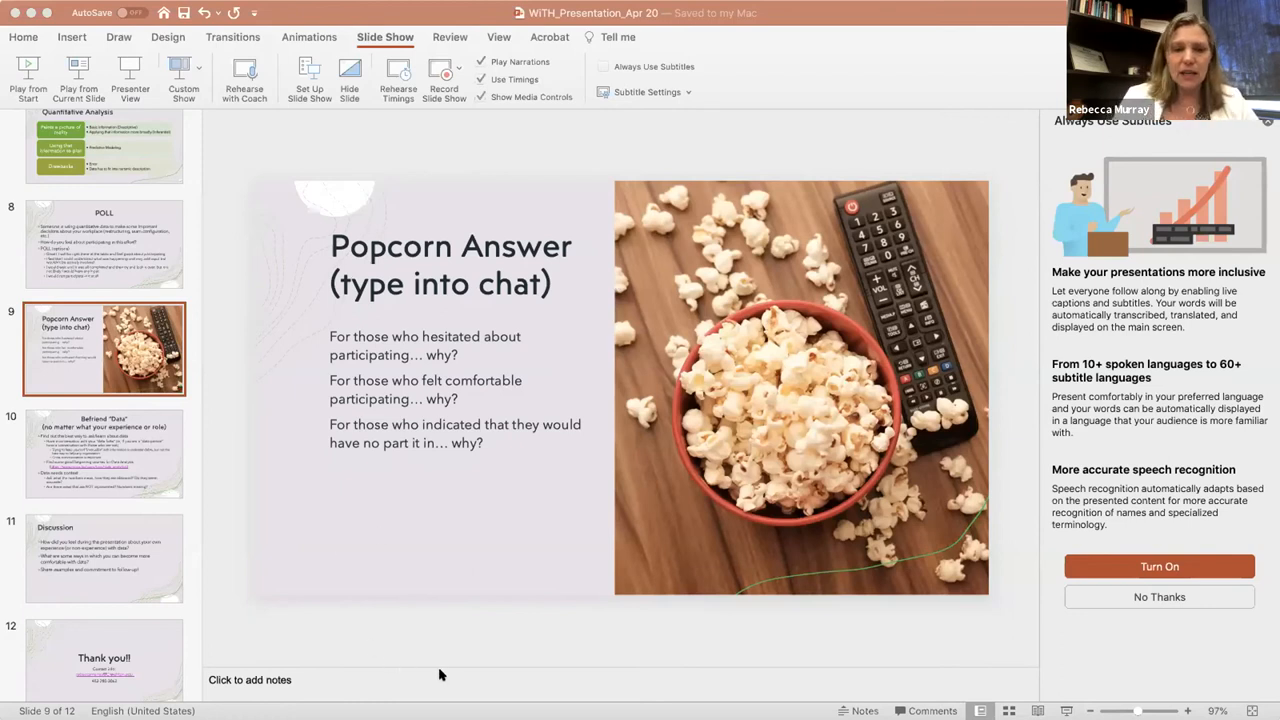
pyautogui.moveTo(420, 697)
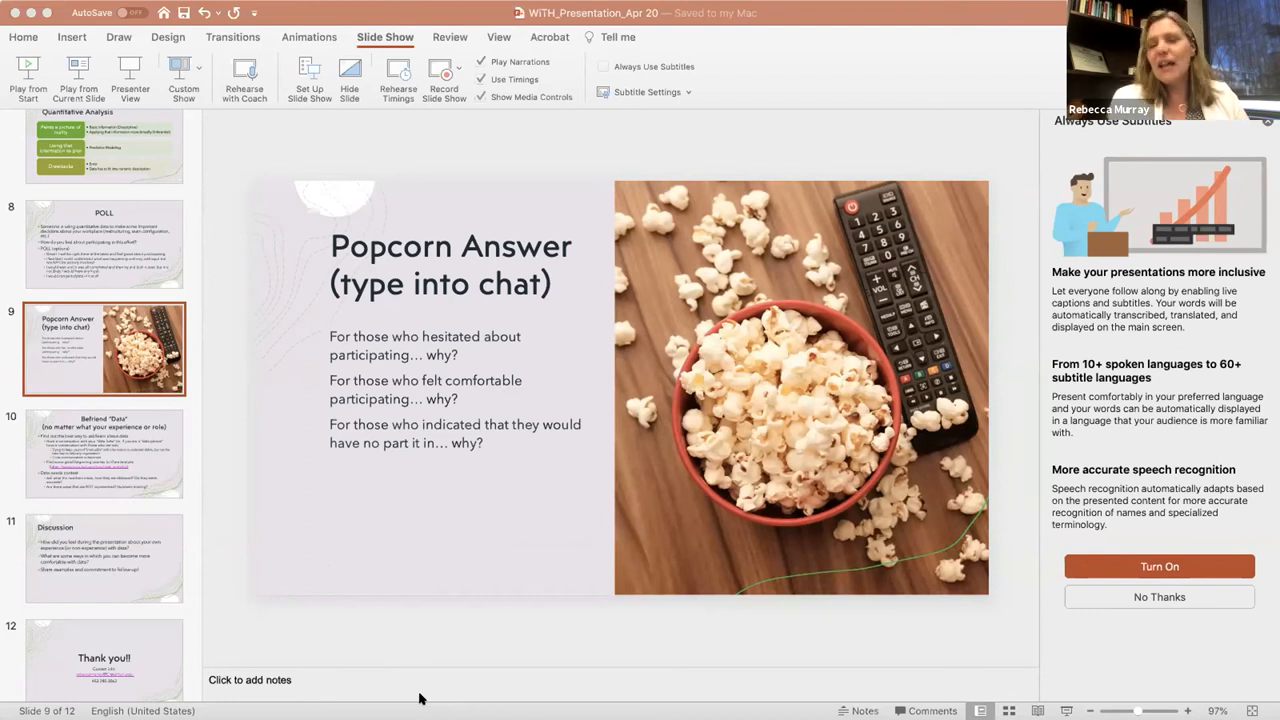
pyautogui.moveTo(795, 250)
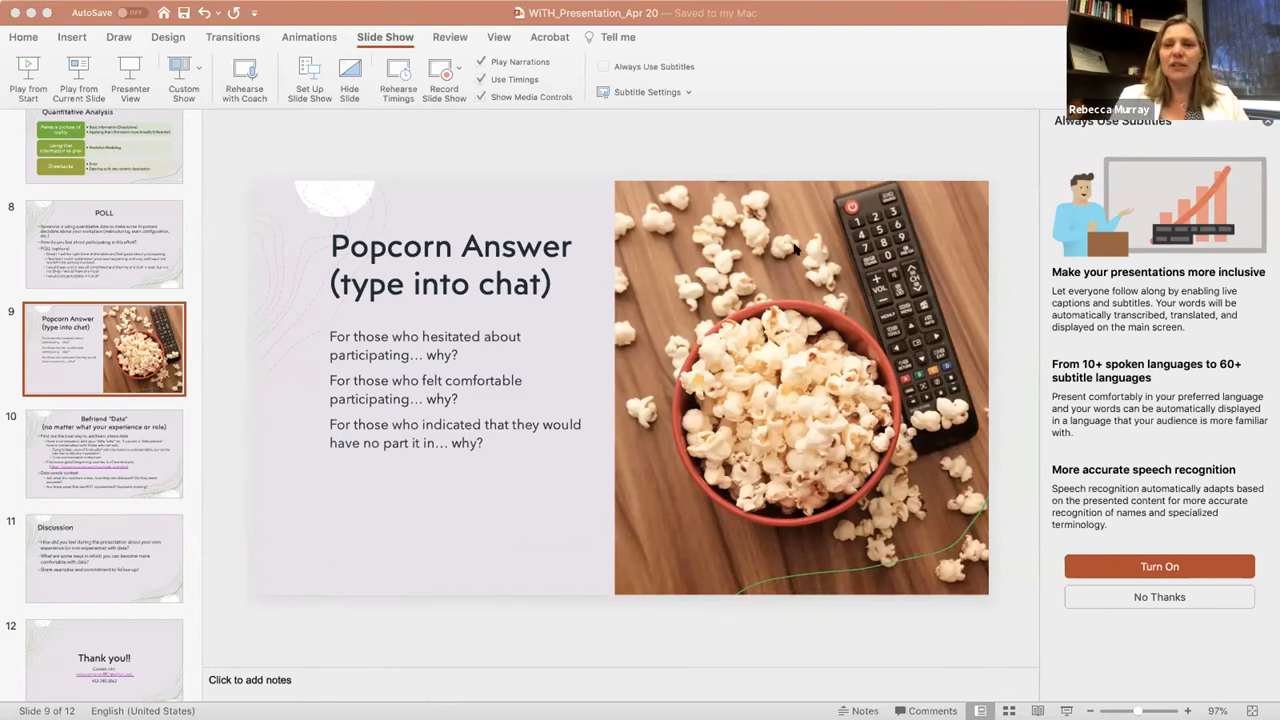
pyautogui.moveTo(733, 150)
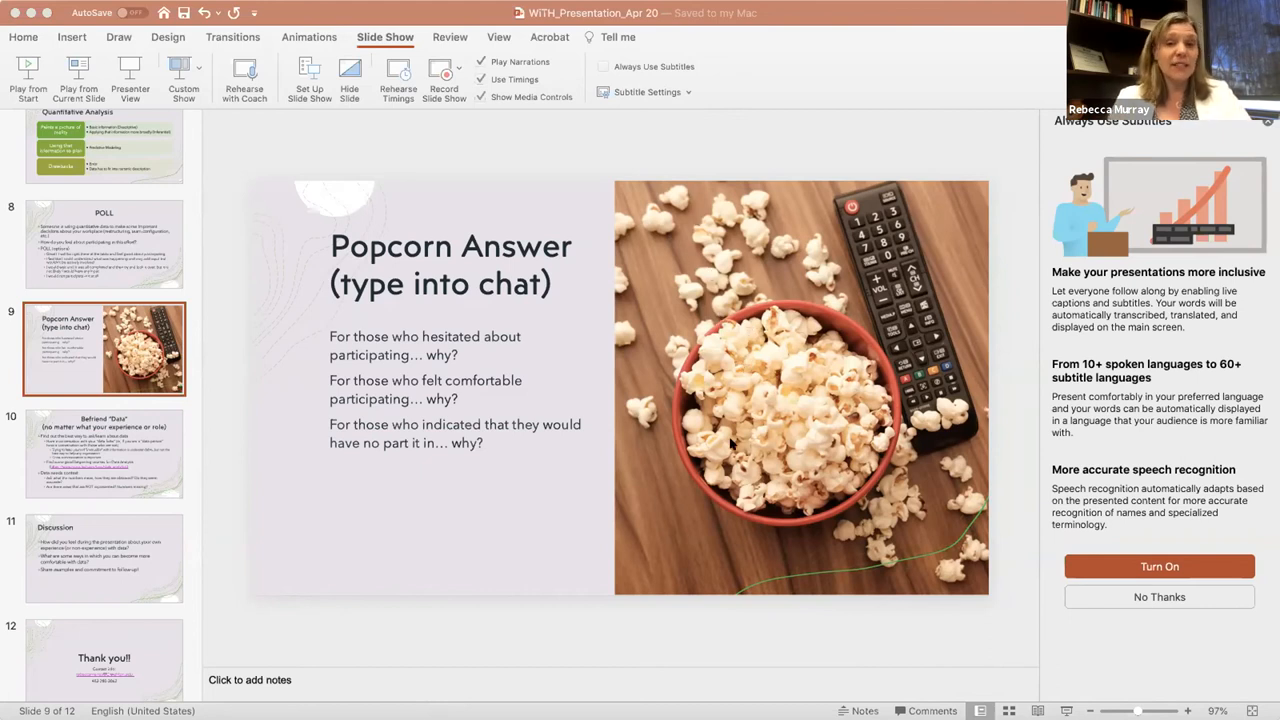
pyautogui.moveTo(670, 378)
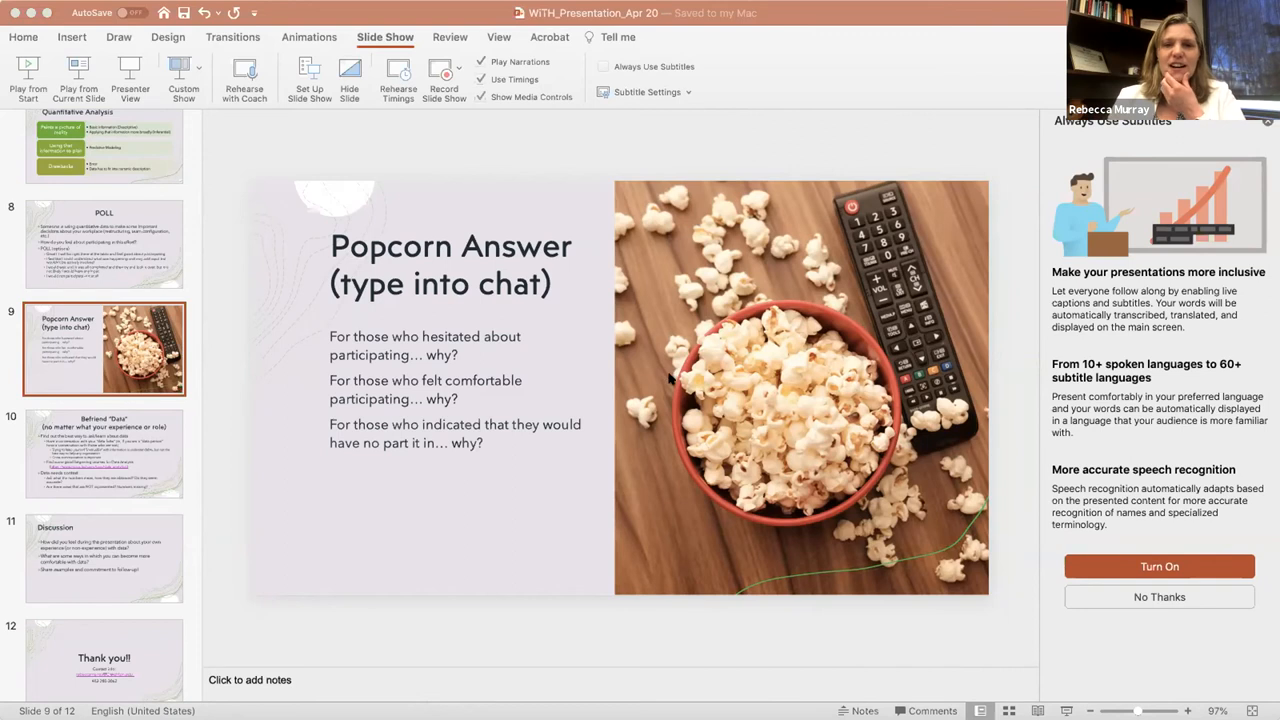
pyautogui.moveTo(735, 207)
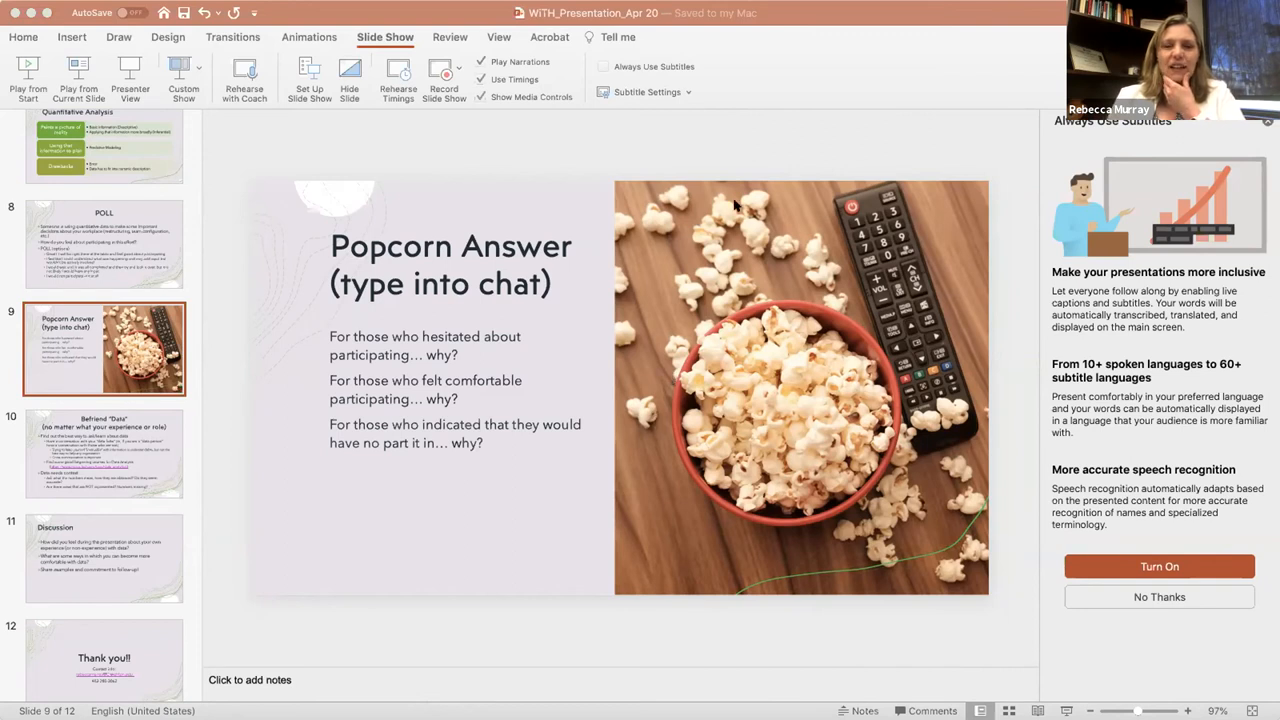
pyautogui.moveTo(720, 257)
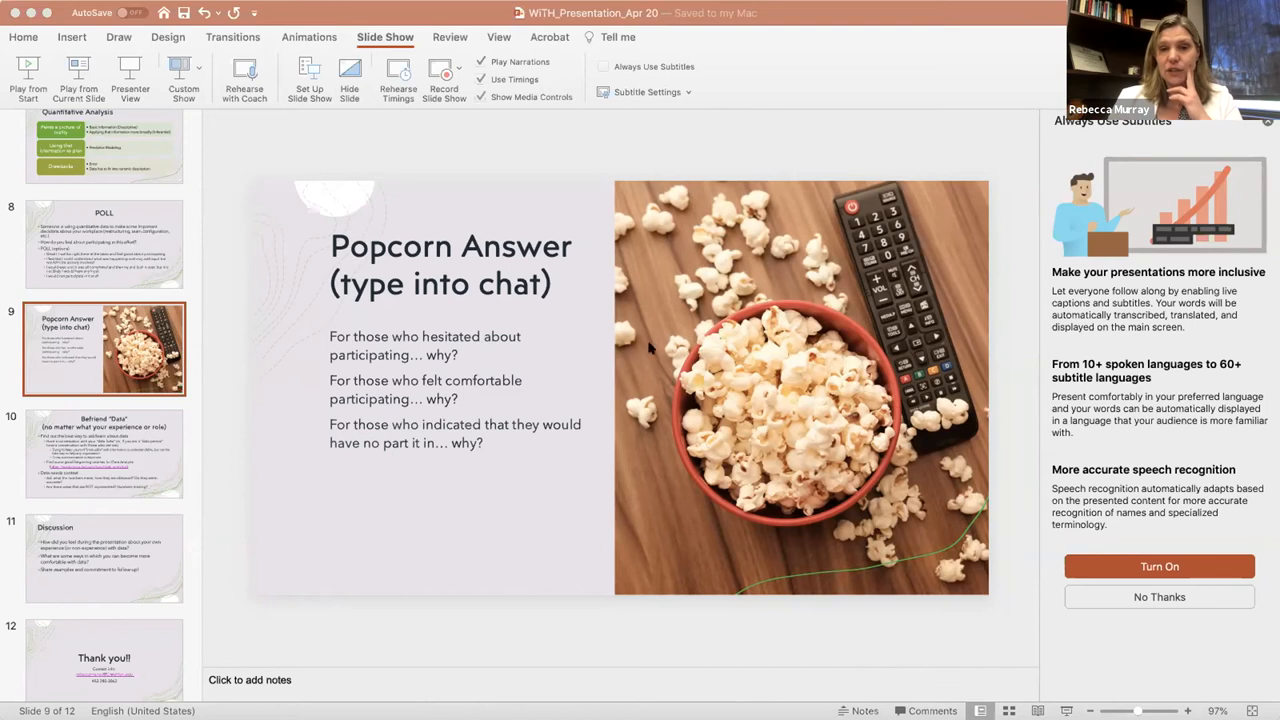
pyautogui.moveTo(668, 344)
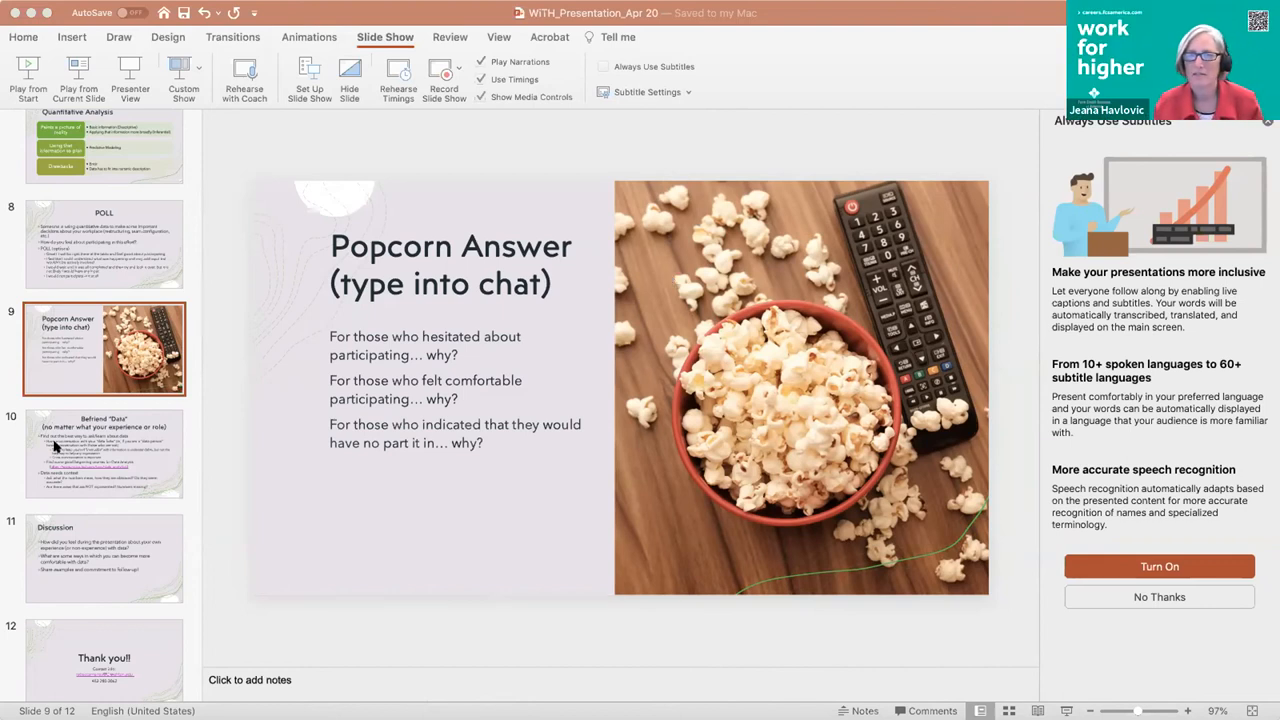
pyautogui.moveTo(637, 320)
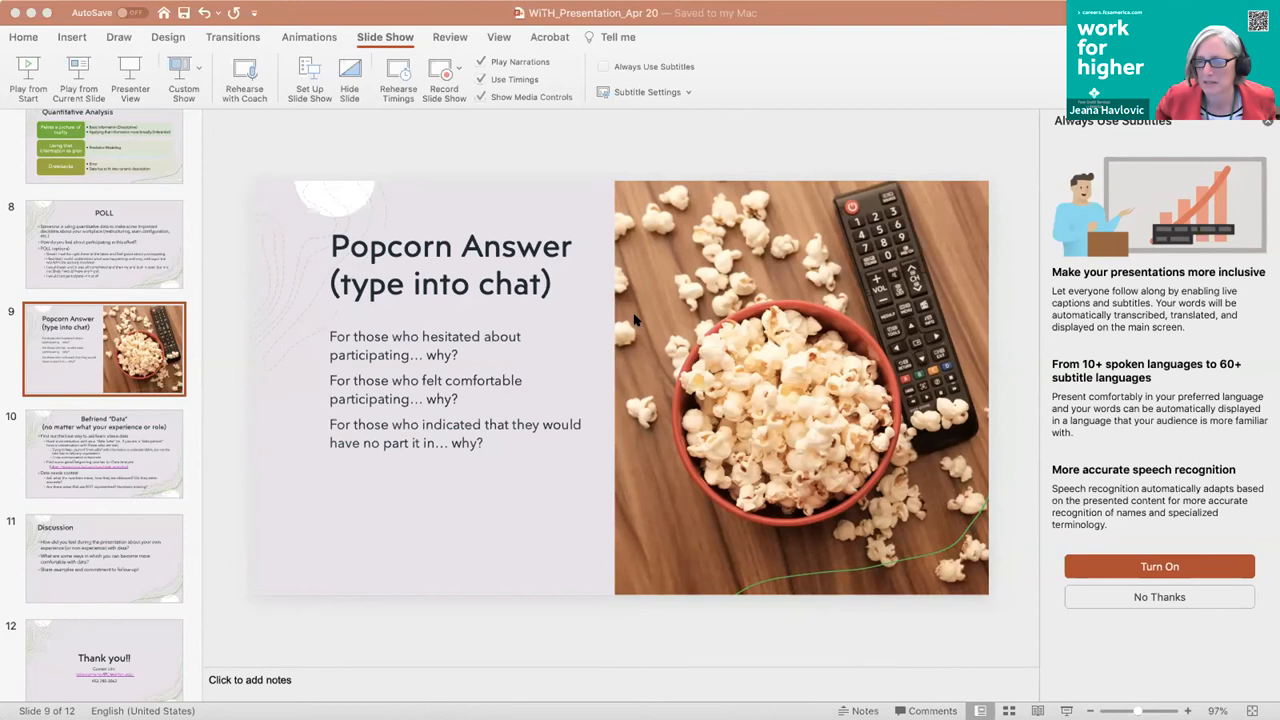
pyautogui.moveTo(790, 253)
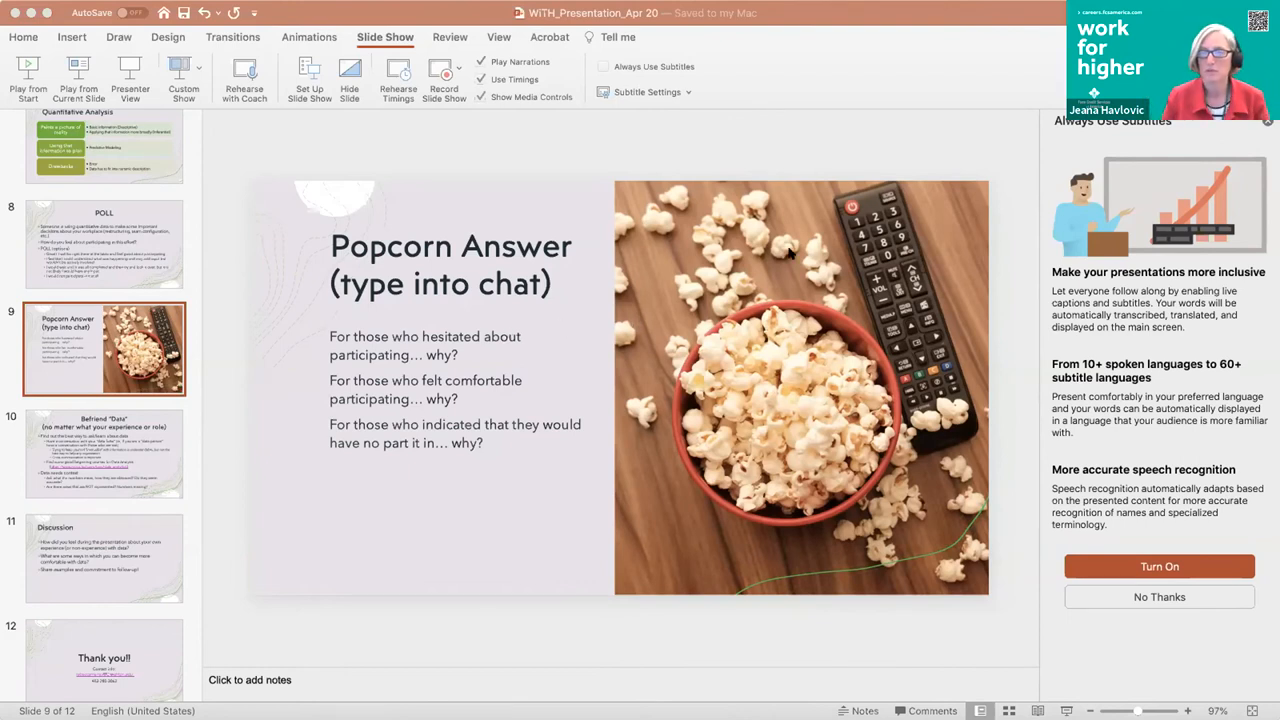
pyautogui.moveTo(737, 255)
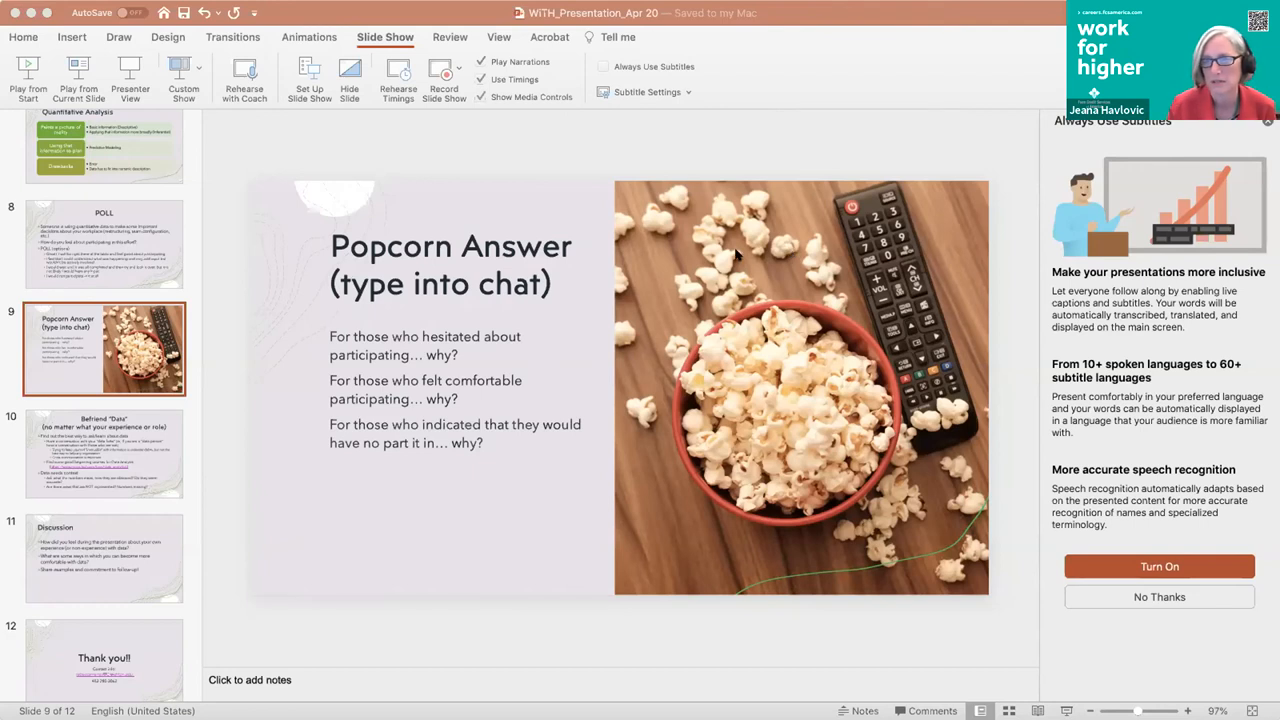
pyautogui.moveTo(285, 487)
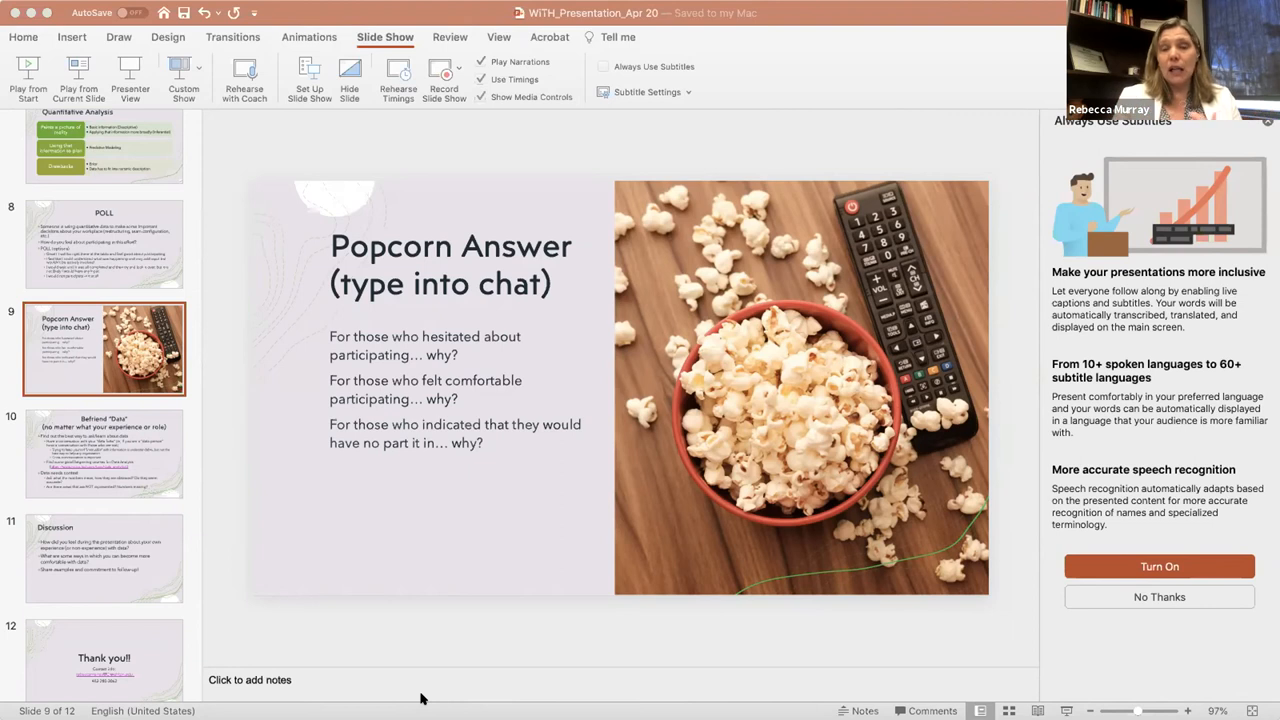
pyautogui.moveTo(690, 282)
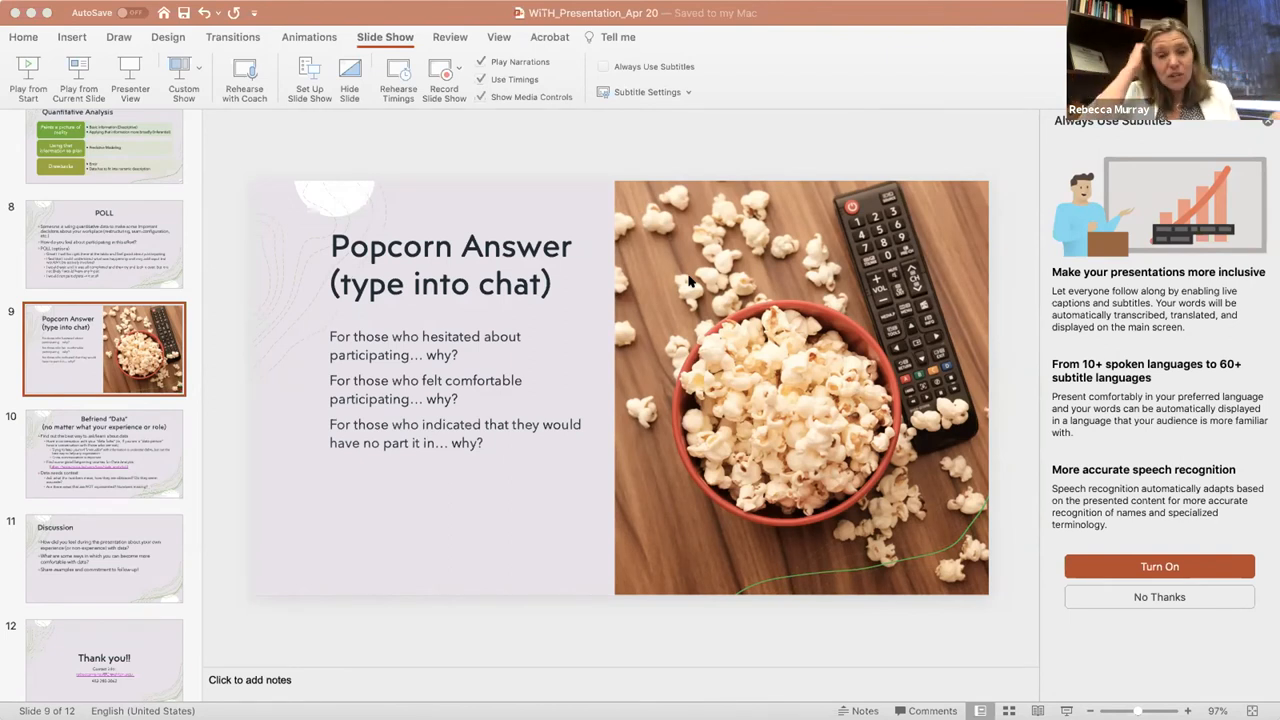
pyautogui.moveTo(108, 498)
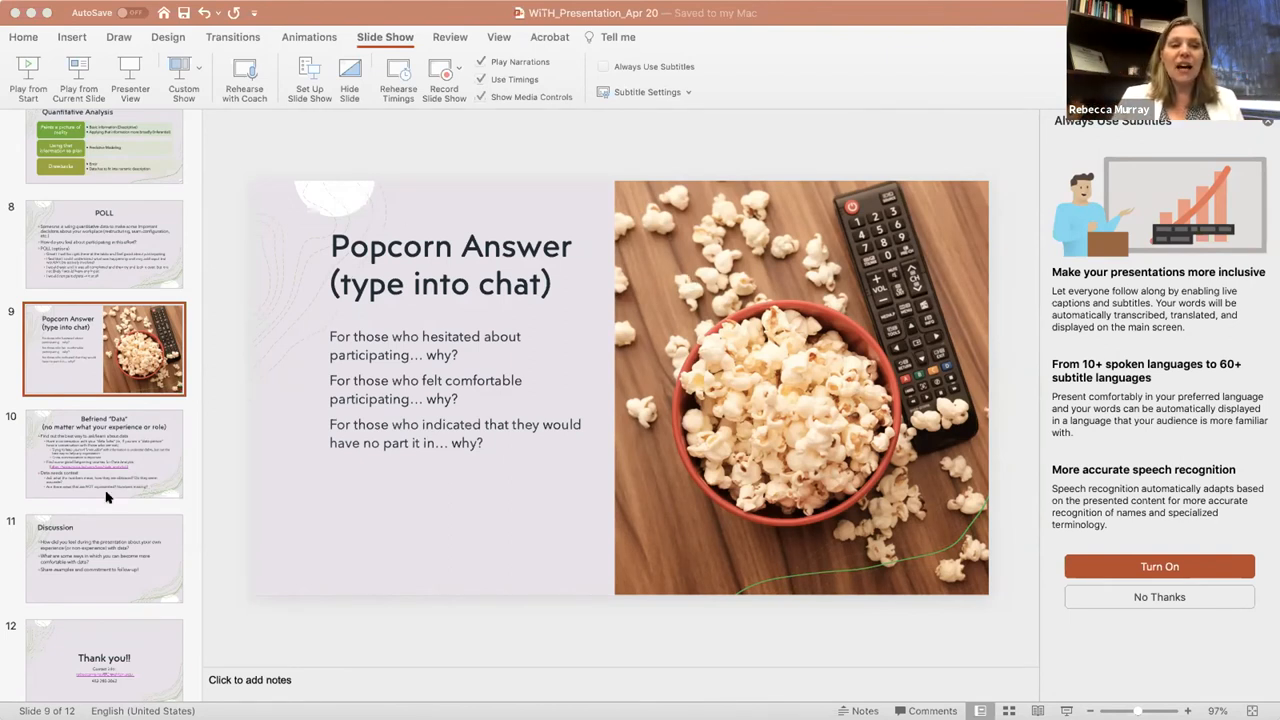
pyautogui.click(104, 454)
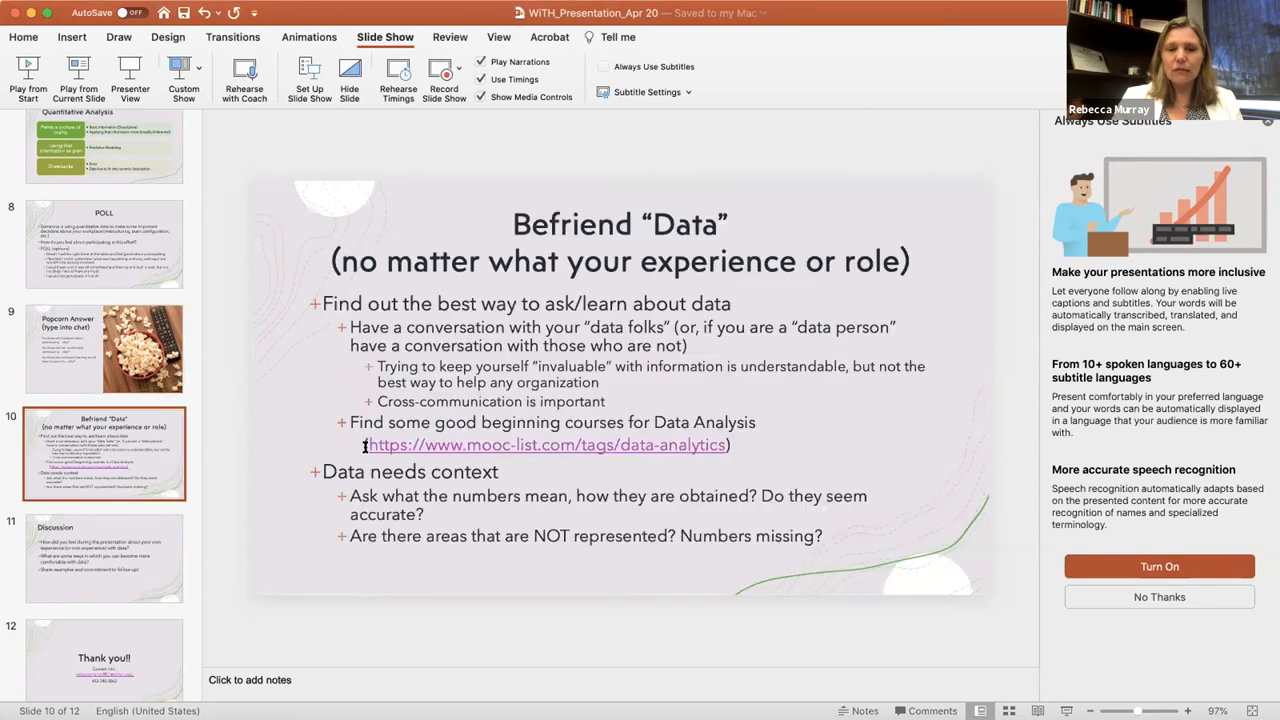
pyautogui.moveTo(840, 405)
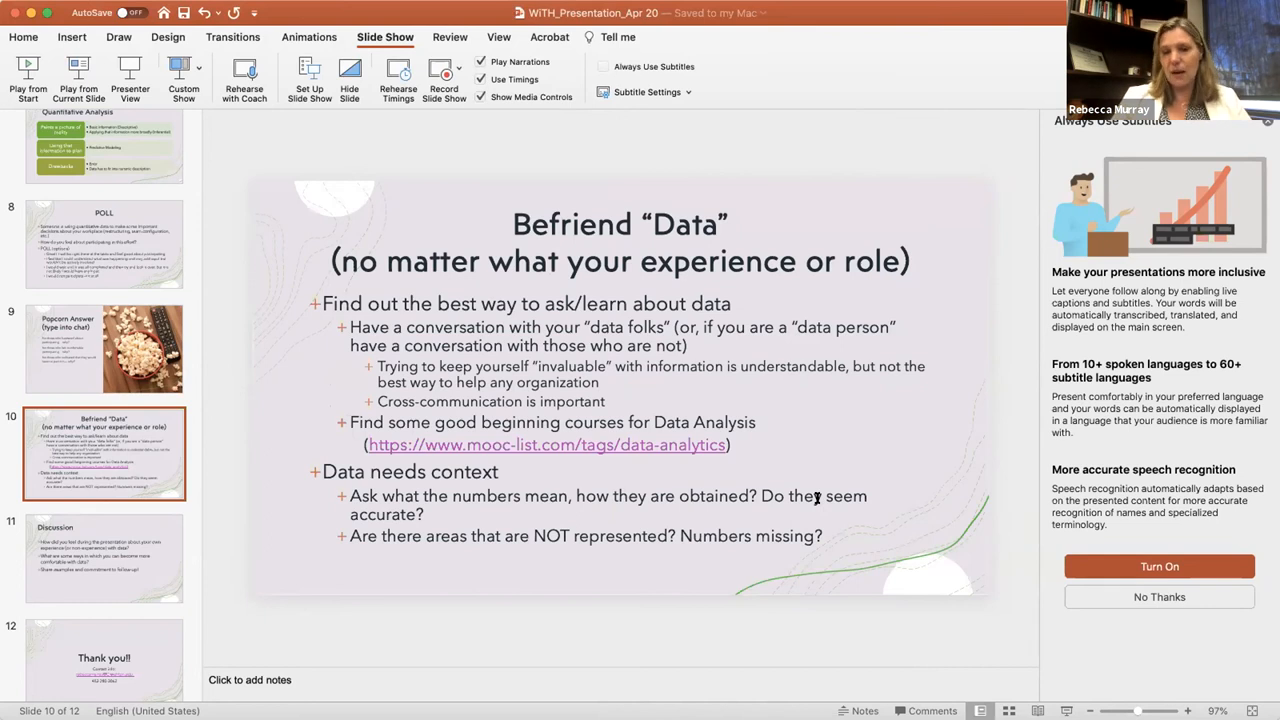
pyautogui.moveTo(816, 485)
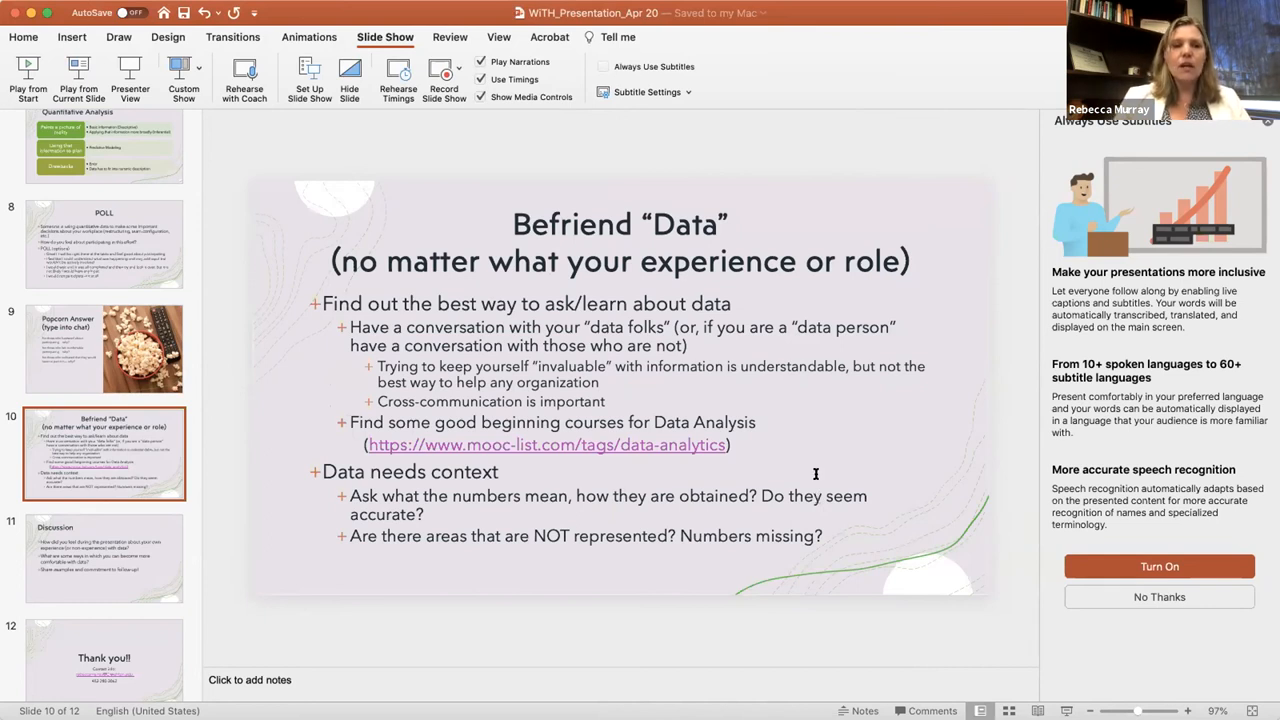
pyautogui.moveTo(315, 533)
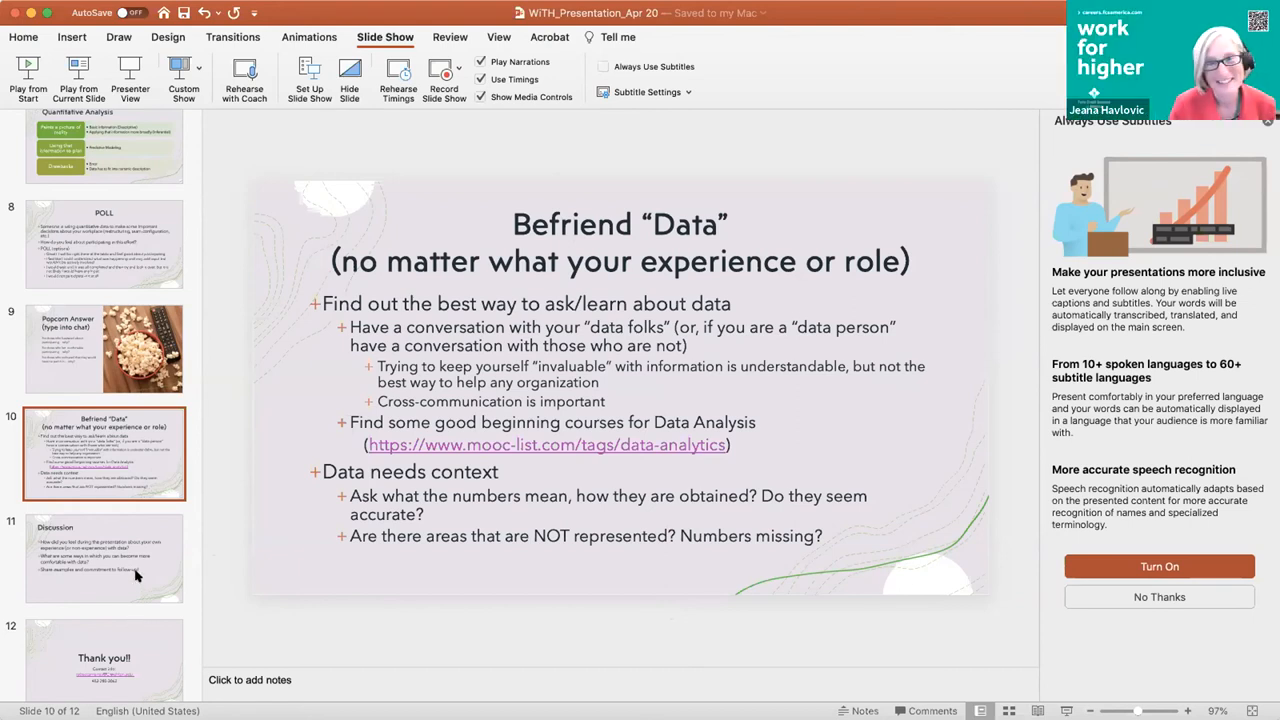
pyautogui.moveTo(135, 570)
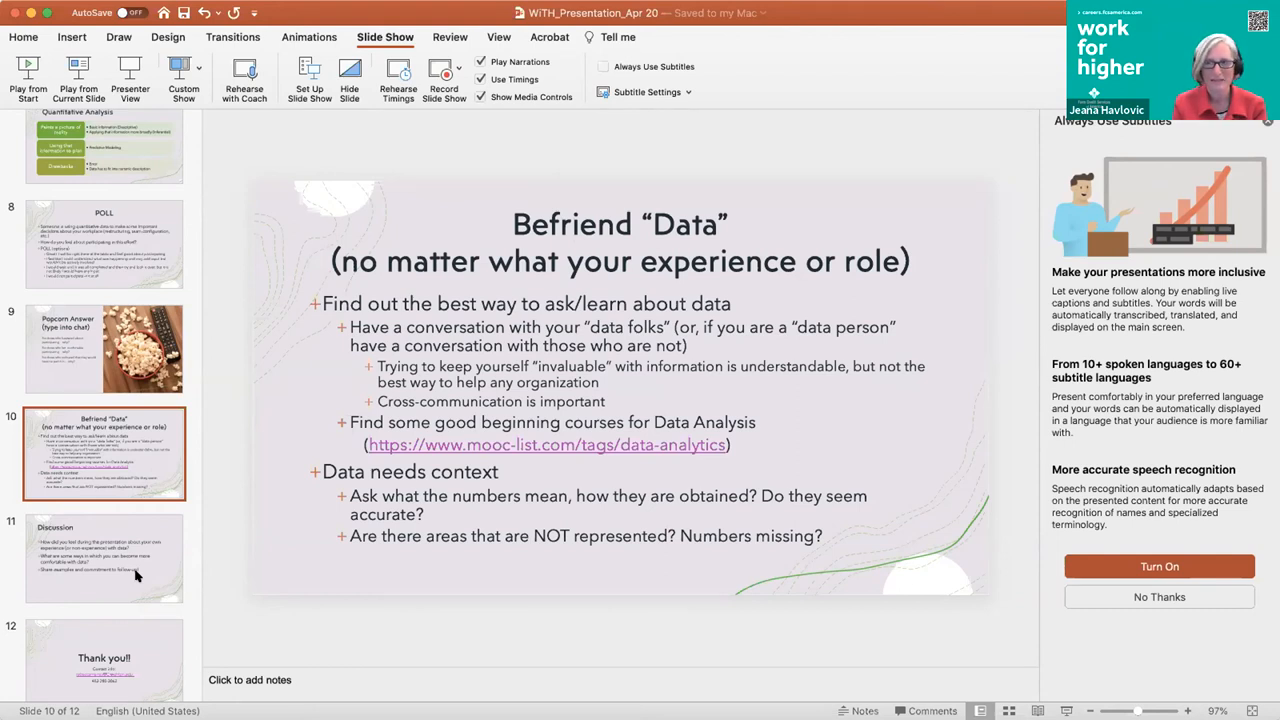
pyautogui.moveTo(125, 690)
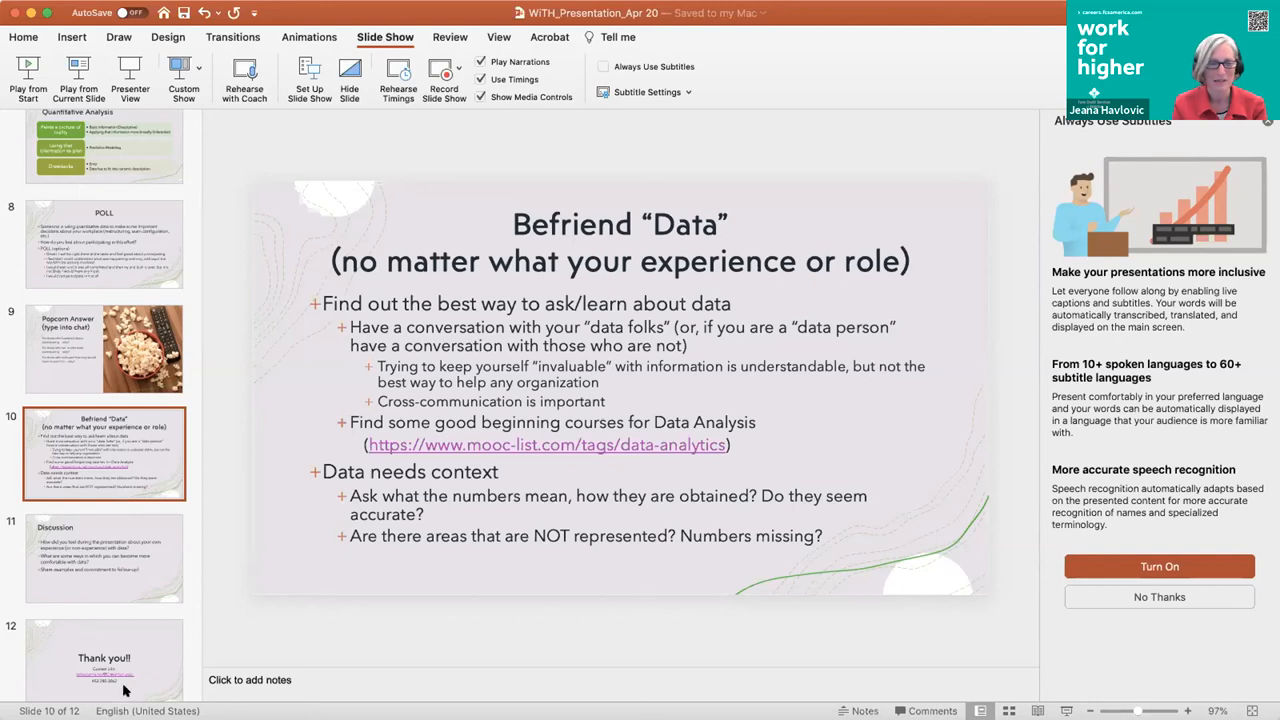
pyautogui.moveTo(258, 701)
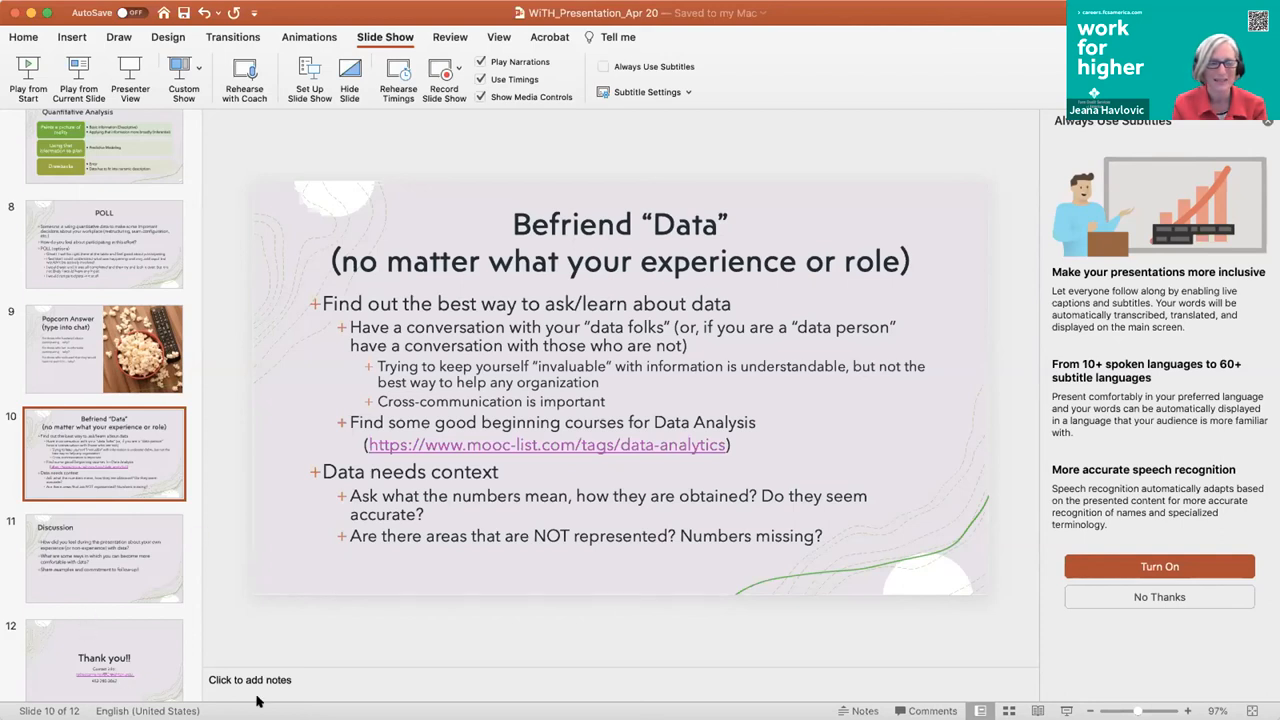
pyautogui.moveTo(150, 494)
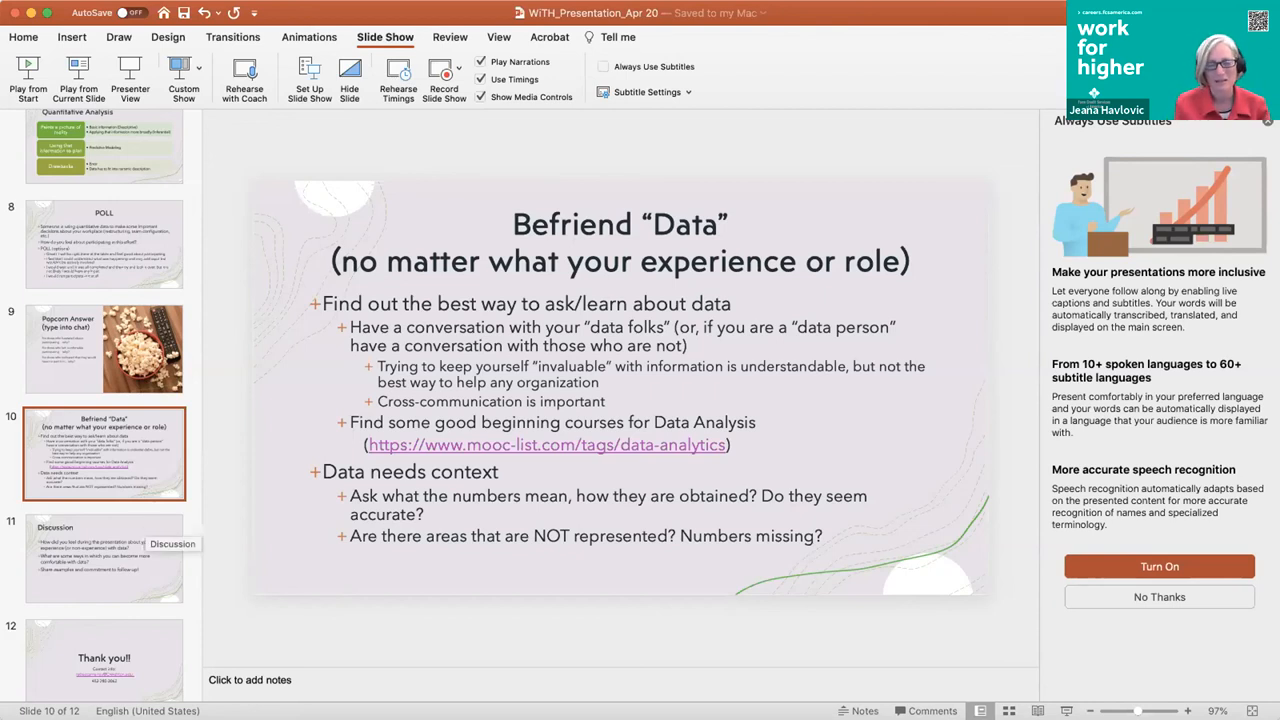
pyautogui.moveTo(307, 612)
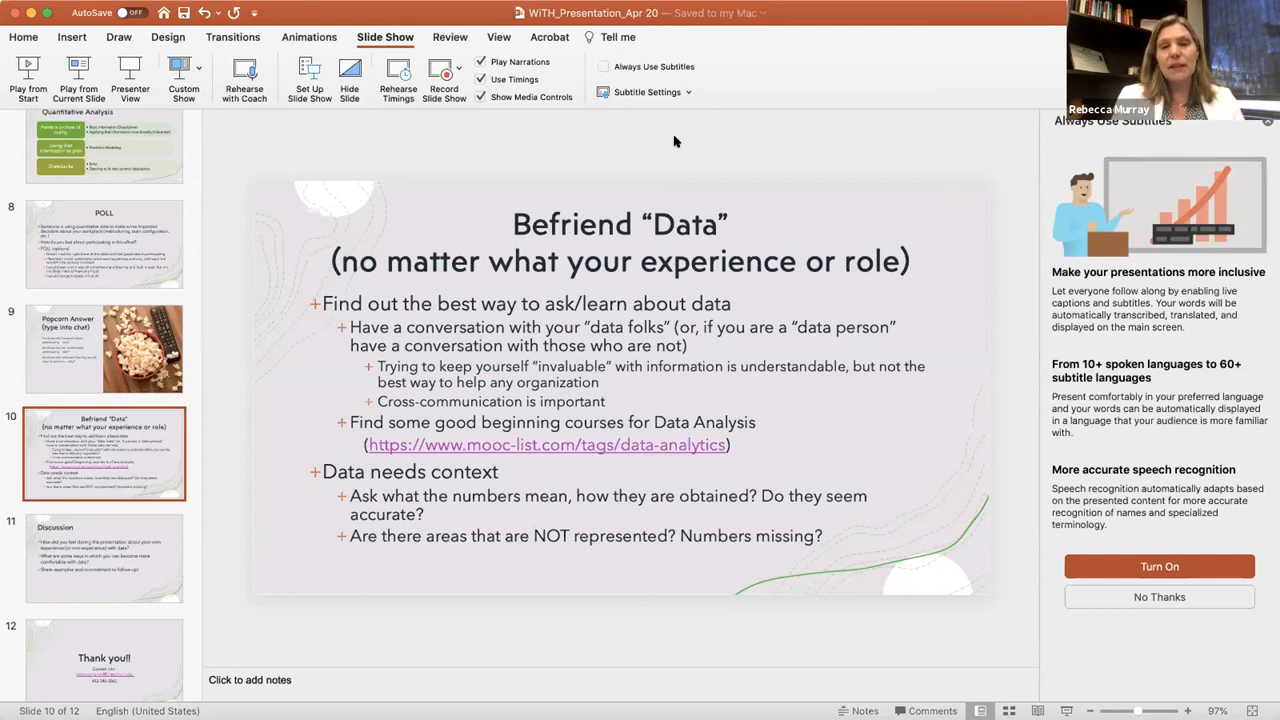
pyautogui.moveTo(558, 536)
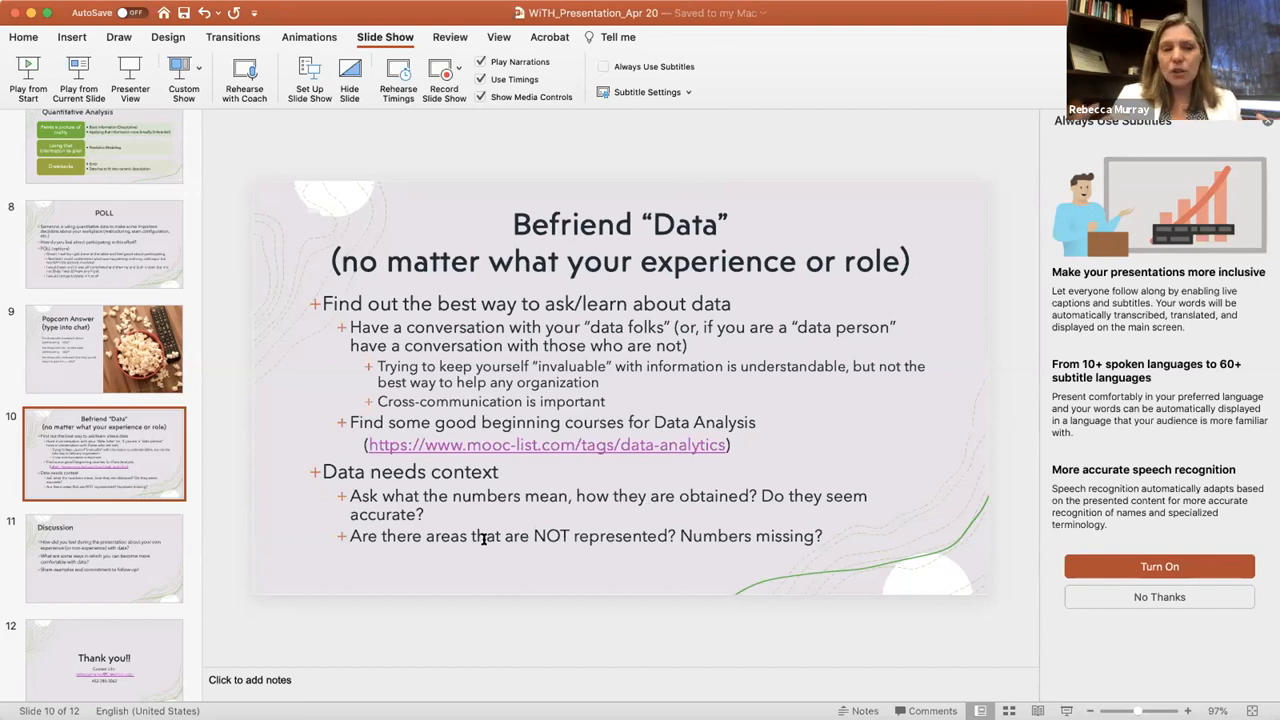
pyautogui.moveTo(100, 552)
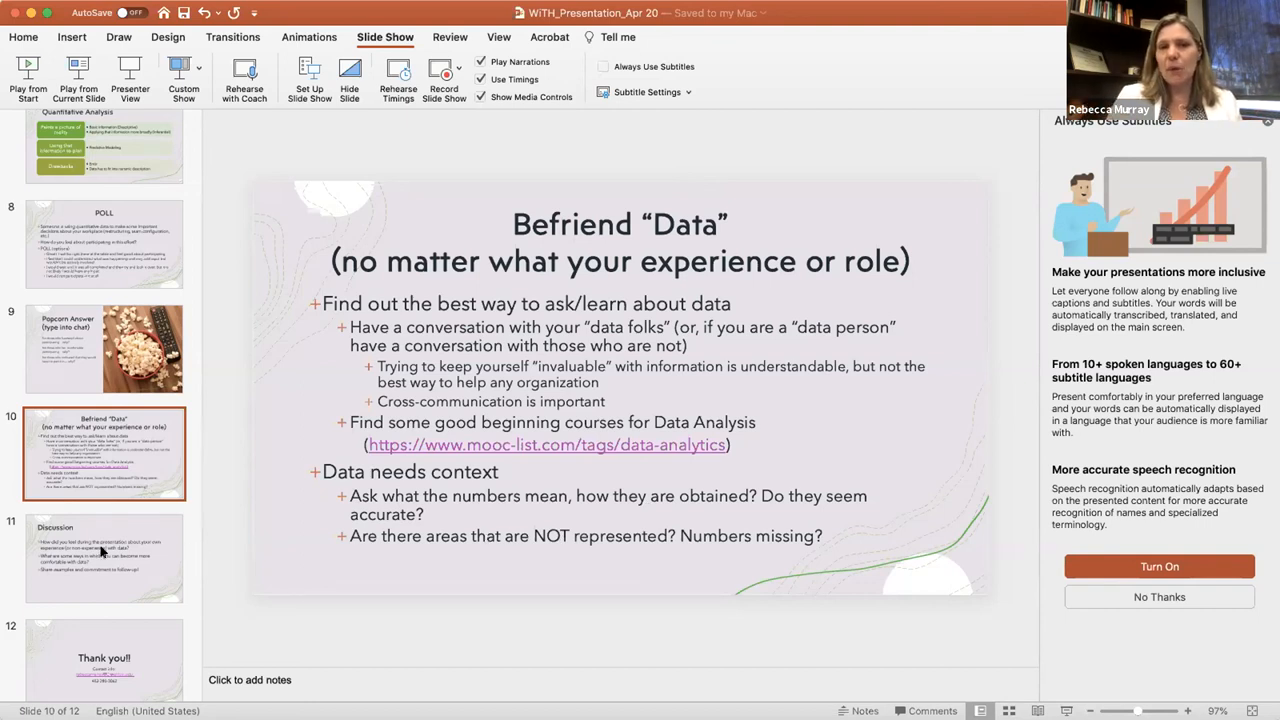
pyautogui.moveTo(100, 551)
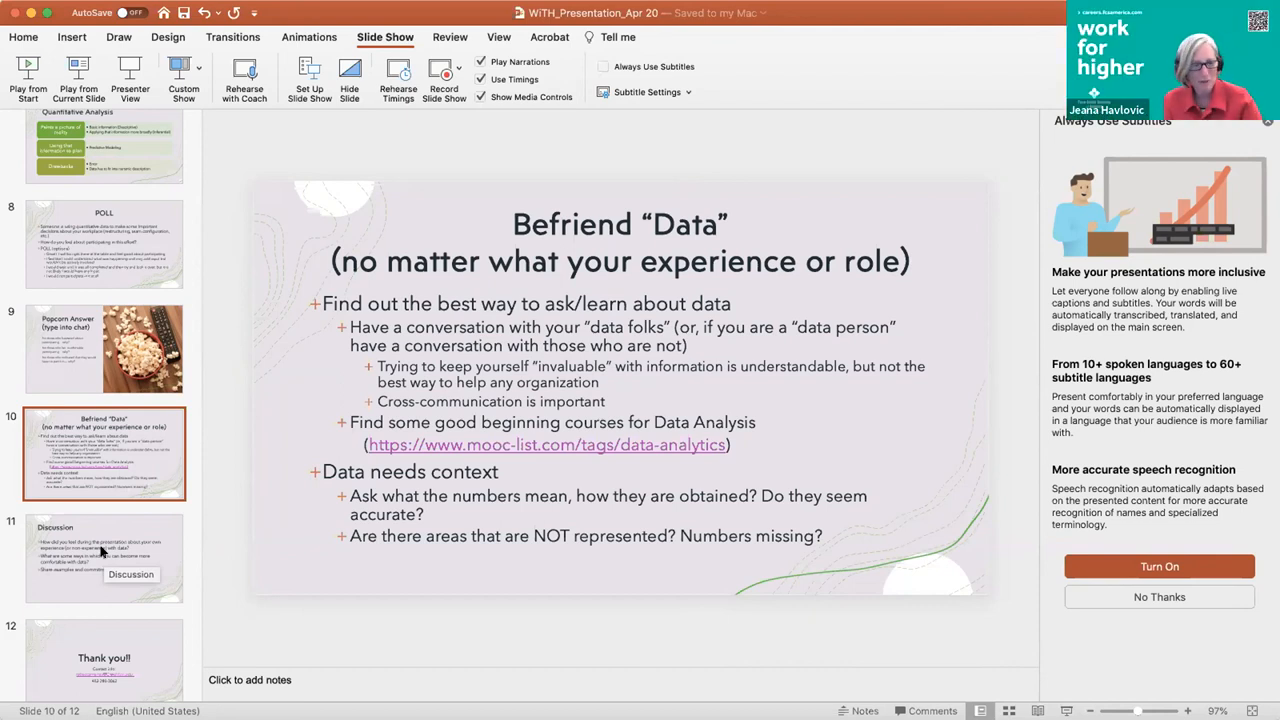
# Show the Discussion slide briefly, then return to slide 10 'Befriend "Data"'
pyautogui.click(104, 558)
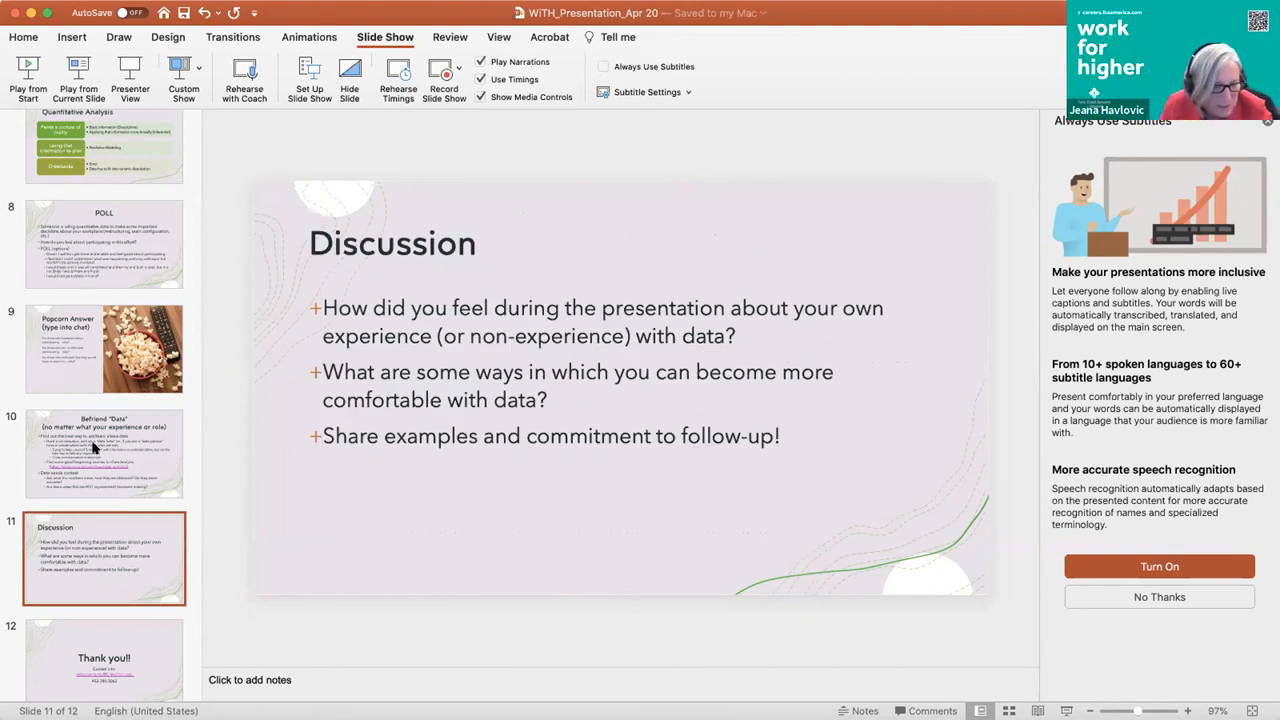
pyautogui.moveTo(95, 452)
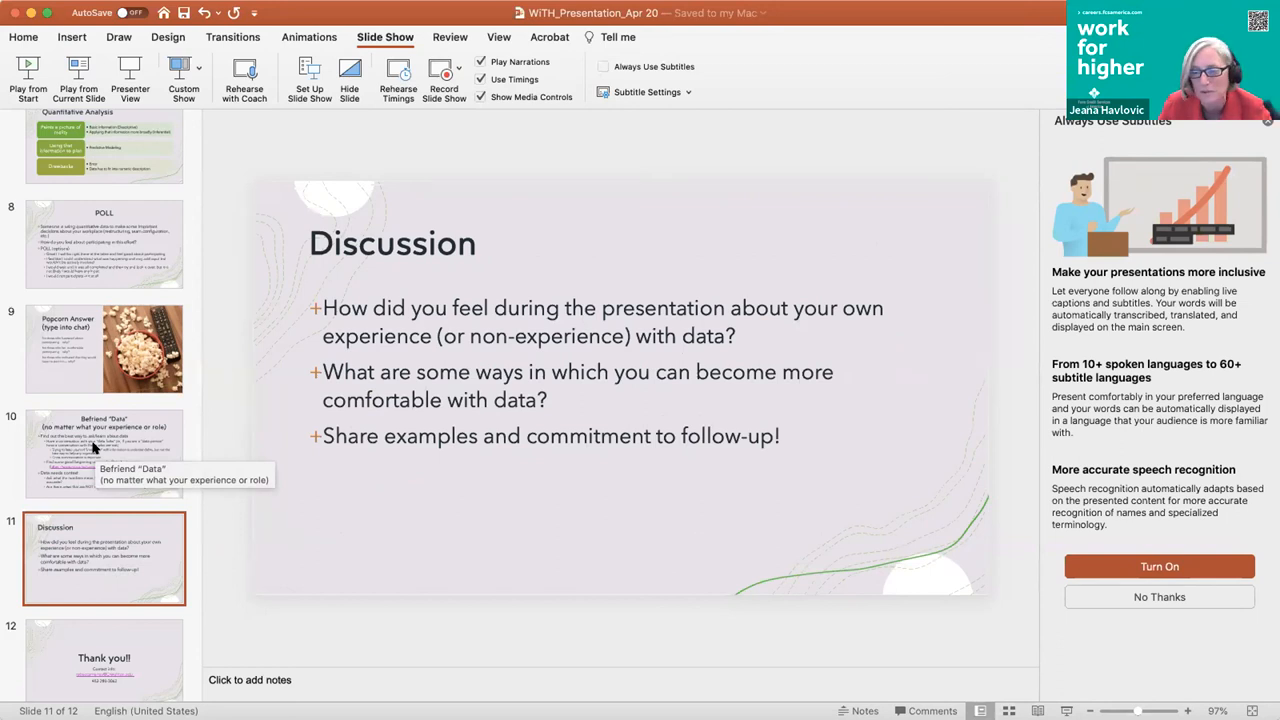
pyautogui.click(104, 453)
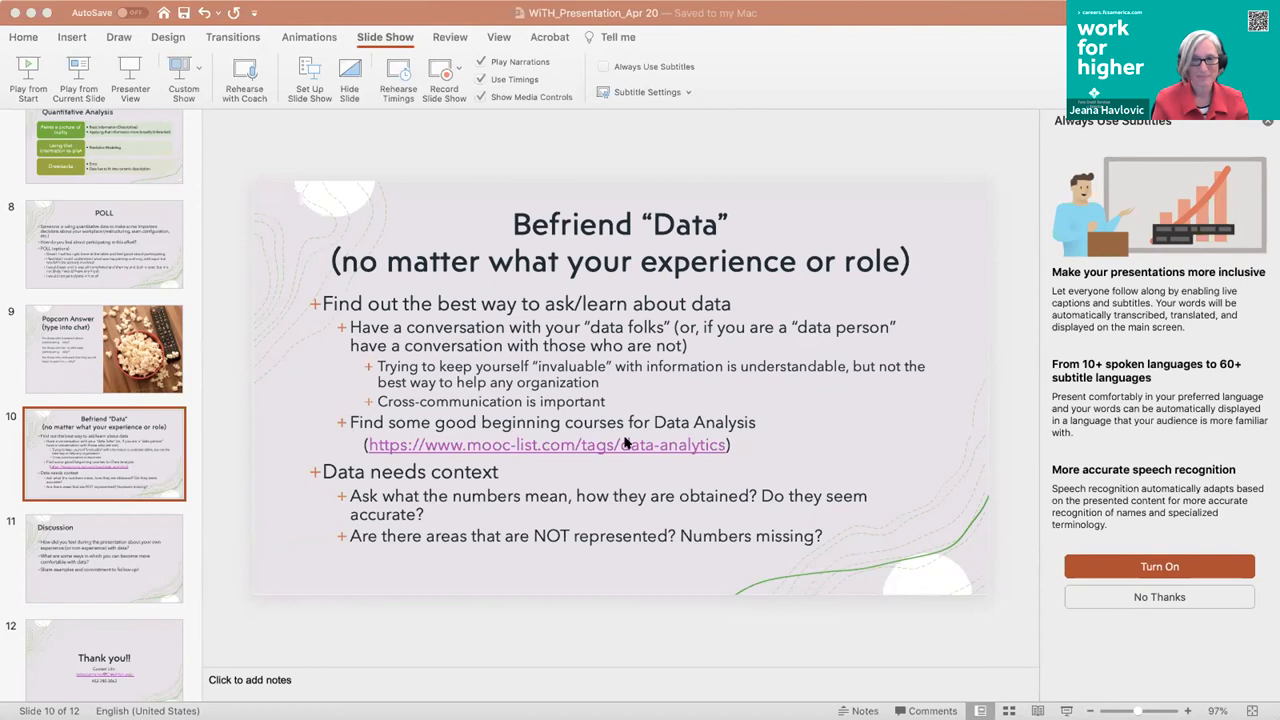
pyautogui.moveTo(288, 603)
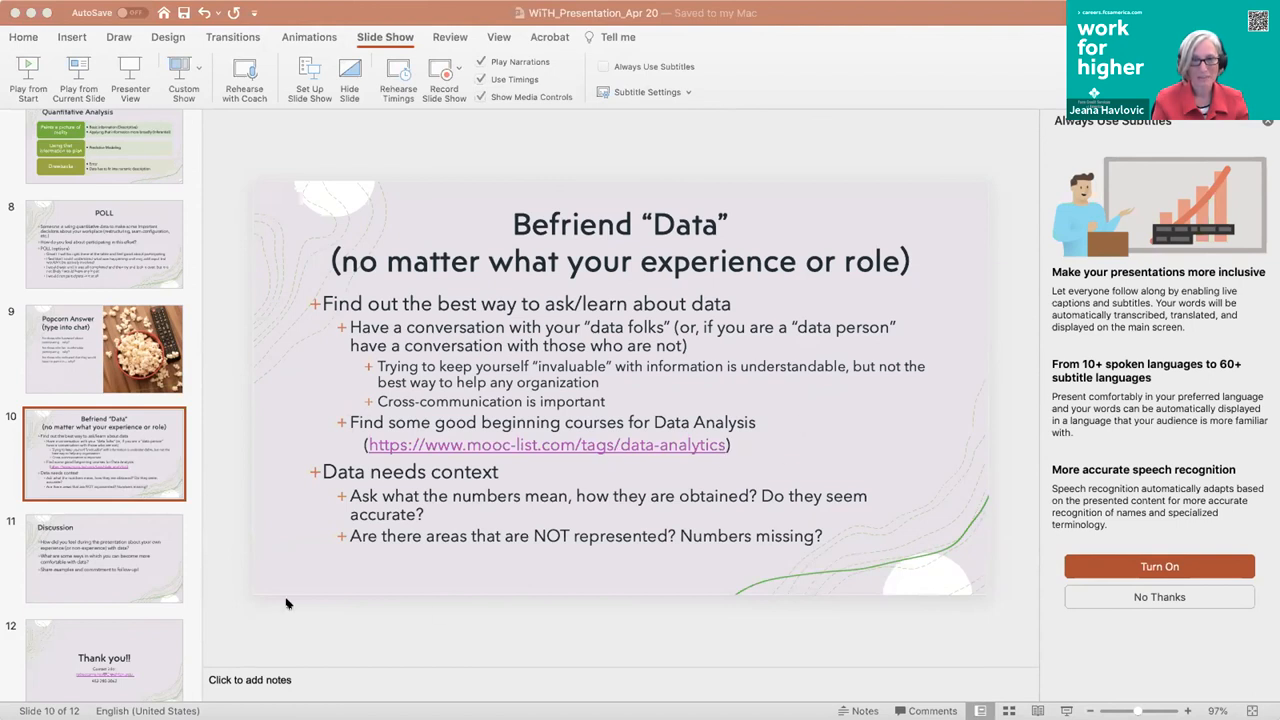
pyautogui.moveTo(476, 563)
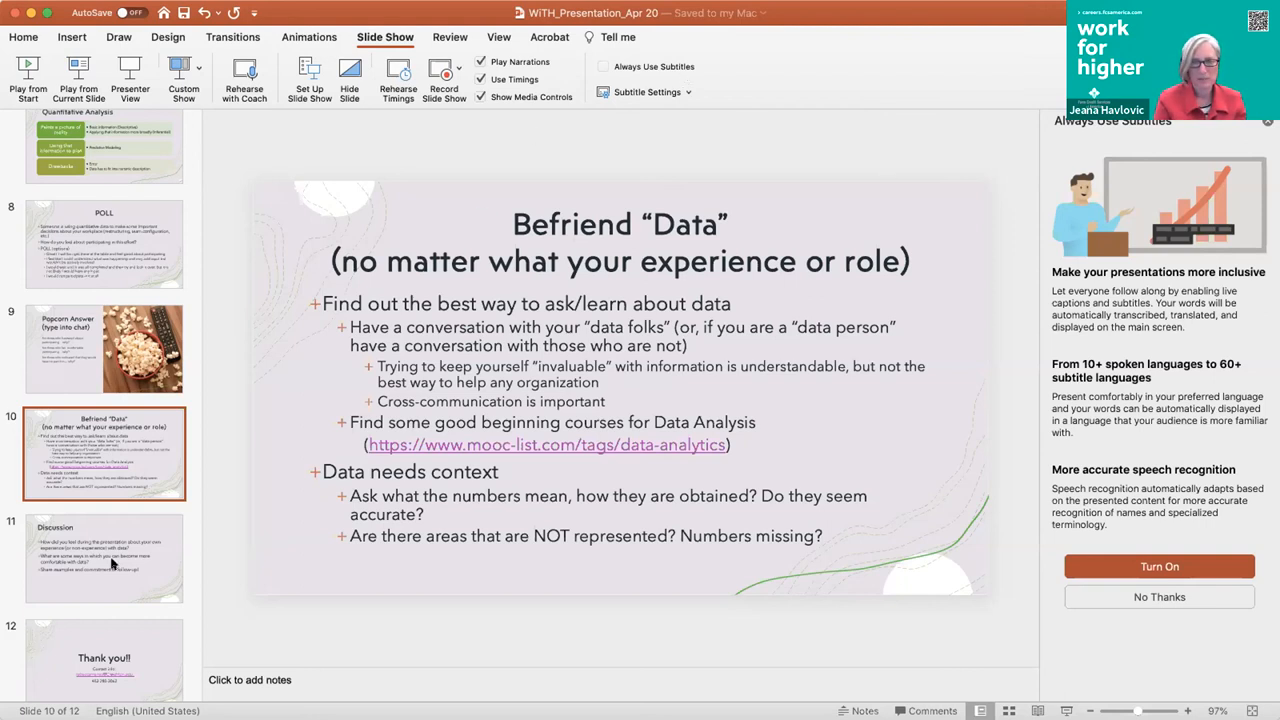
# Show slide 11, the Discussion slide with three reflection questions
pyautogui.click(104, 558)
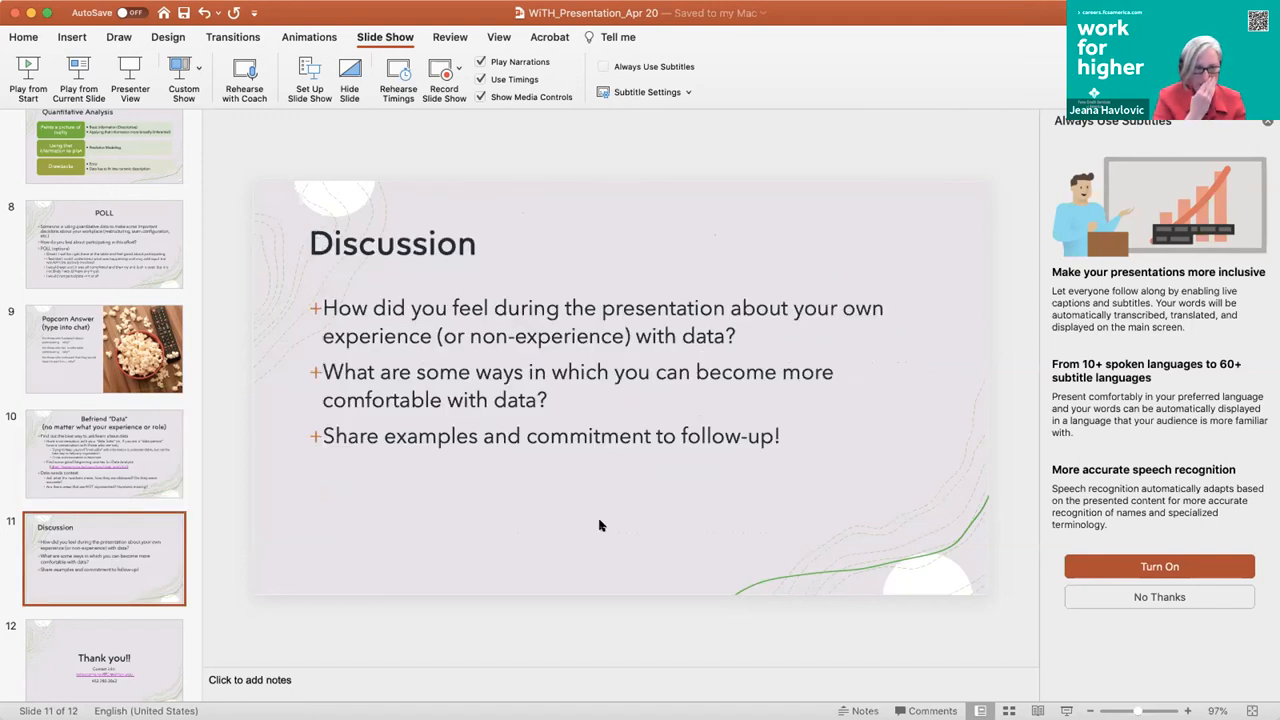